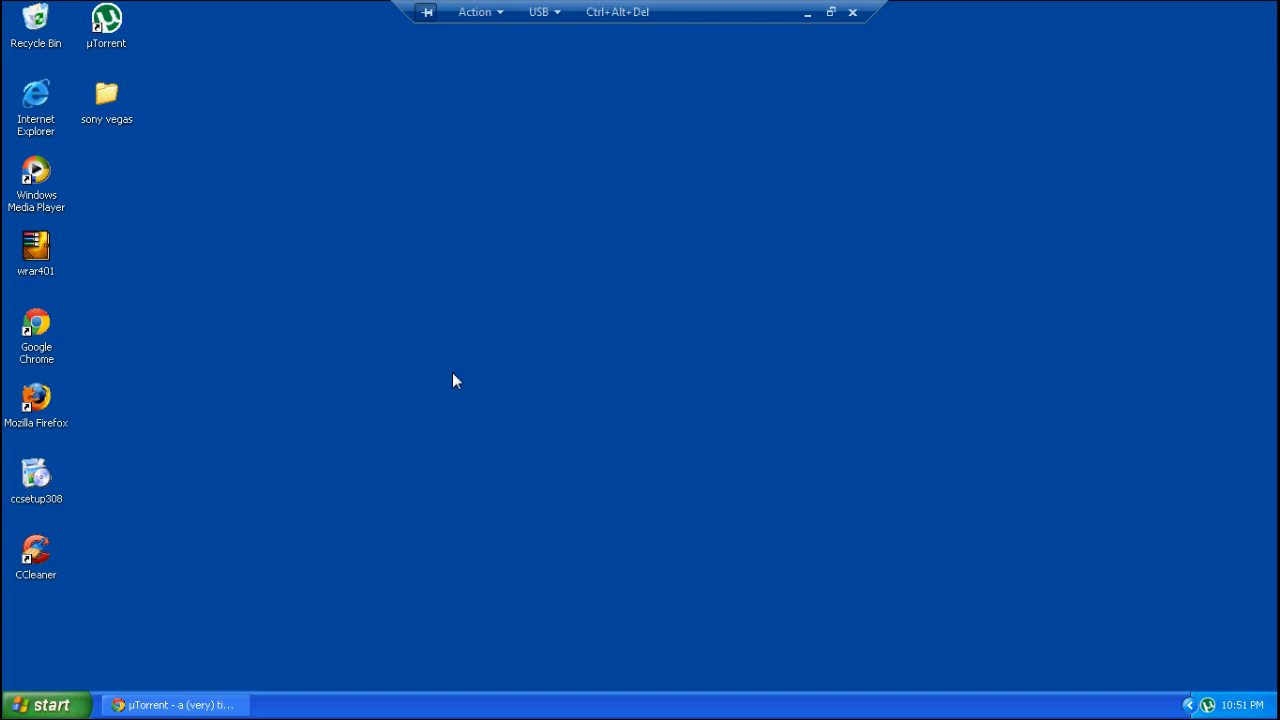
{"action": "mouse_move", "coordinate": [195, 693]}
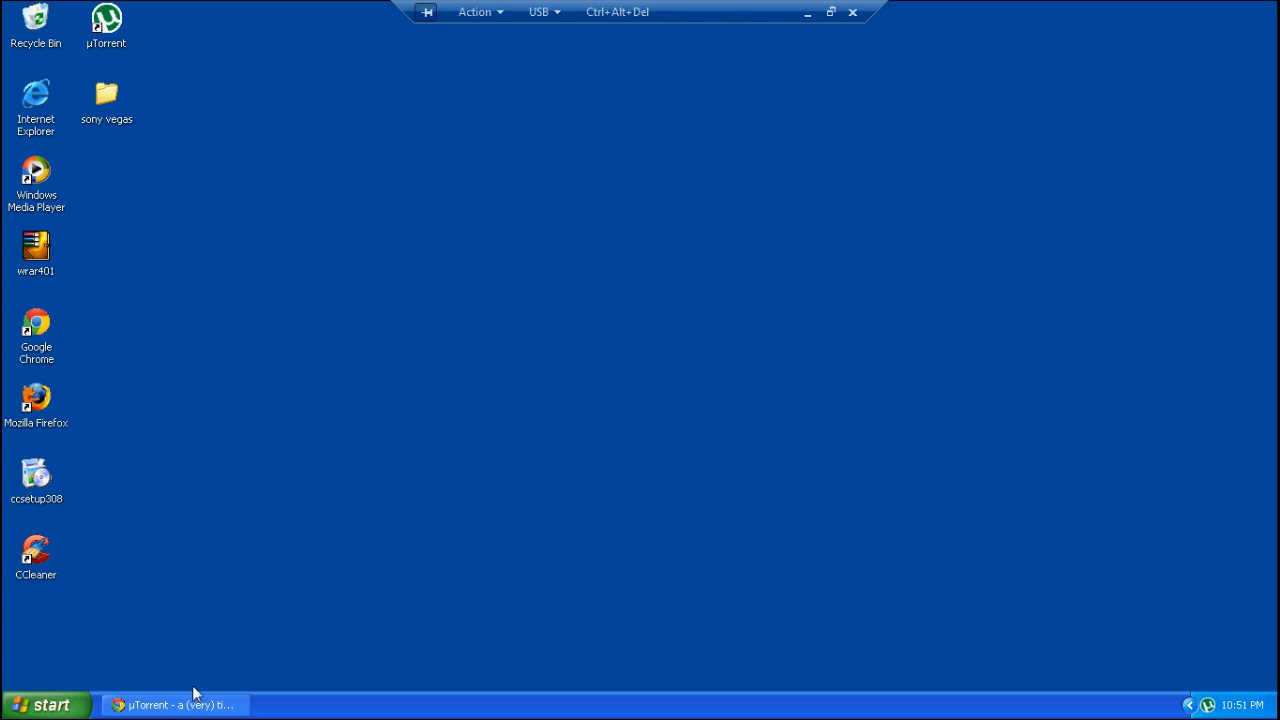
Restore the Chrome window showing the µTorrent download site from the taskbar
{"action": "left_click", "coordinate": [175, 705]}
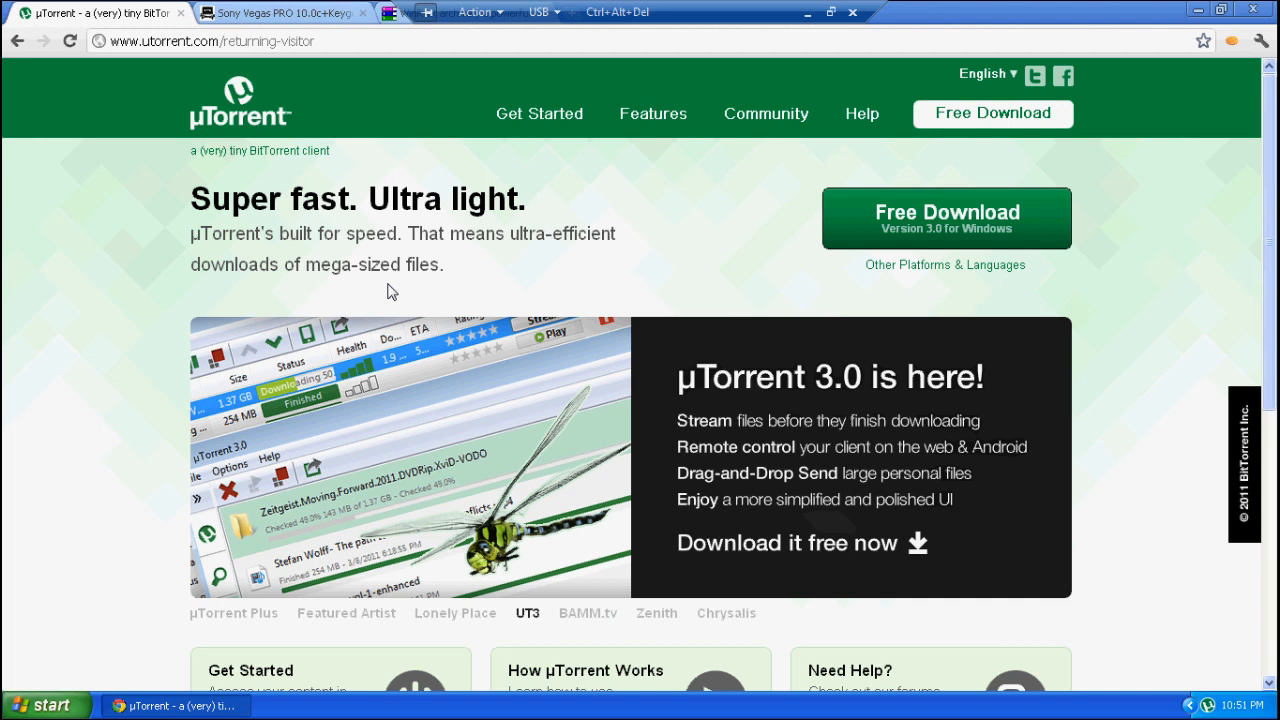
Start the µTorrent 3.0 Windows download, then switch to the Sony Vegas PRO tab
{"action": "left_click", "coordinate": [945, 218]}
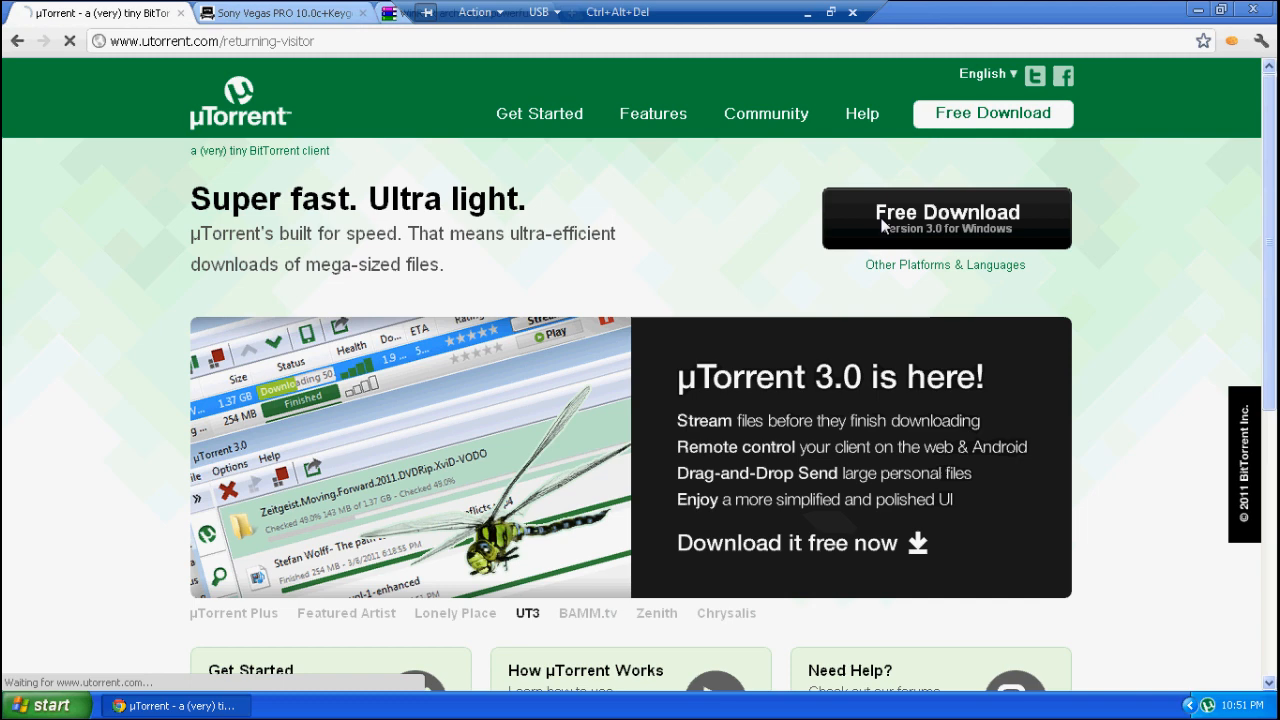
{"action": "left_click", "coordinate": [945, 218]}
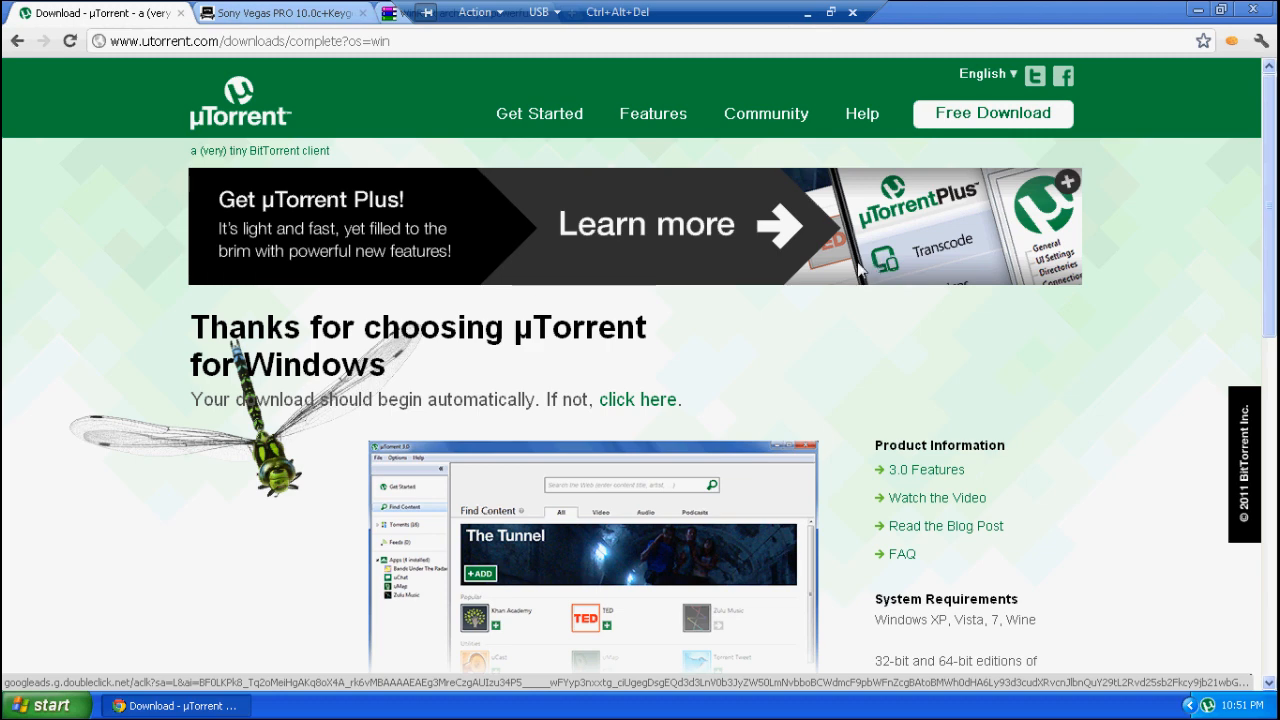
{"action": "left_click", "coordinate": [280, 12]}
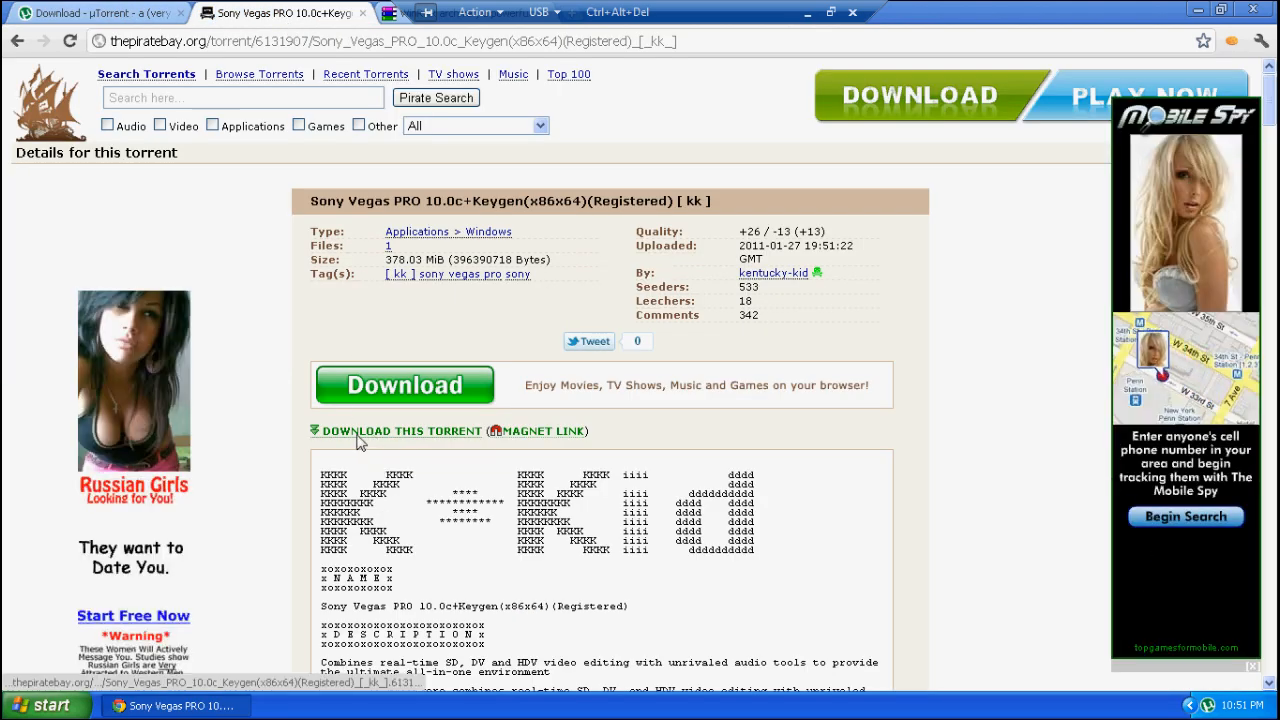
Download the Sony Vegas PRO 10.0c Keygen torrent file from The Pirate Bay
{"action": "left_click", "coordinate": [405, 430]}
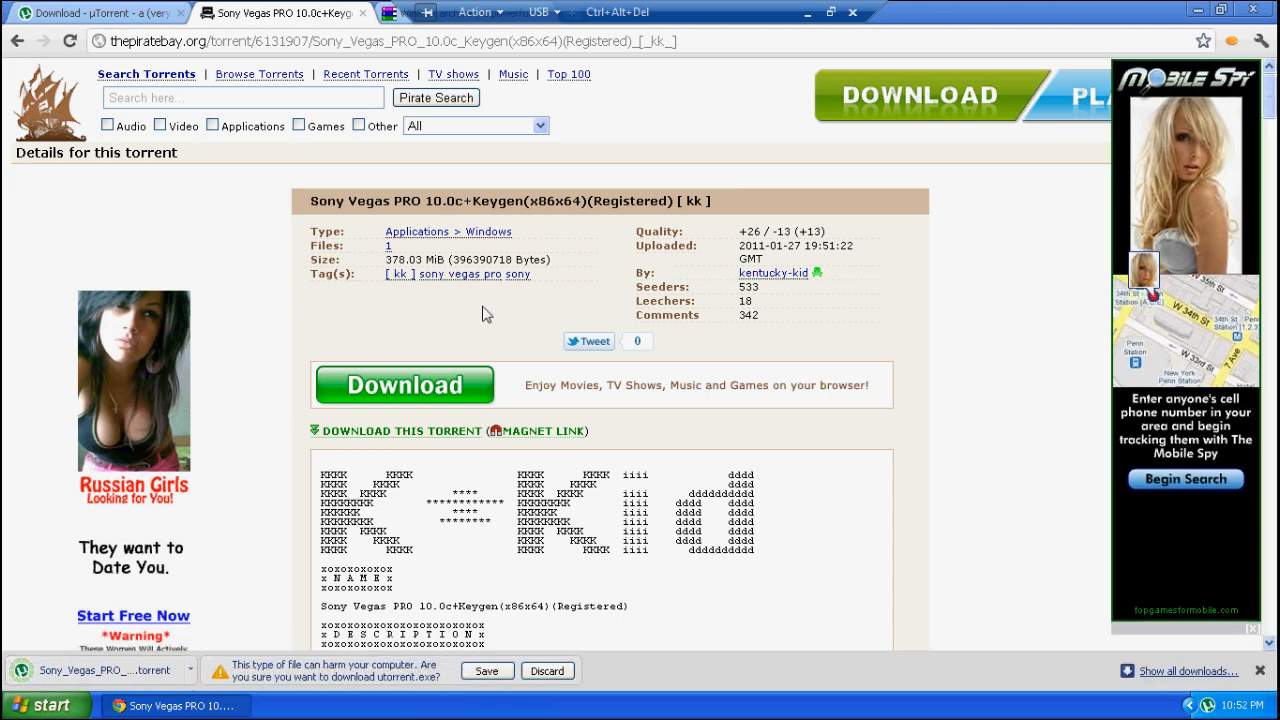
{"action": "mouse_move", "coordinate": [340, 18]}
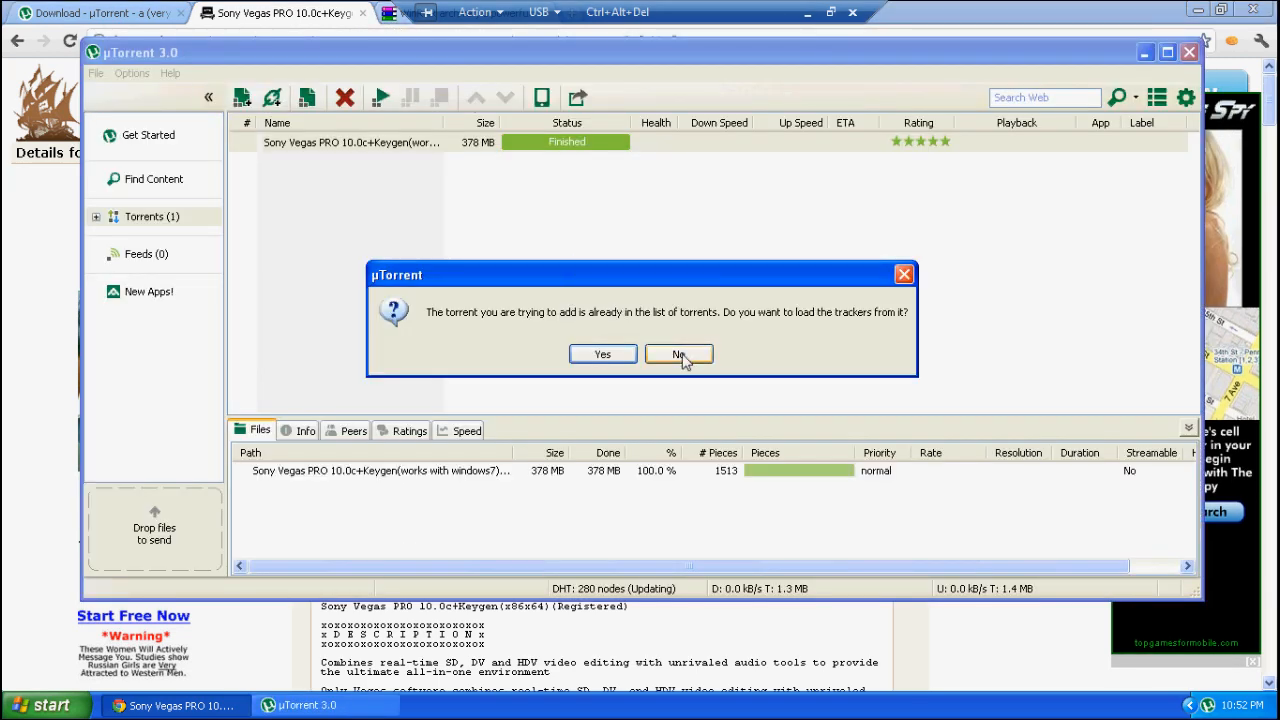
Decline reloading trackers and open the finished Sony Vegas PRO torrent's containing folder
{"action": "left_click", "coordinate": [679, 354]}
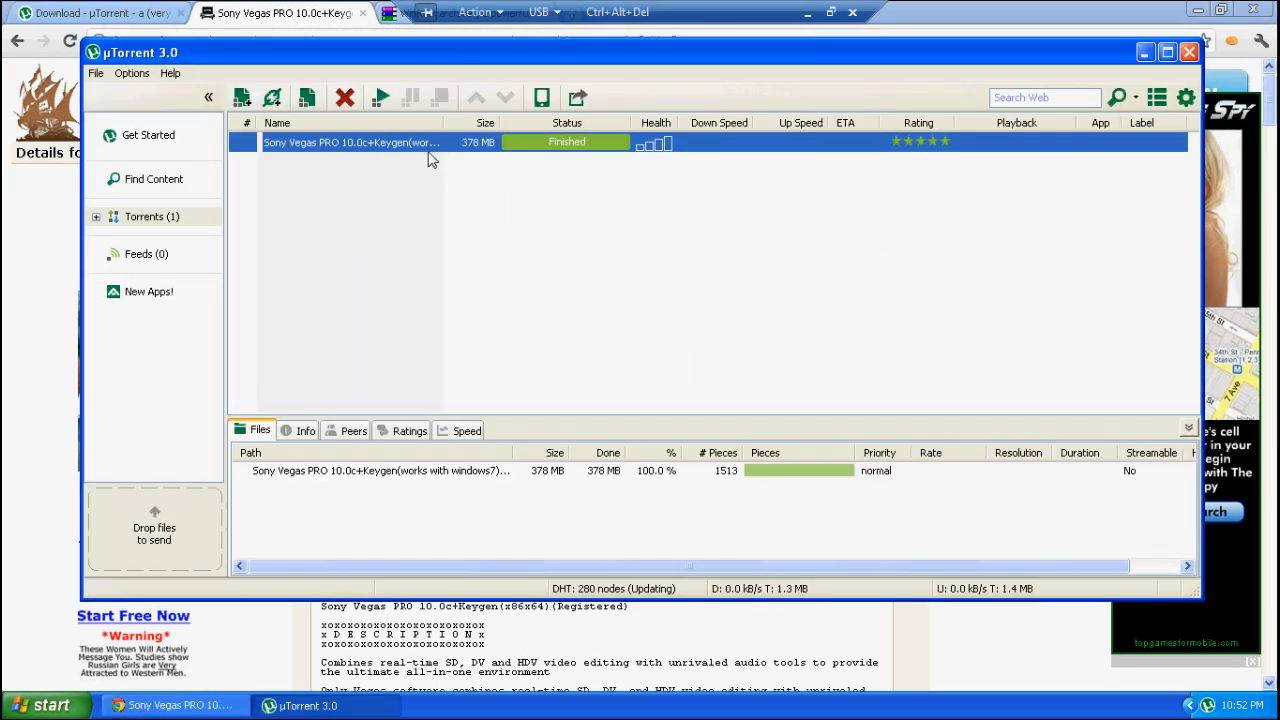
{"action": "right_click", "coordinate": [350, 142]}
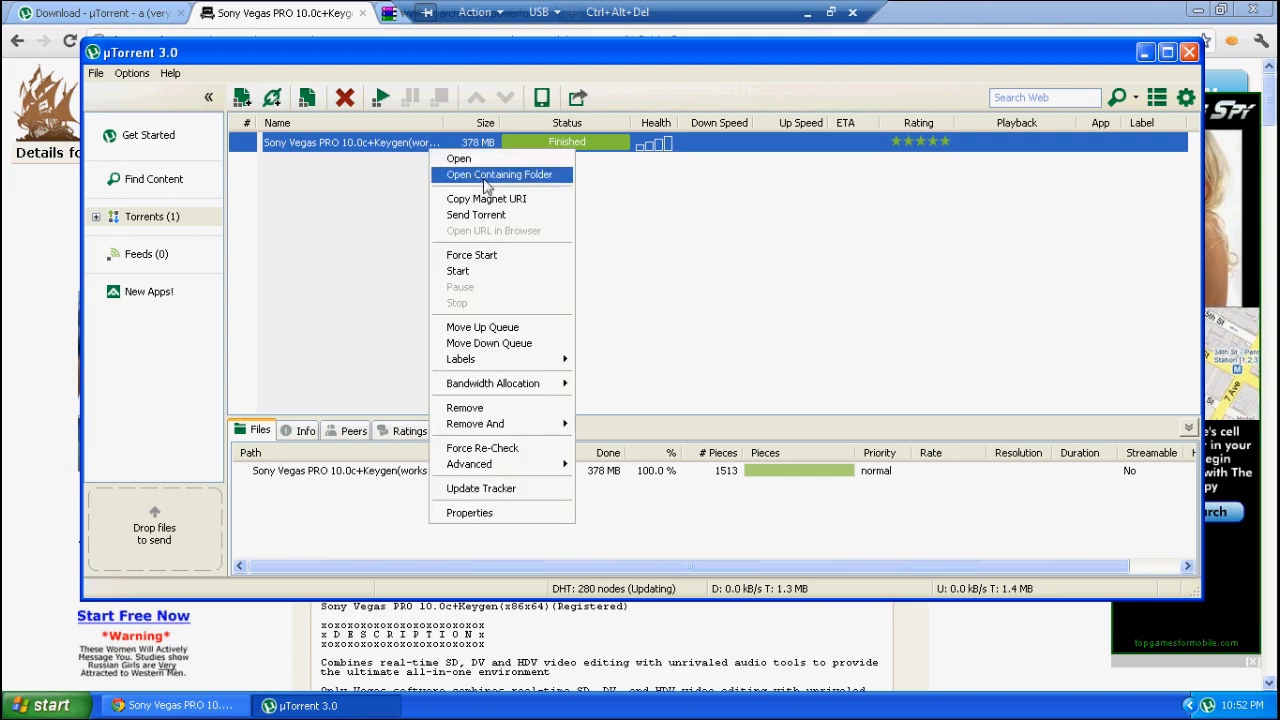
{"action": "left_click", "coordinate": [499, 174]}
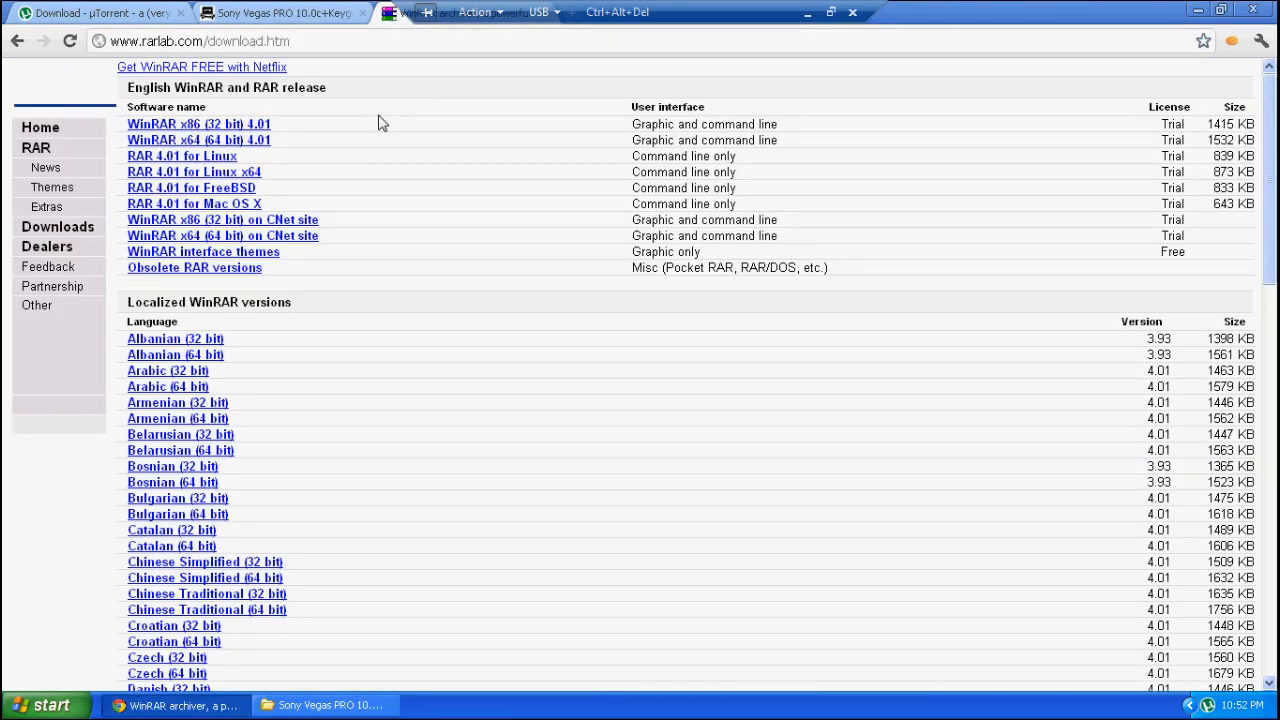
Extract the archive's x32, x64 and INSTRUCTIONS.txt into the sony vegas folder, closing WinRAR and Explorer
{"action": "scroll", "scroll_direction": "down", "scroll_amount": 3}
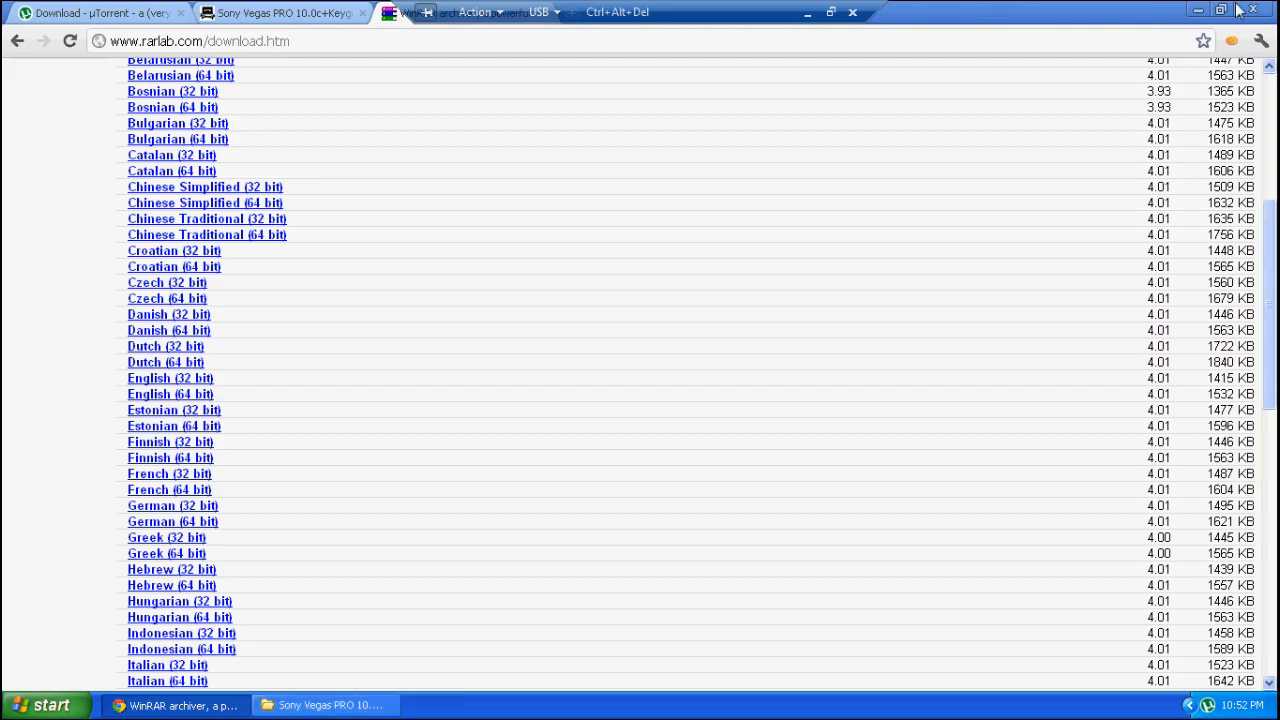
{"action": "left_click", "coordinate": [325, 705]}
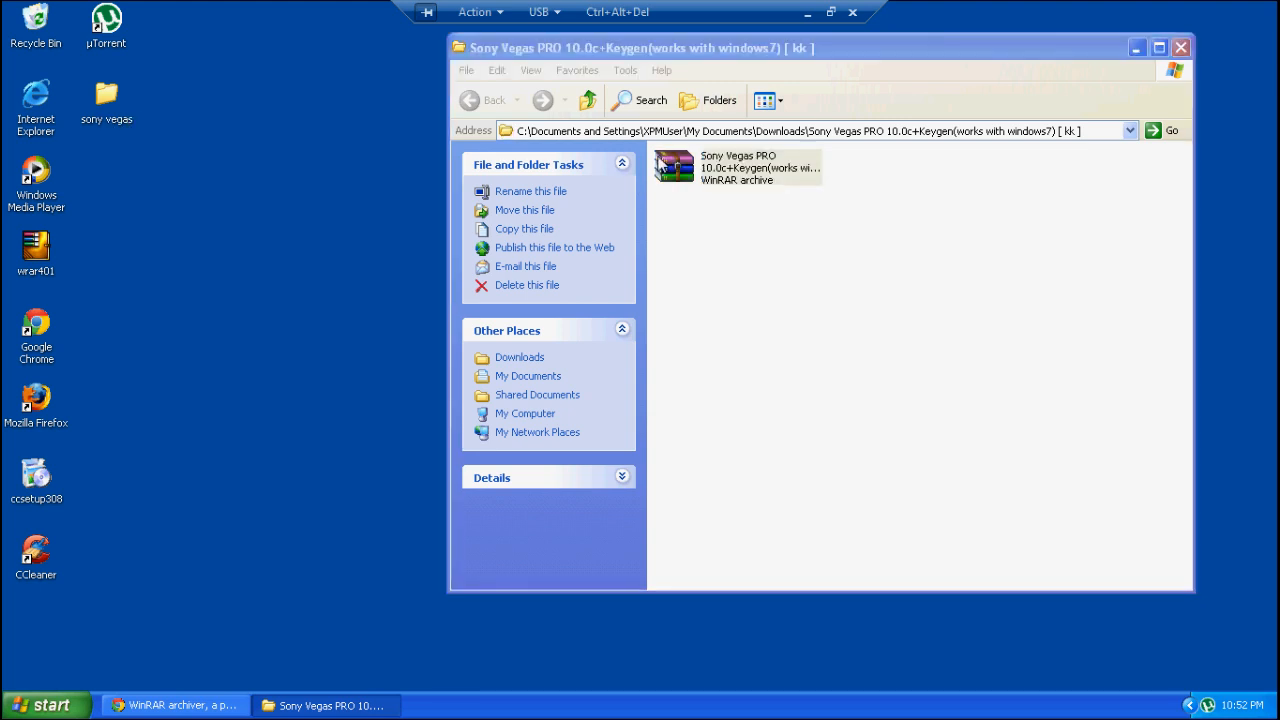
{"action": "double_click", "coordinate": [674, 165]}
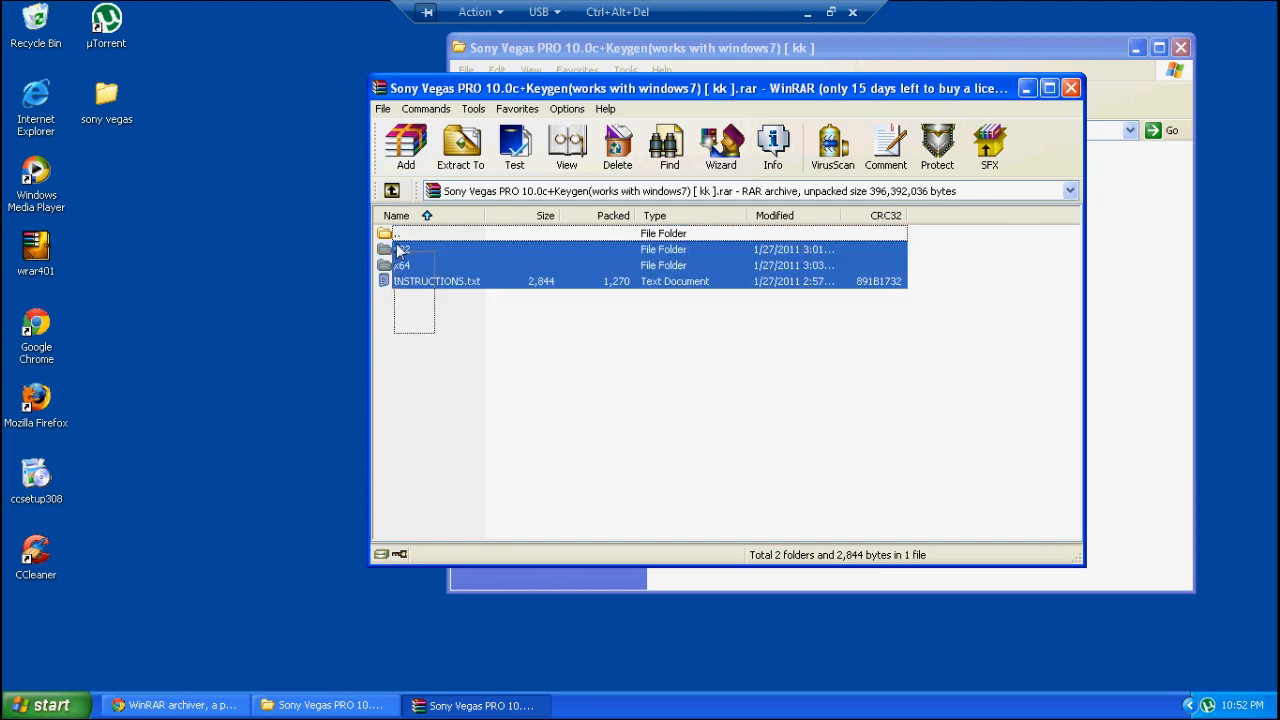
{"action": "left_click", "coordinate": [1070, 88]}
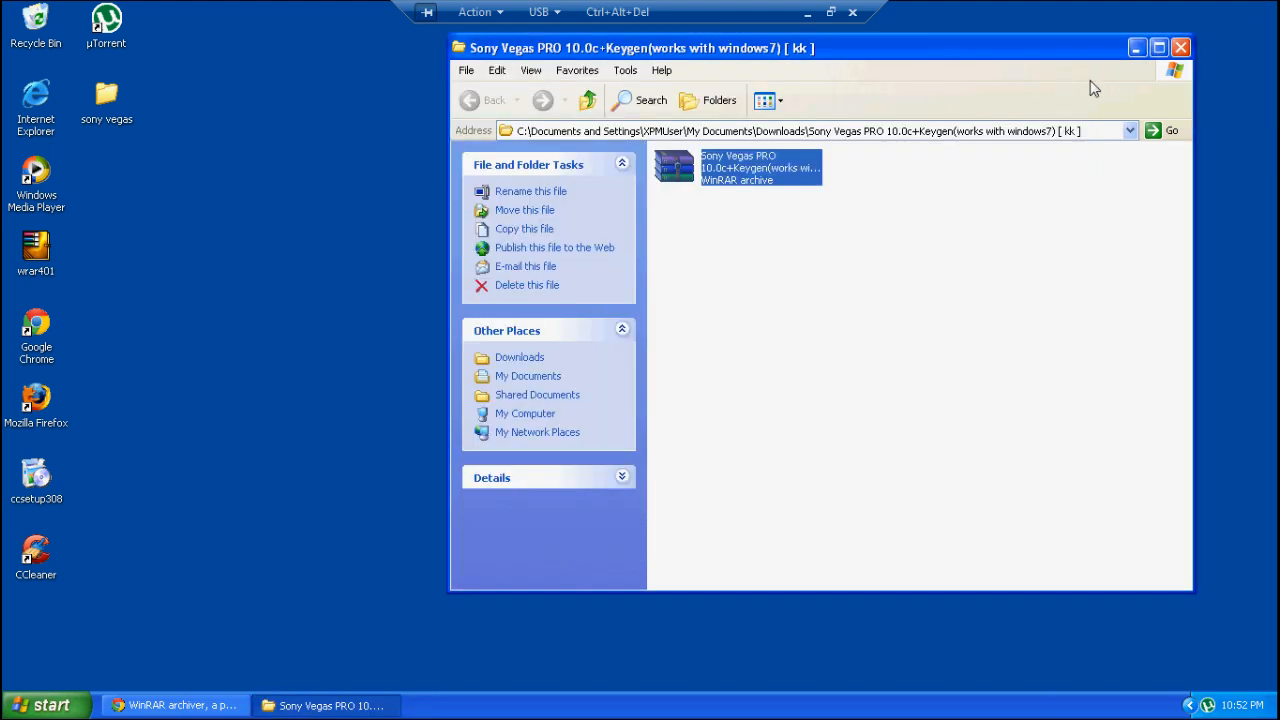
{"action": "left_click", "coordinate": [1181, 47]}
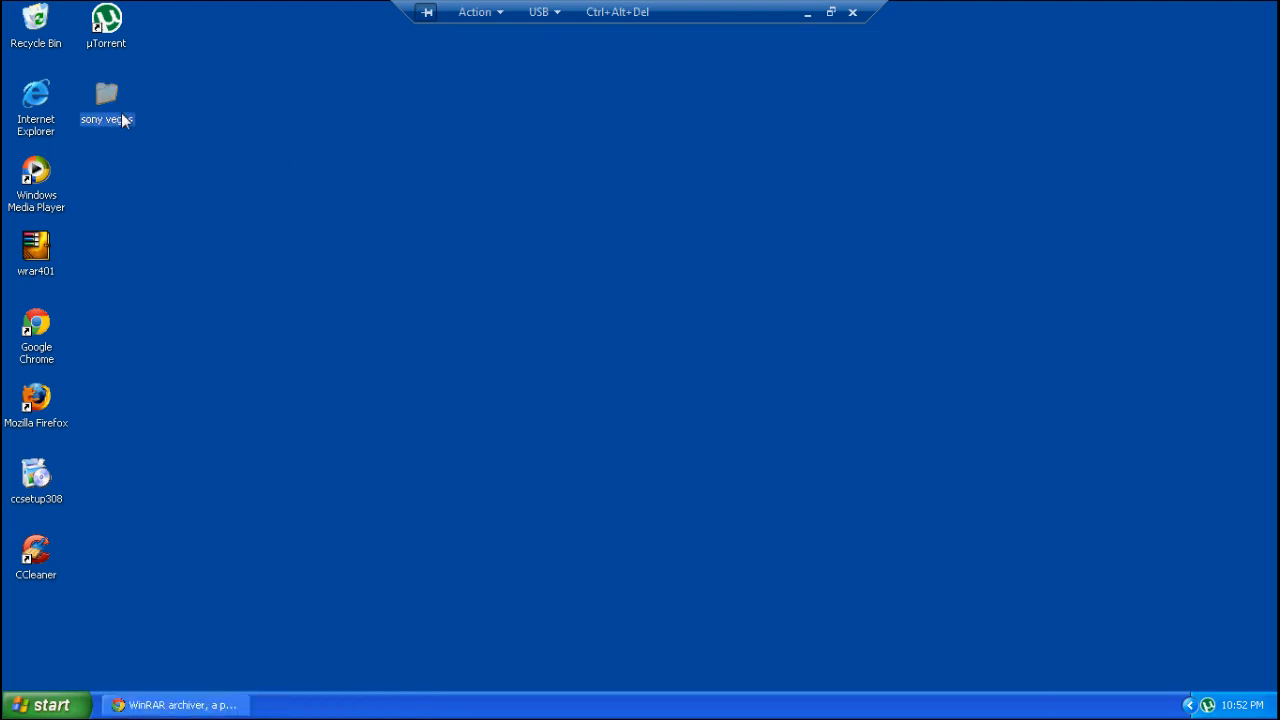
Open sony vegas > x32 and launch the vegaspro100c_32bit installer
{"action": "double_click", "coordinate": [106, 95]}
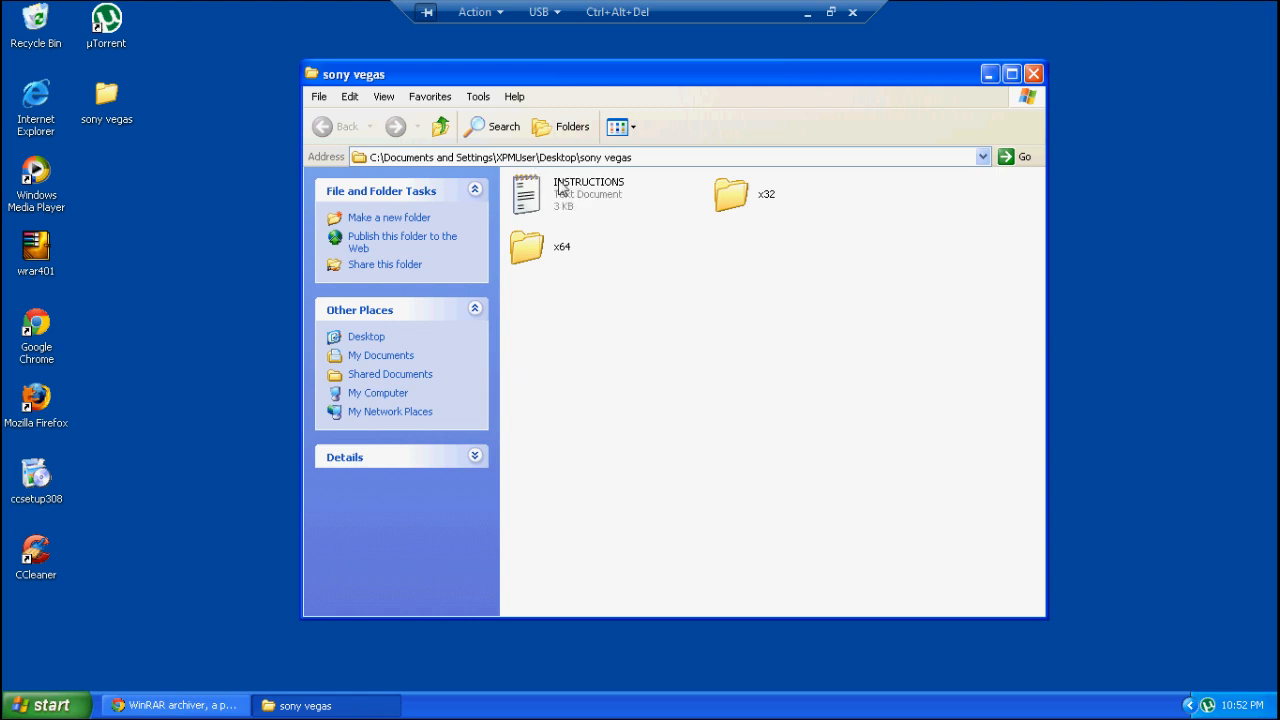
{"action": "mouse_move", "coordinate": [585, 195]}
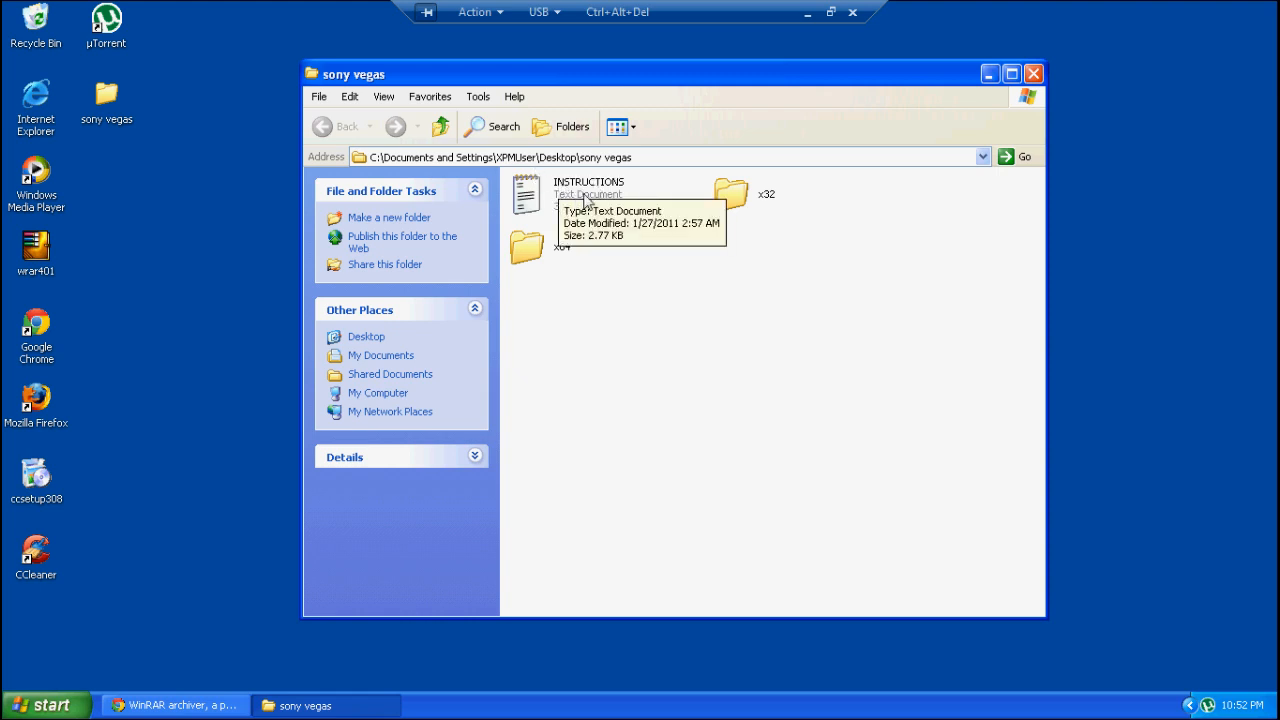
{"action": "left_click", "coordinate": [526, 193]}
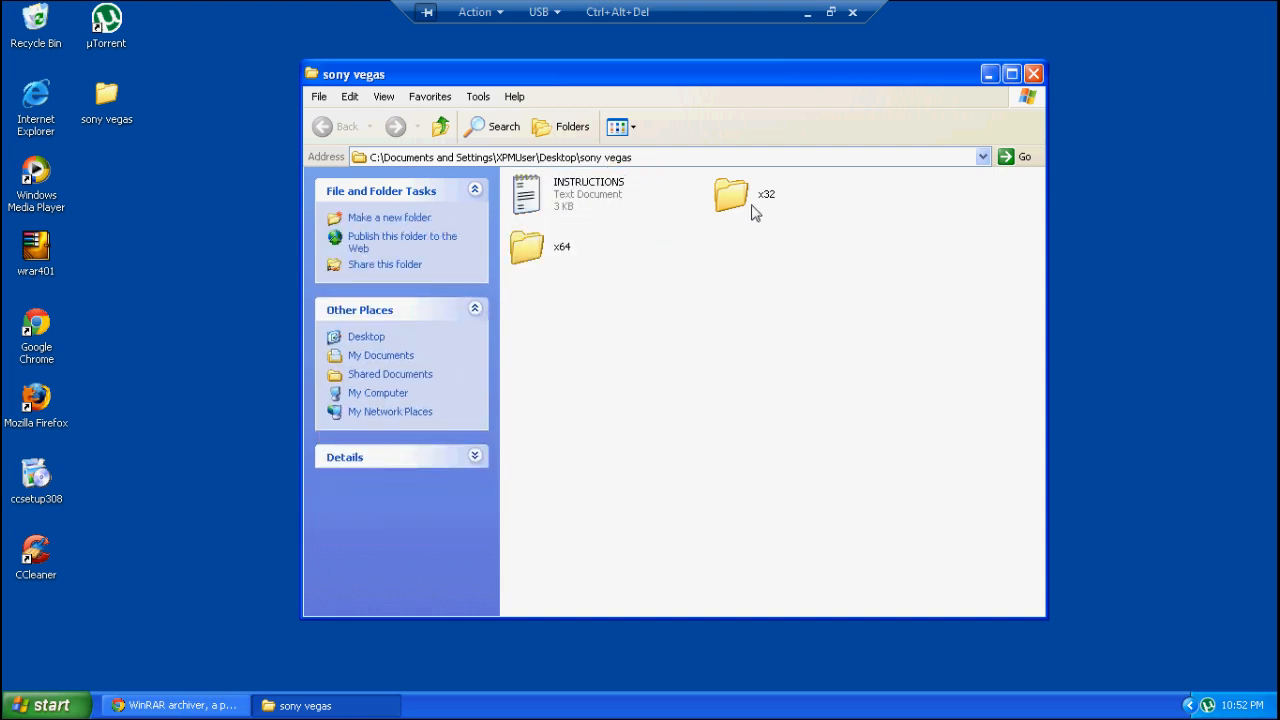
{"action": "double_click", "coordinate": [730, 194]}
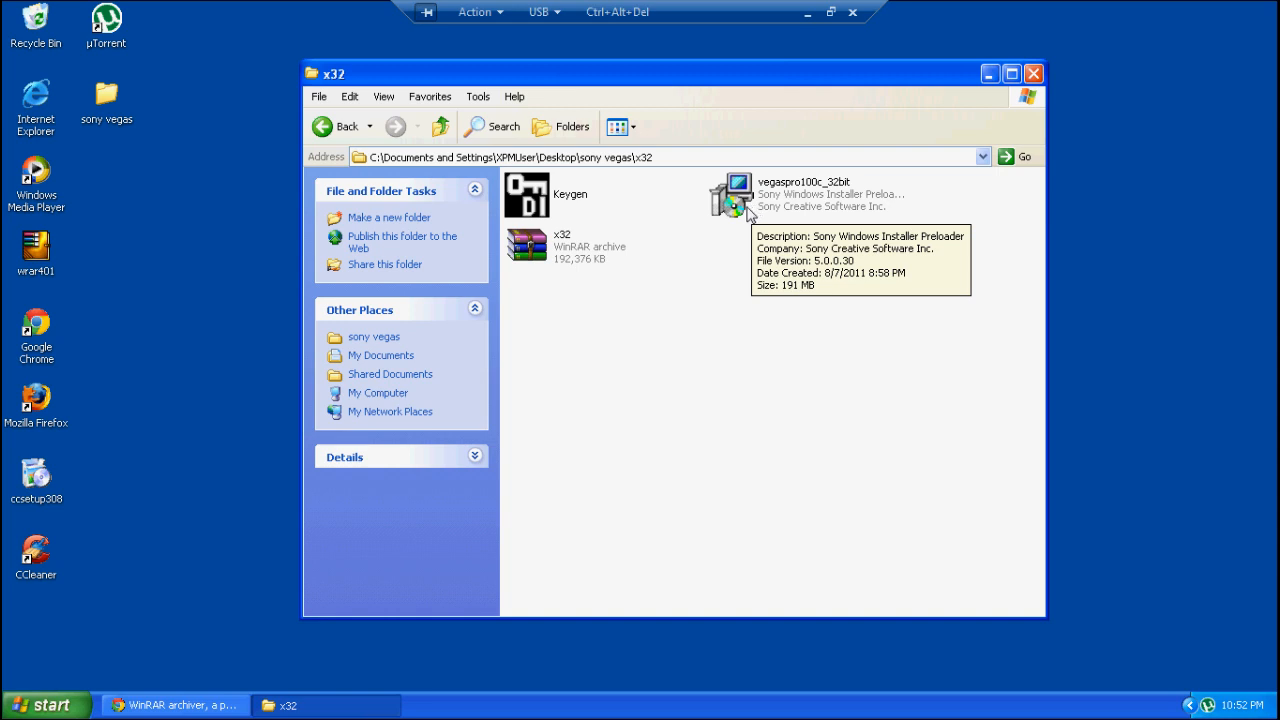
{"action": "left_click", "coordinate": [732, 194]}
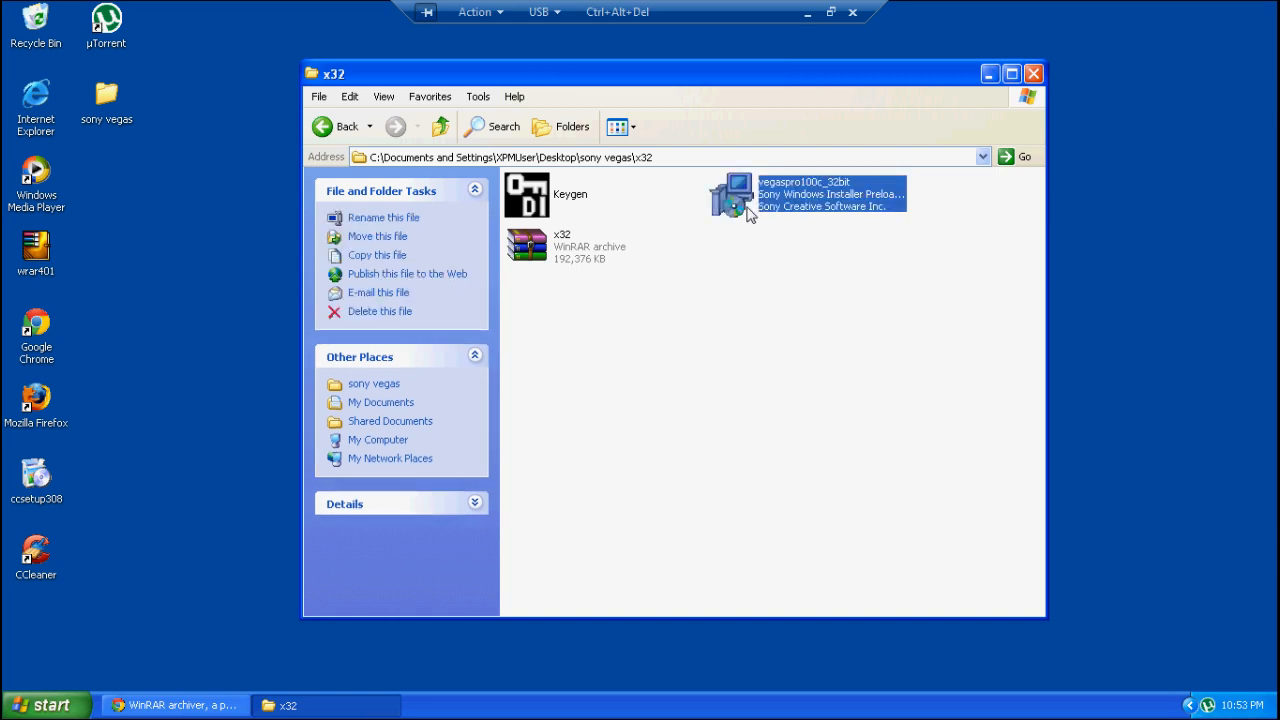
{"action": "double_click", "coordinate": [733, 194]}
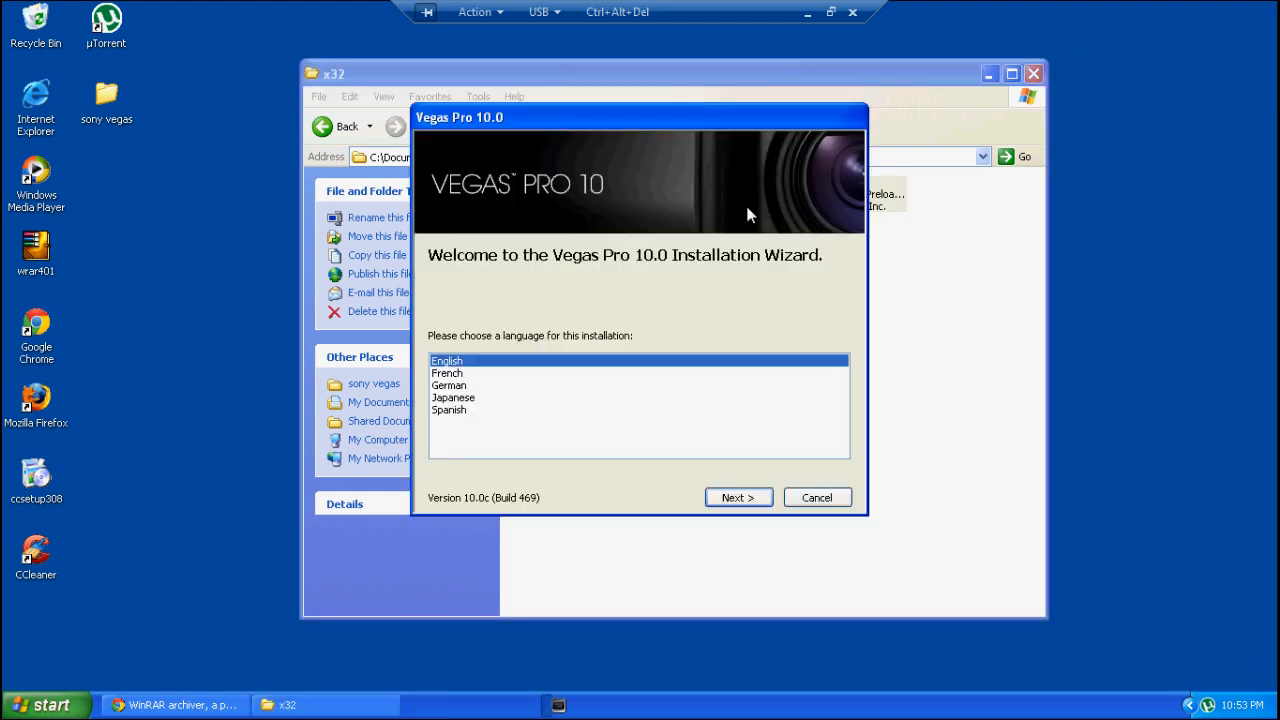
Keep English and choose to download and install the newer Vegas Pro 10.0 version
{"action": "left_click", "coordinate": [738, 497]}
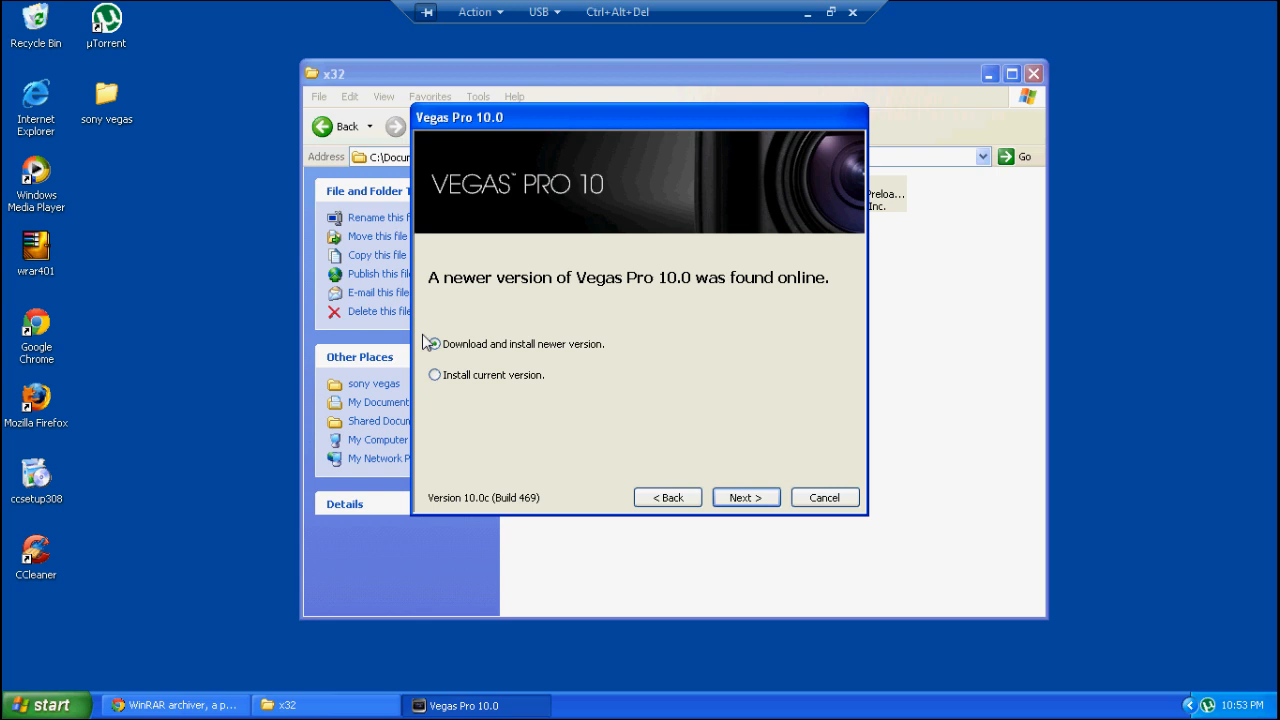
{"action": "left_click", "coordinate": [745, 497]}
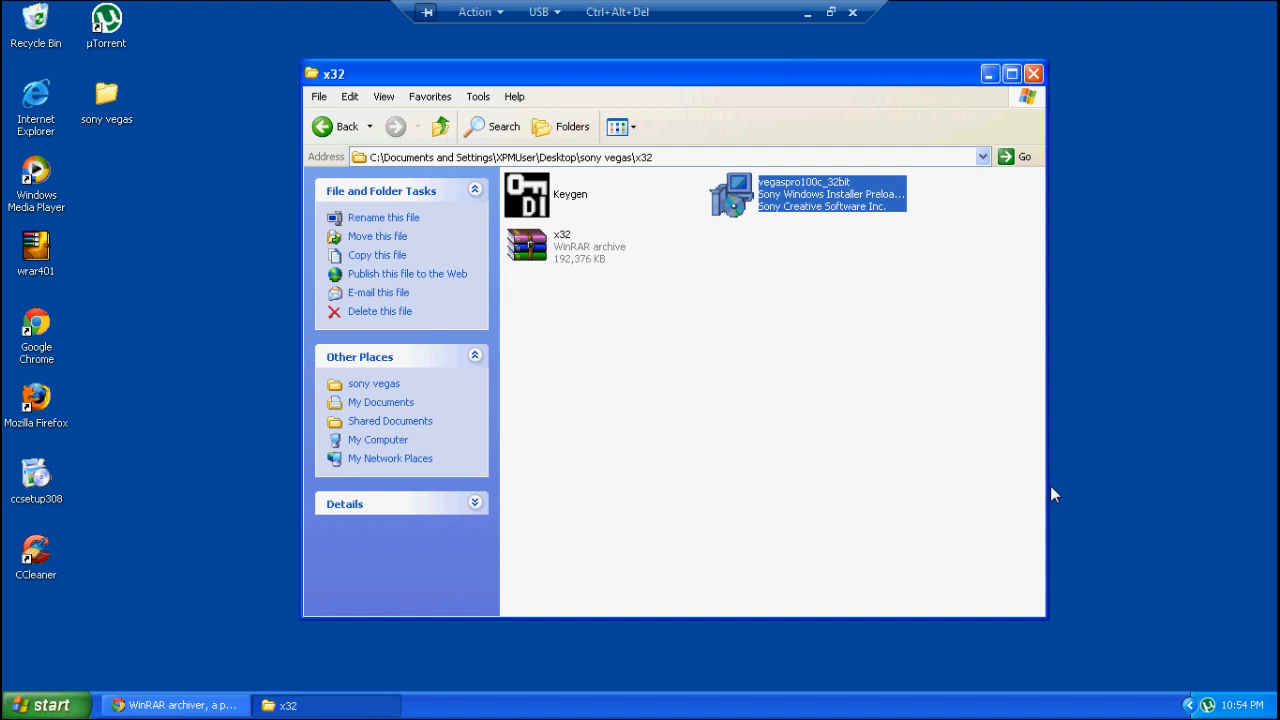
{"action": "mouse_move", "coordinate": [1049, 483]}
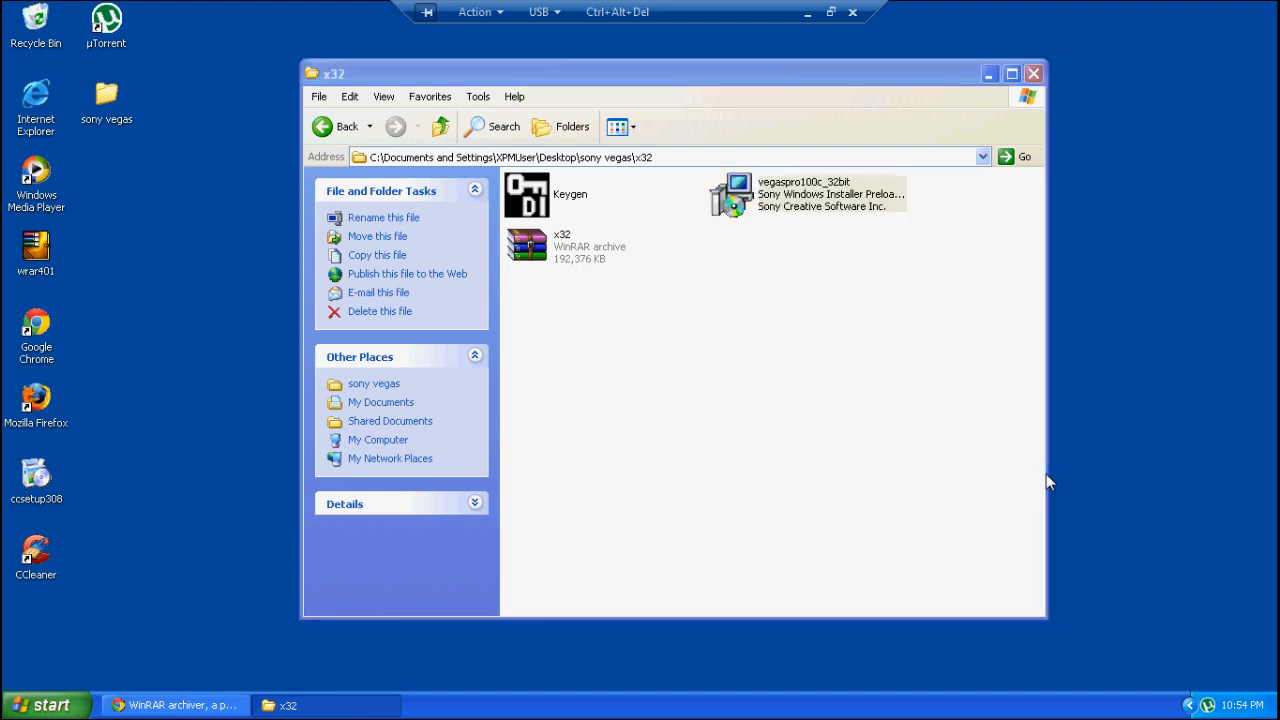
Accept the EULA, install Vegas Pro 10.0e to C:\Program Files\Sony\Vegas Pro 10.0\, and finish
{"action": "double_click", "coordinate": [731, 194]}
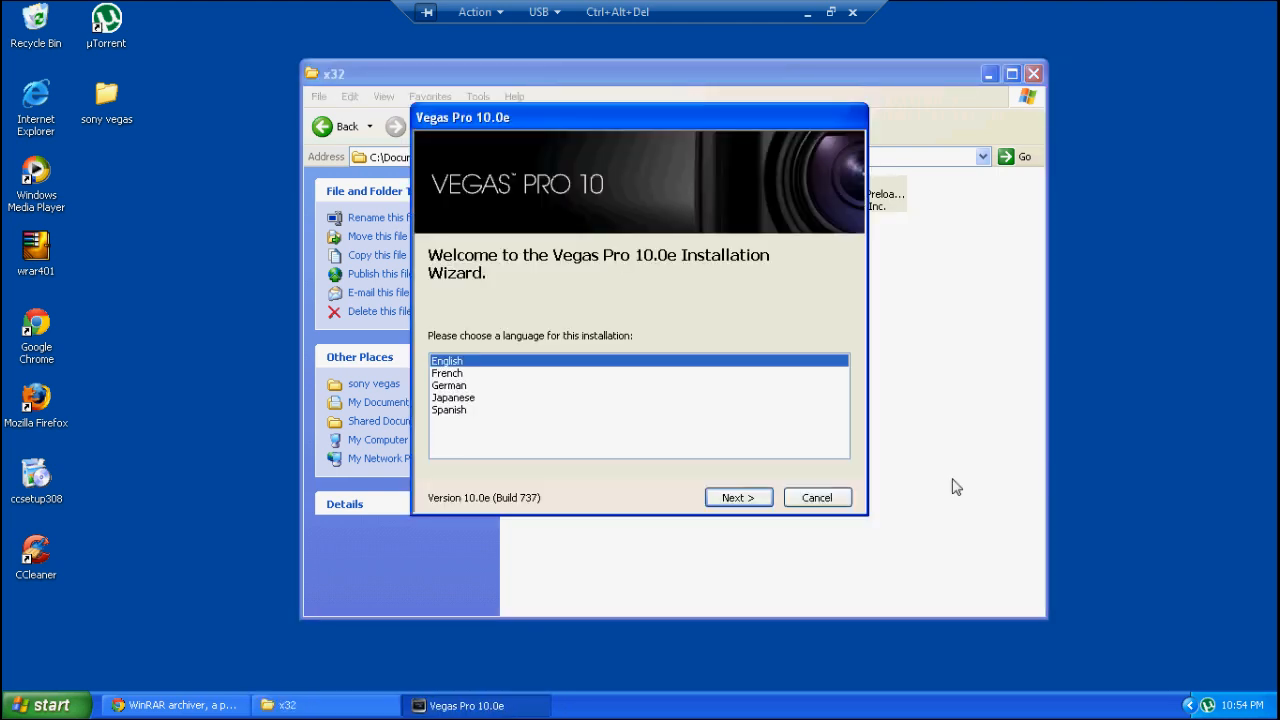
{"action": "left_click", "coordinate": [738, 497]}
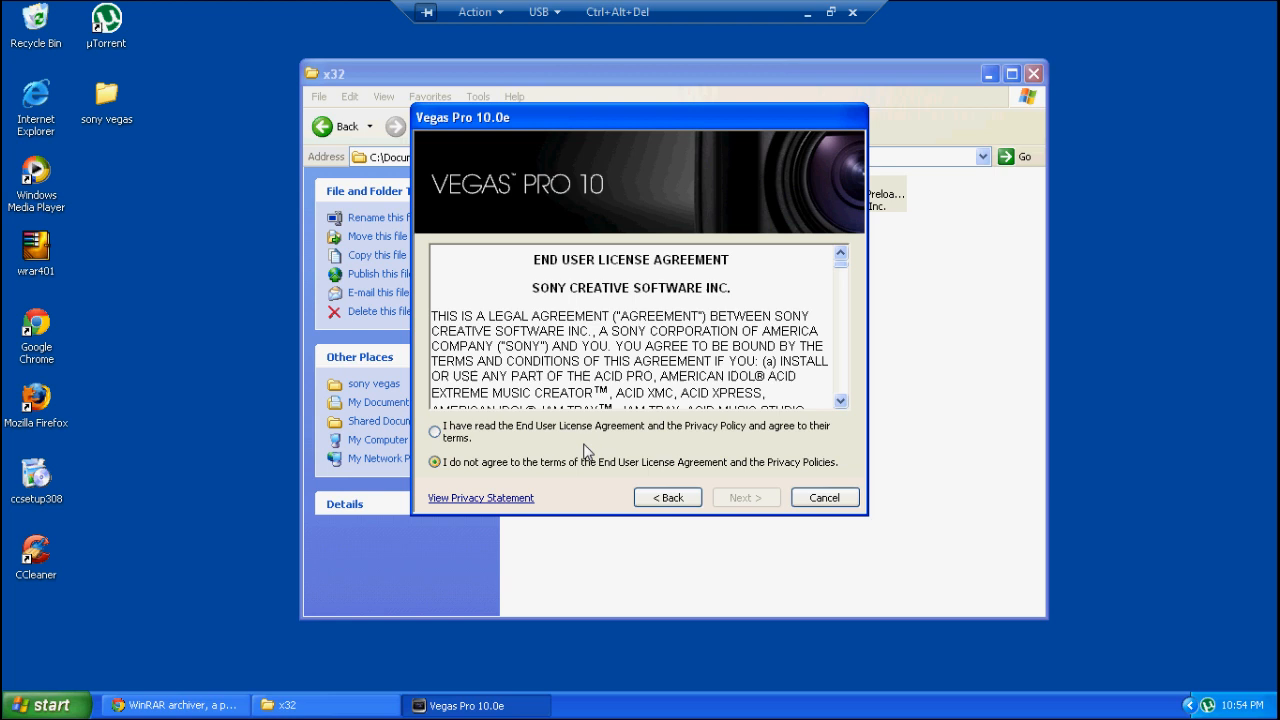
{"action": "left_click", "coordinate": [435, 430]}
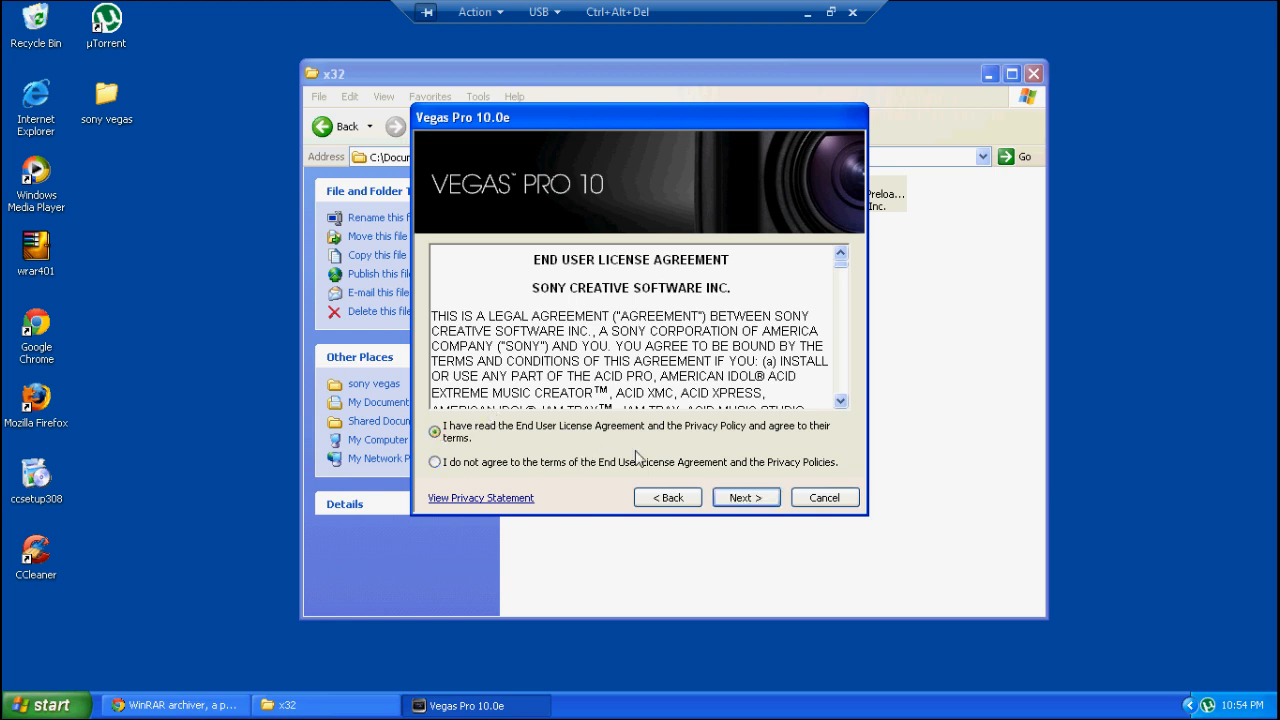
{"action": "left_click", "coordinate": [745, 497]}
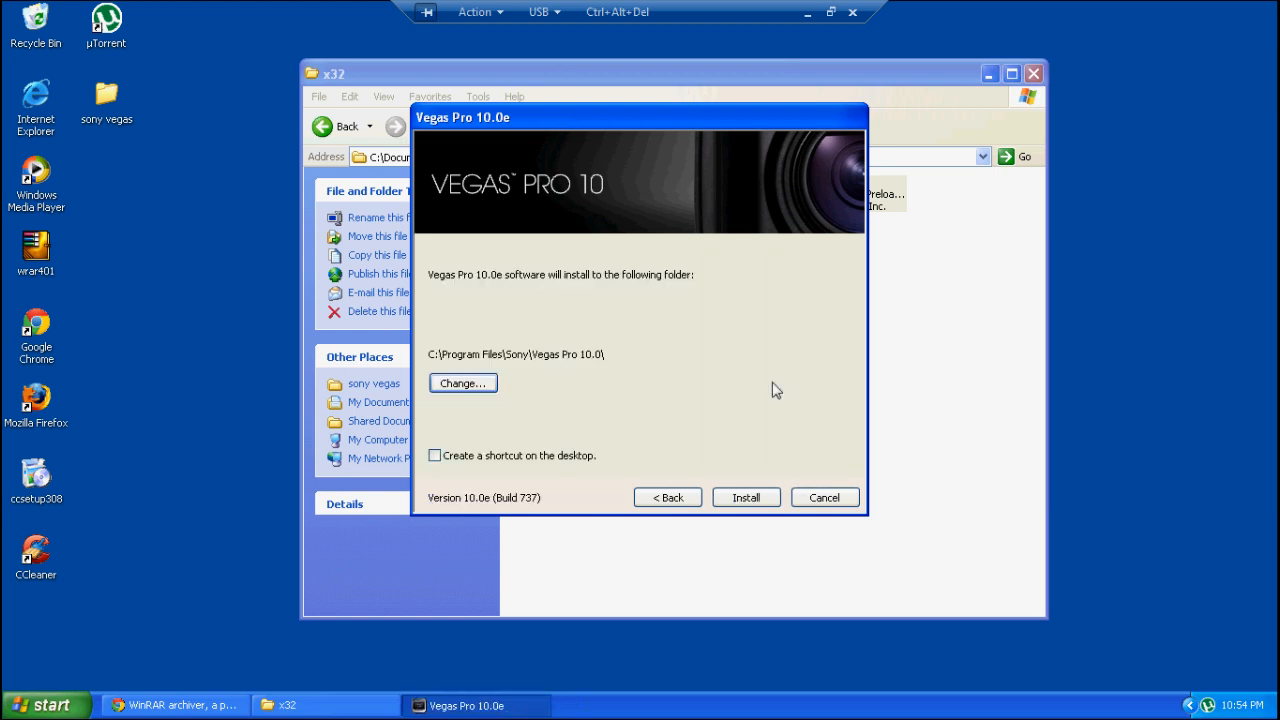
{"action": "left_click", "coordinate": [745, 497]}
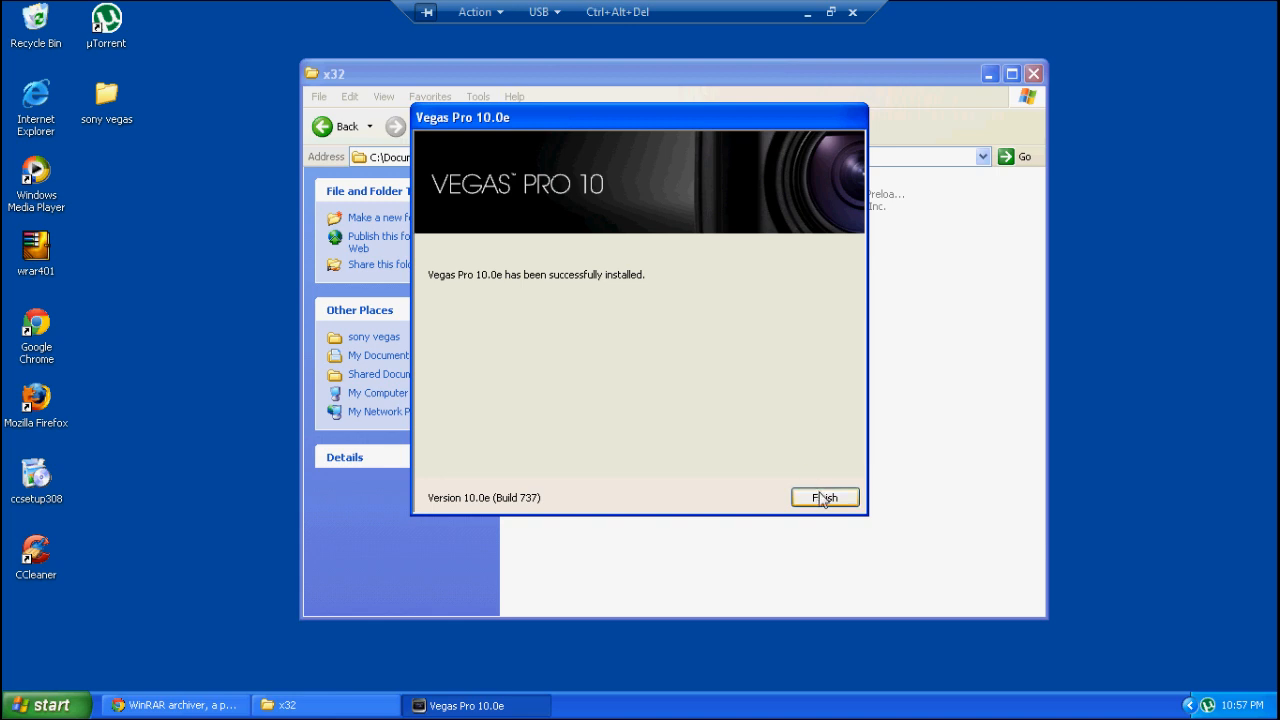
{"action": "left_click", "coordinate": [824, 497]}
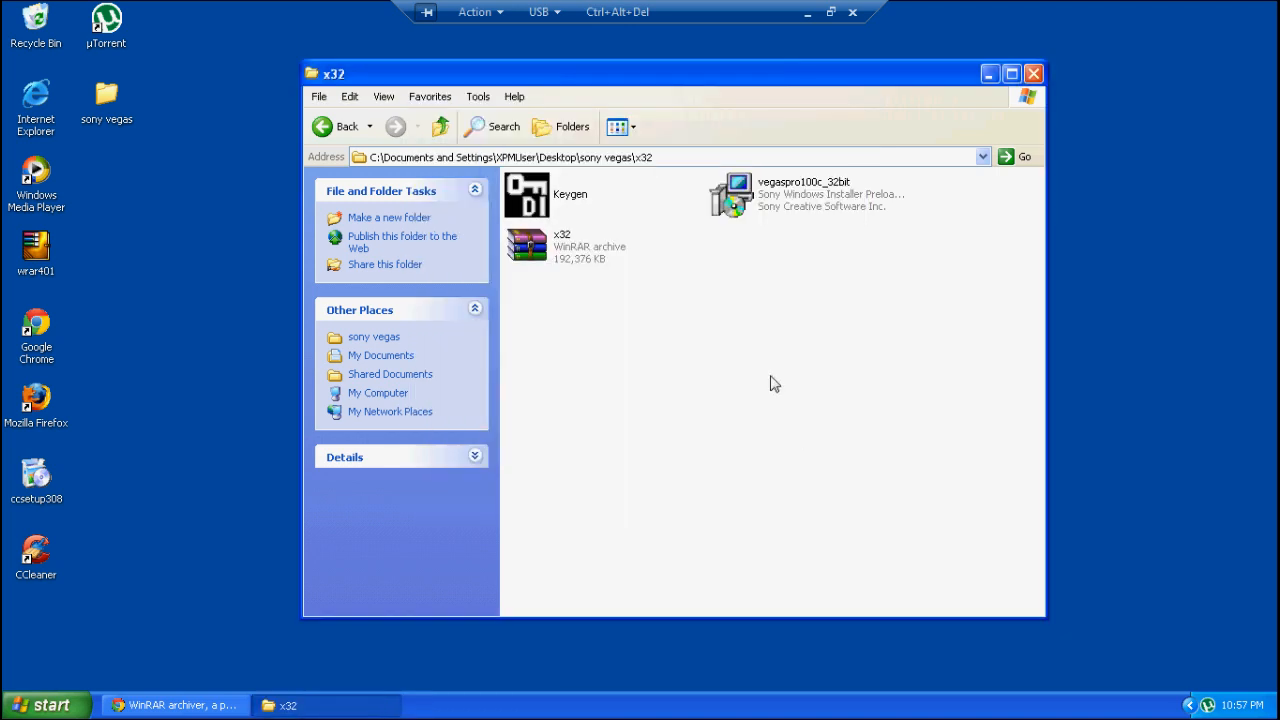
{"action": "mouse_move", "coordinate": [707, 283]}
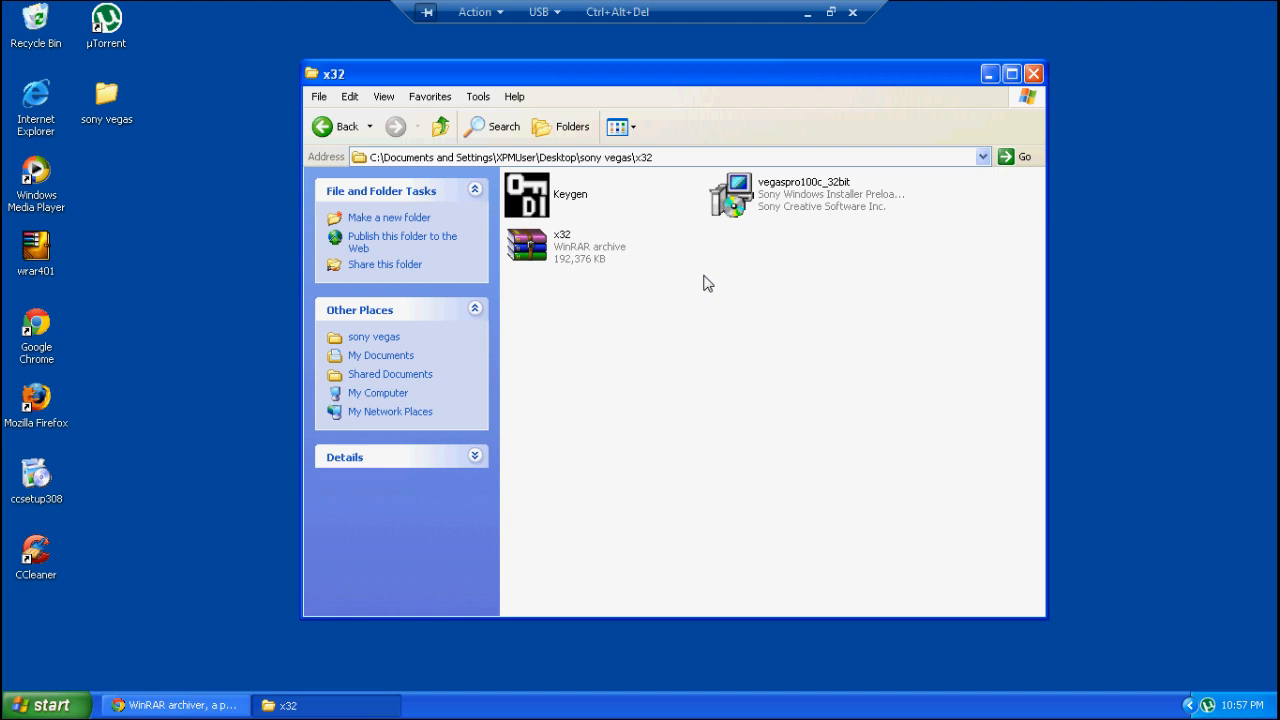
{"action": "mouse_move", "coordinate": [527, 195]}
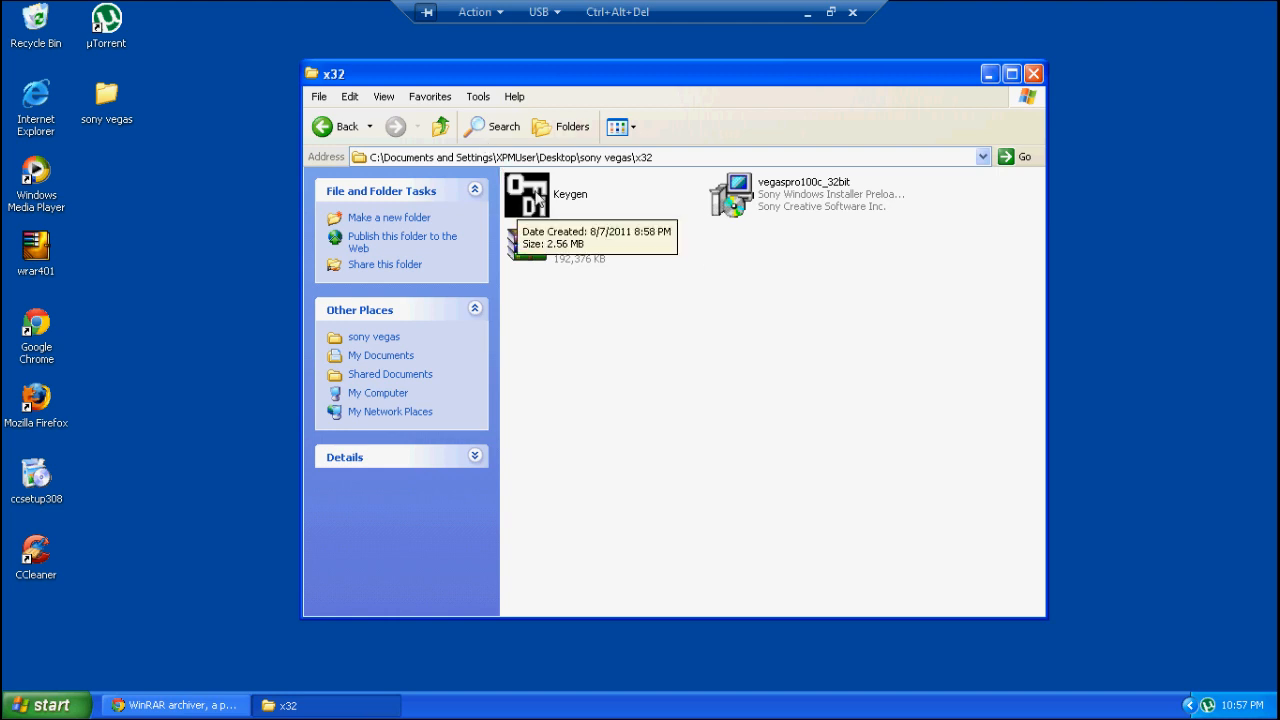
Run the Keygen from the x32 folder and dismiss its introductory message
{"action": "right_click", "coordinate": [527, 194]}
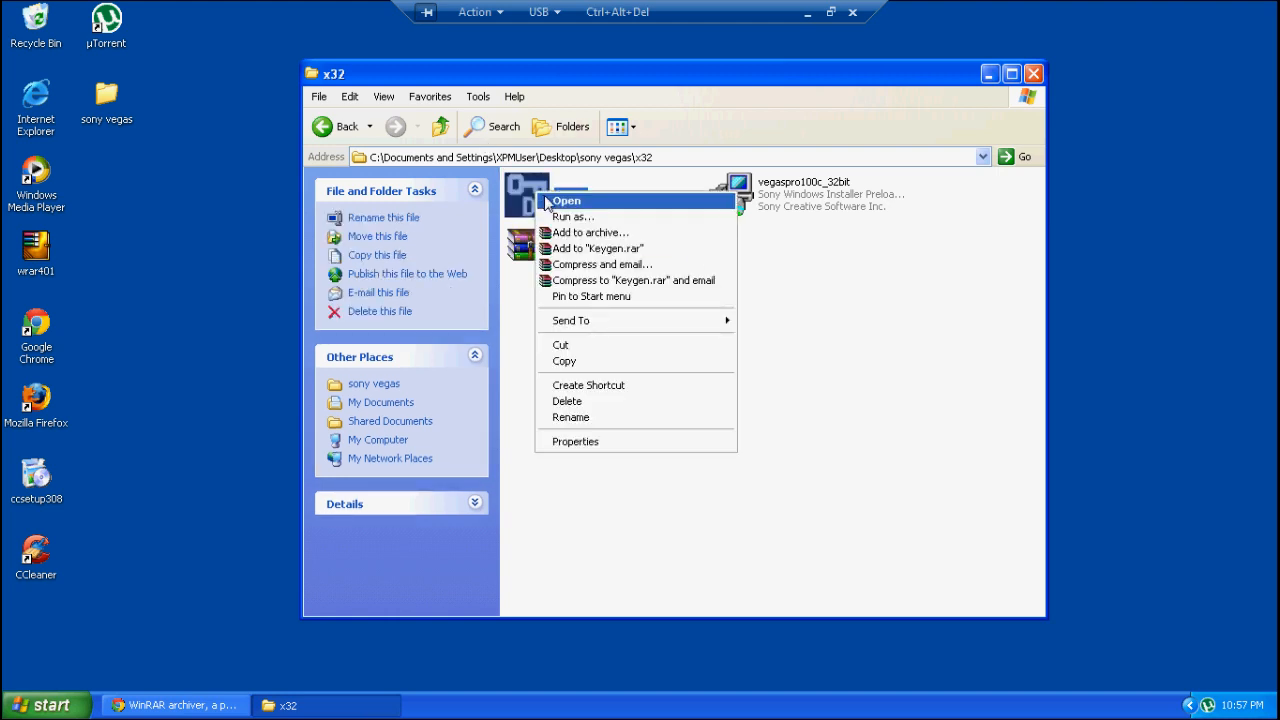
{"action": "left_click", "coordinate": [566, 201]}
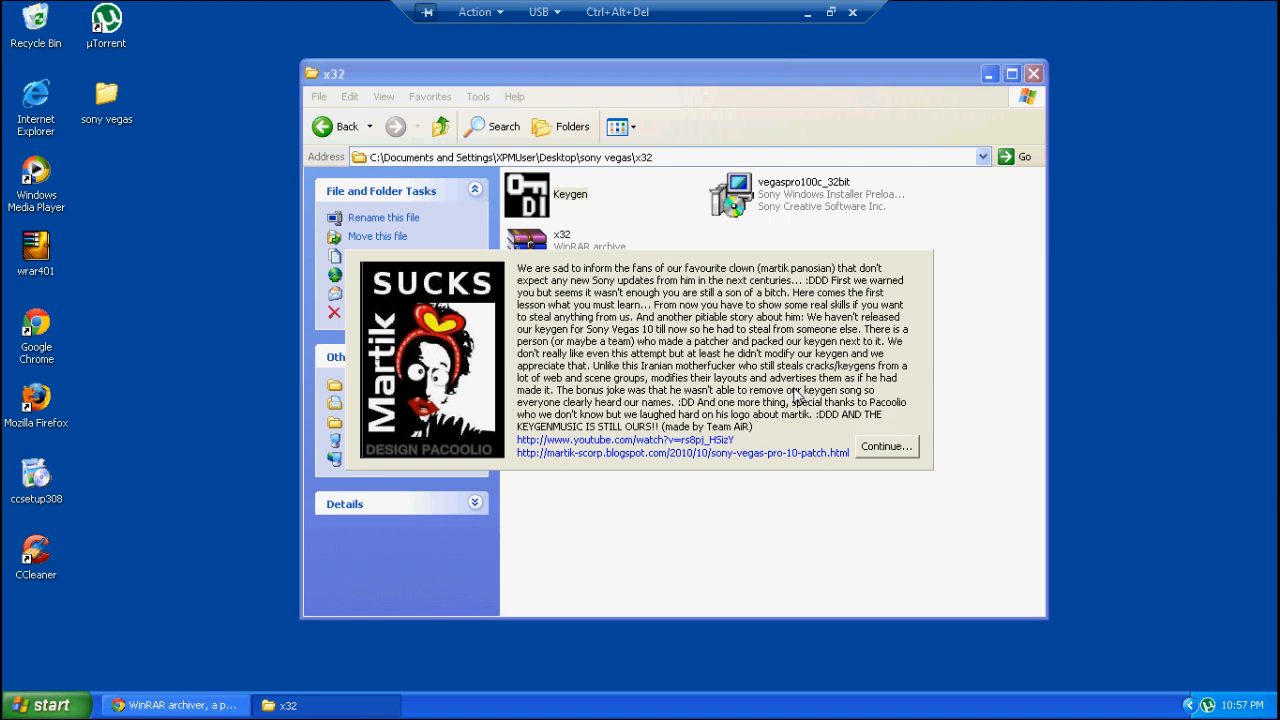
{"action": "left_click", "coordinate": [885, 446]}
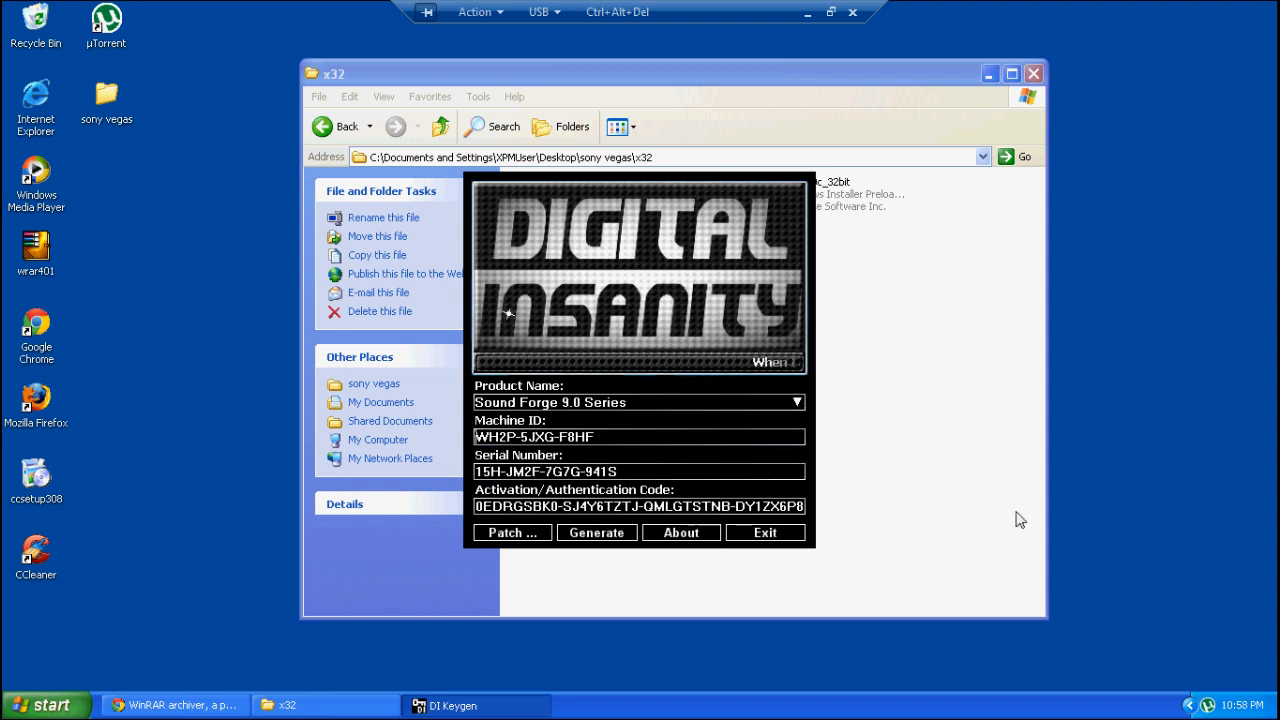
Select Vegas Pro 10.0 (32 and 64 bit) Series as the keygen's product name
{"action": "left_click", "coordinate": [797, 402]}
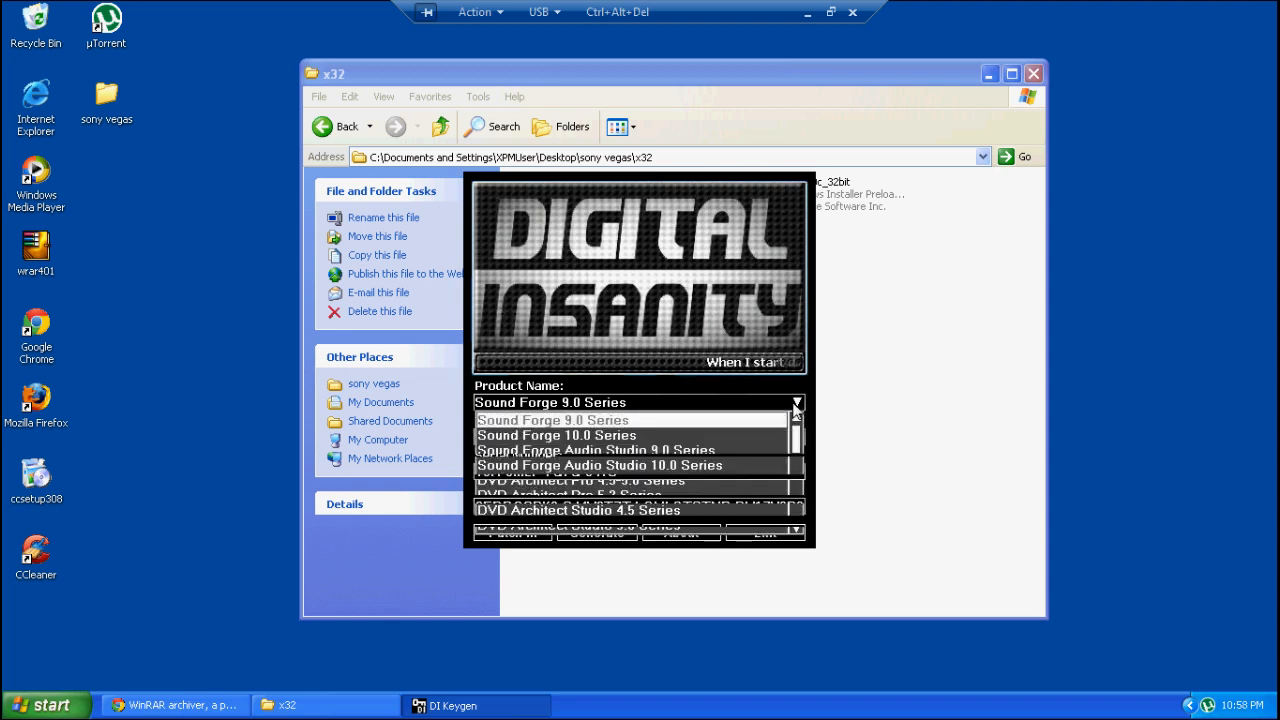
{"action": "scroll", "scroll_direction": "down", "scroll_amount": 3}
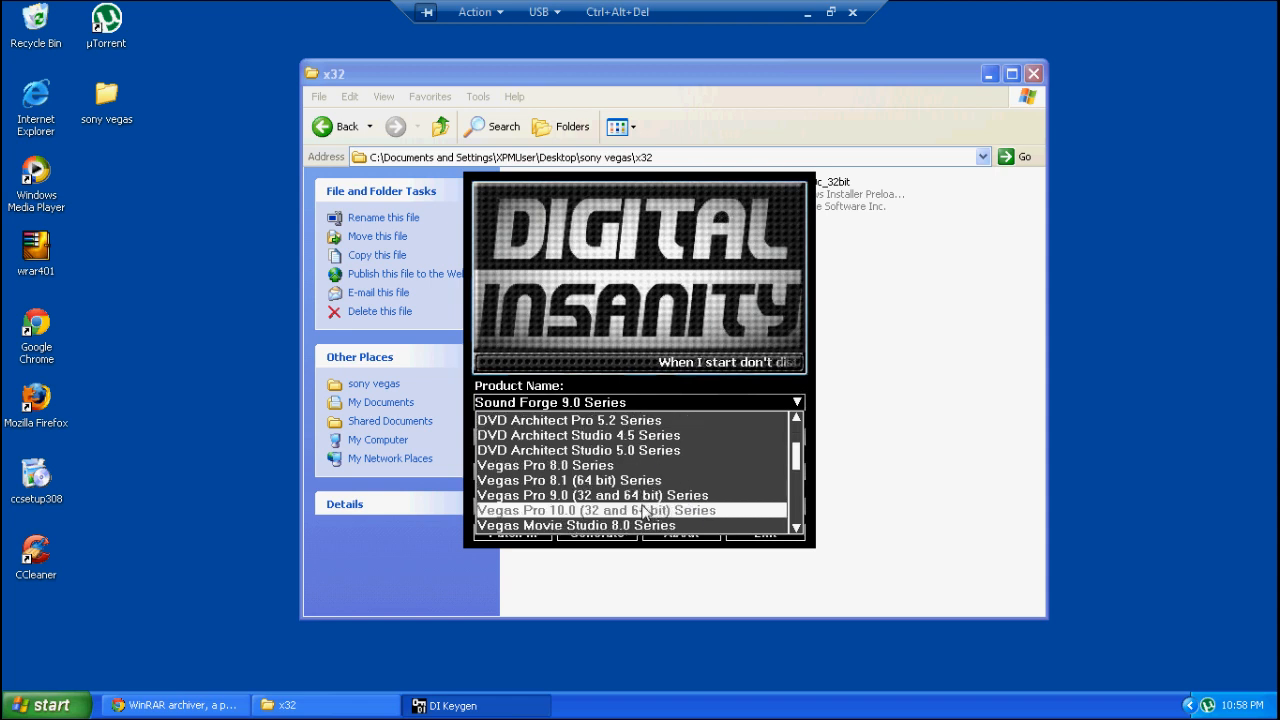
{"action": "left_click", "coordinate": [593, 510]}
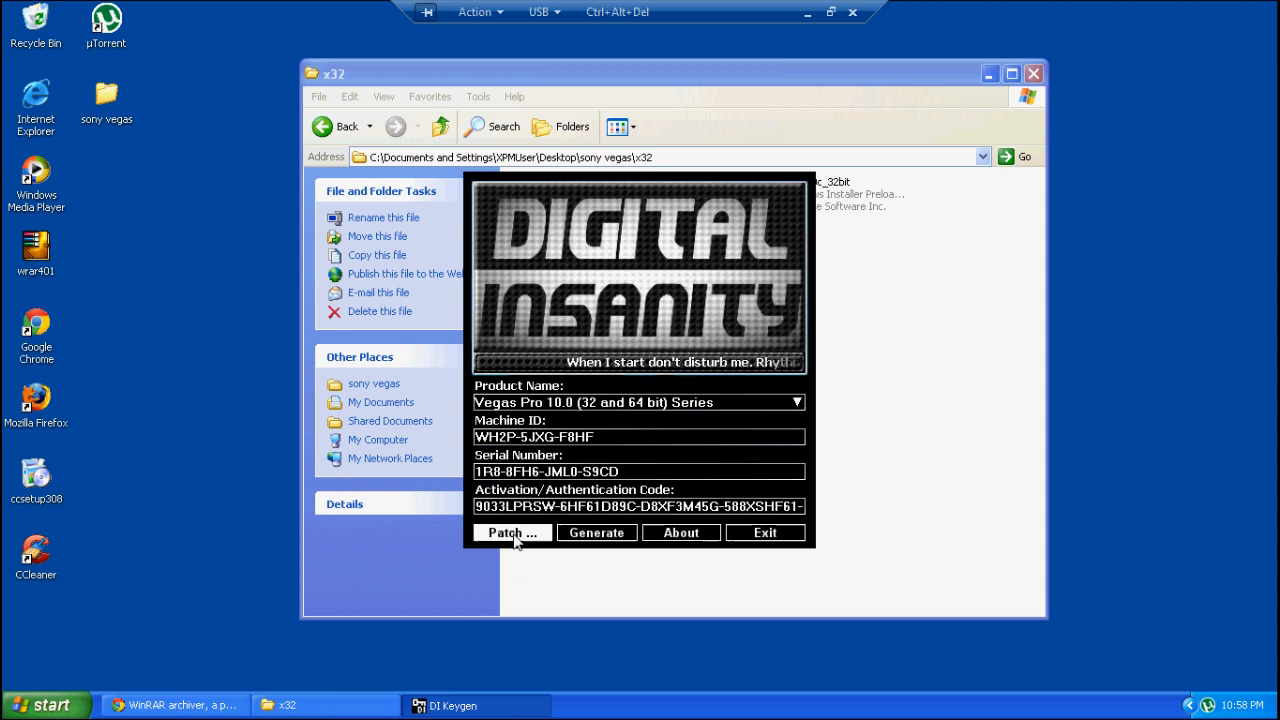
Patch, choosing Program Files\Sony\Vegas Pro 10.0 and then the Shared Plug-Ins folder
{"action": "left_click", "coordinate": [511, 532]}
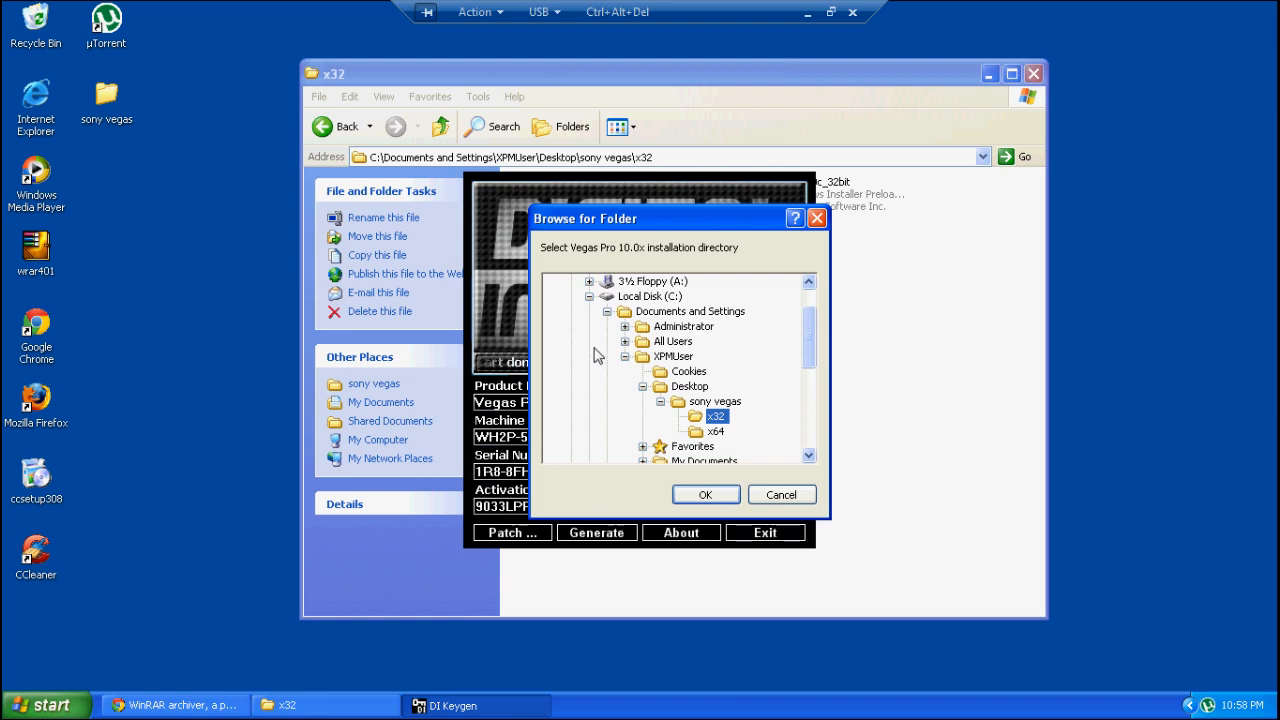
{"action": "left_click", "coordinate": [607, 311]}
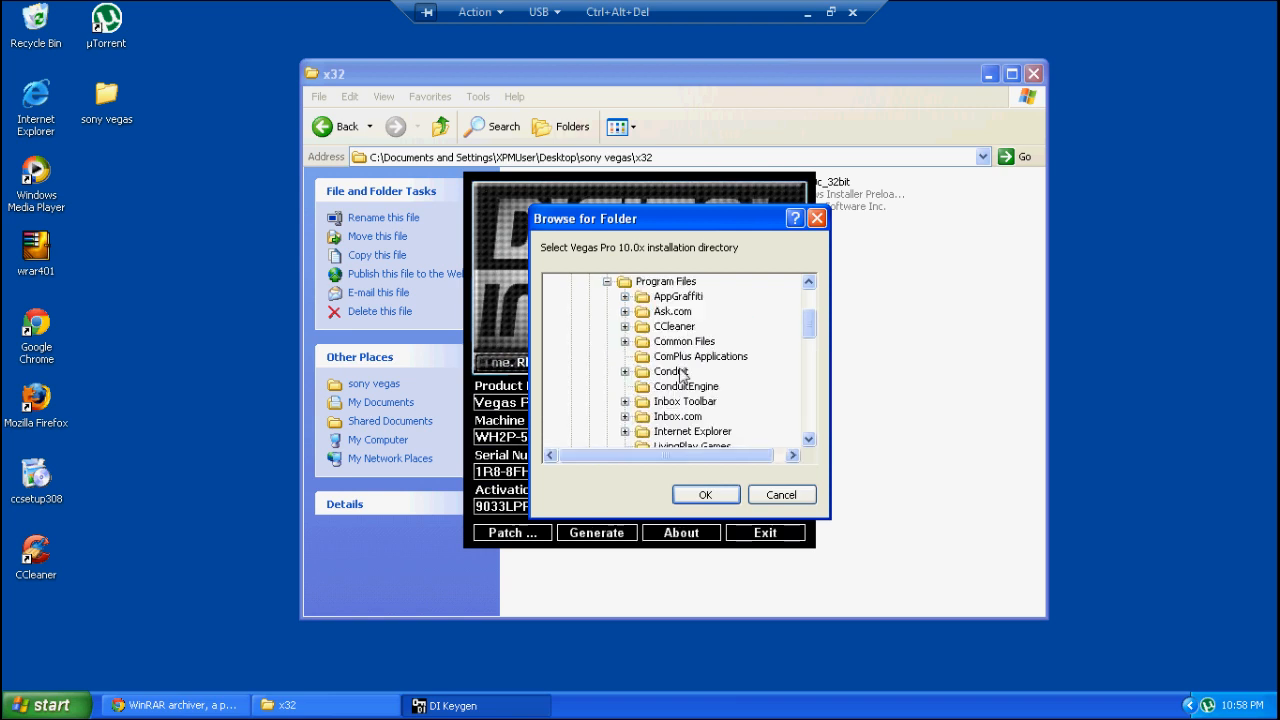
{"action": "scroll", "scroll_direction": "down", "scroll_amount": 3}
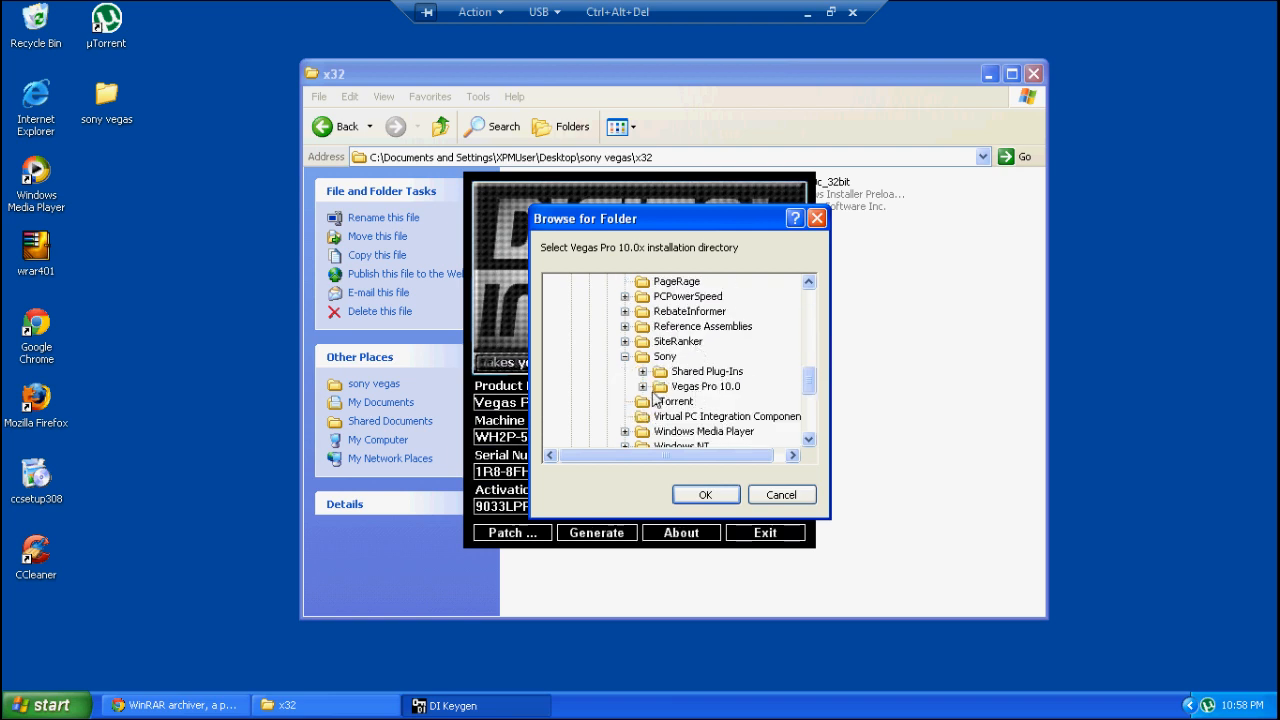
{"action": "left_click", "coordinate": [705, 386]}
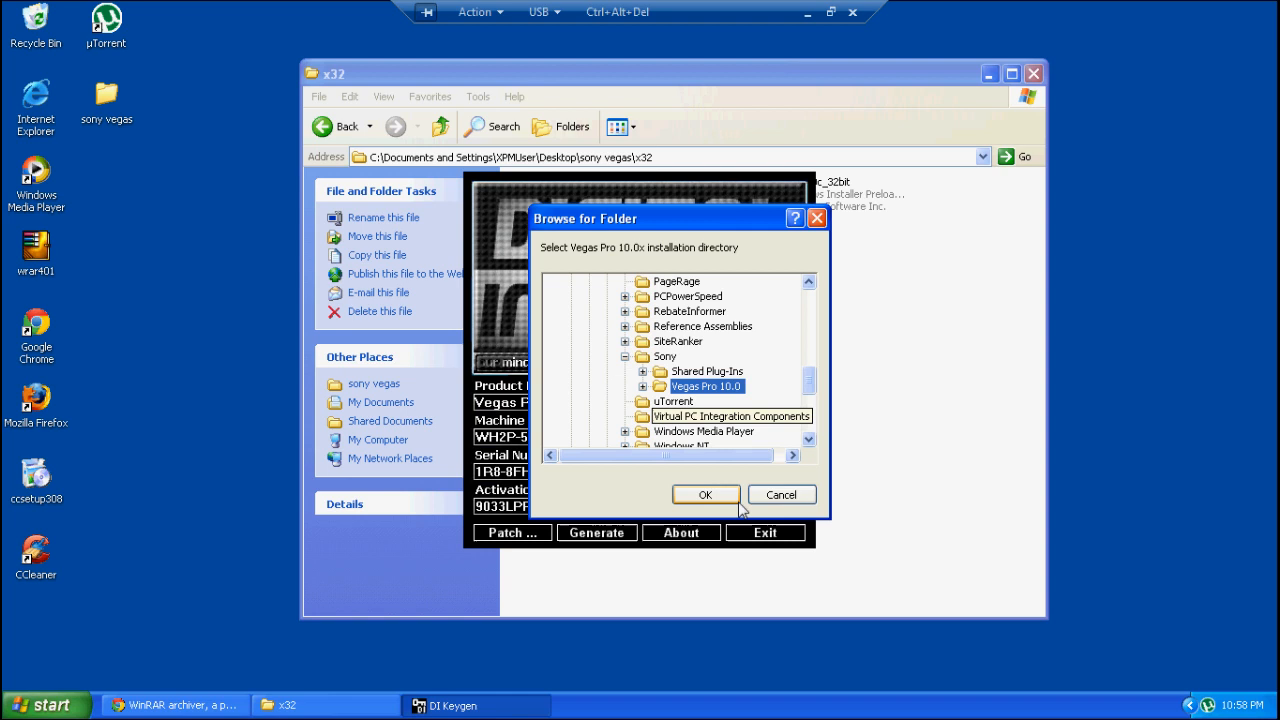
{"action": "left_click", "coordinate": [706, 494]}
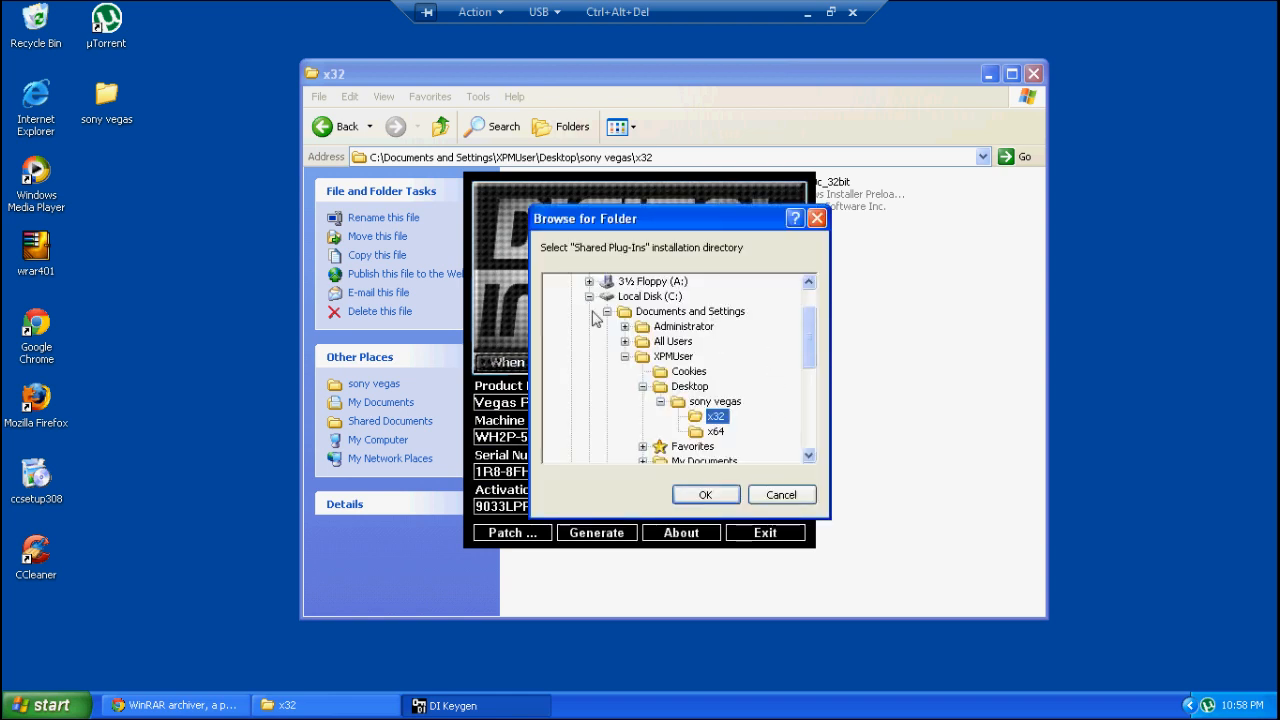
{"action": "left_click", "coordinate": [607, 311]}
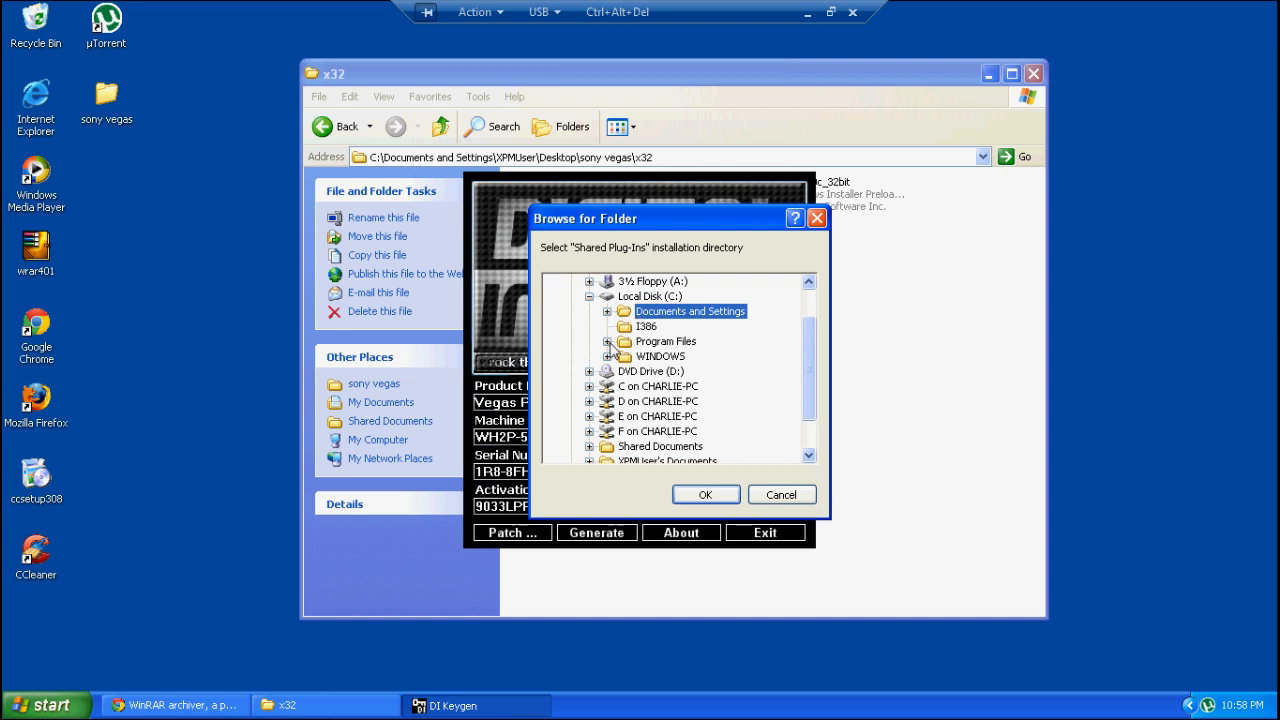
{"action": "scroll", "scroll_direction": "down", "scroll_amount": 3}
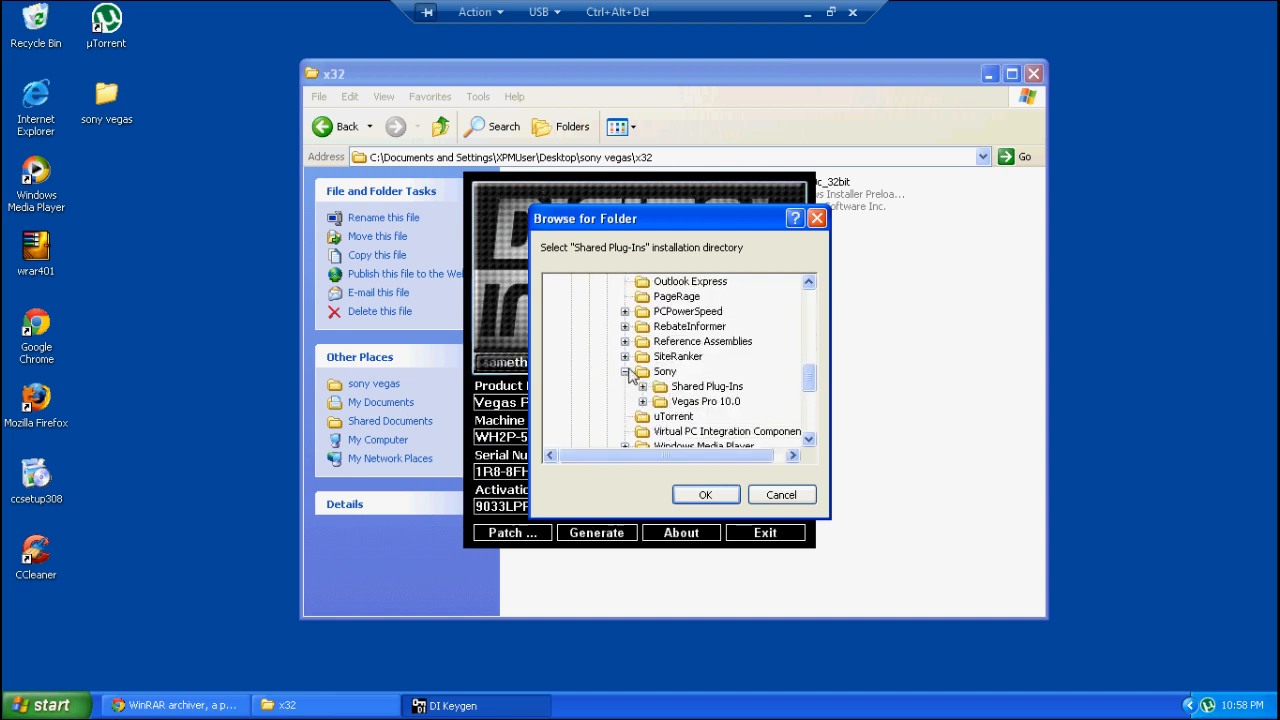
{"action": "left_click", "coordinate": [705, 494]}
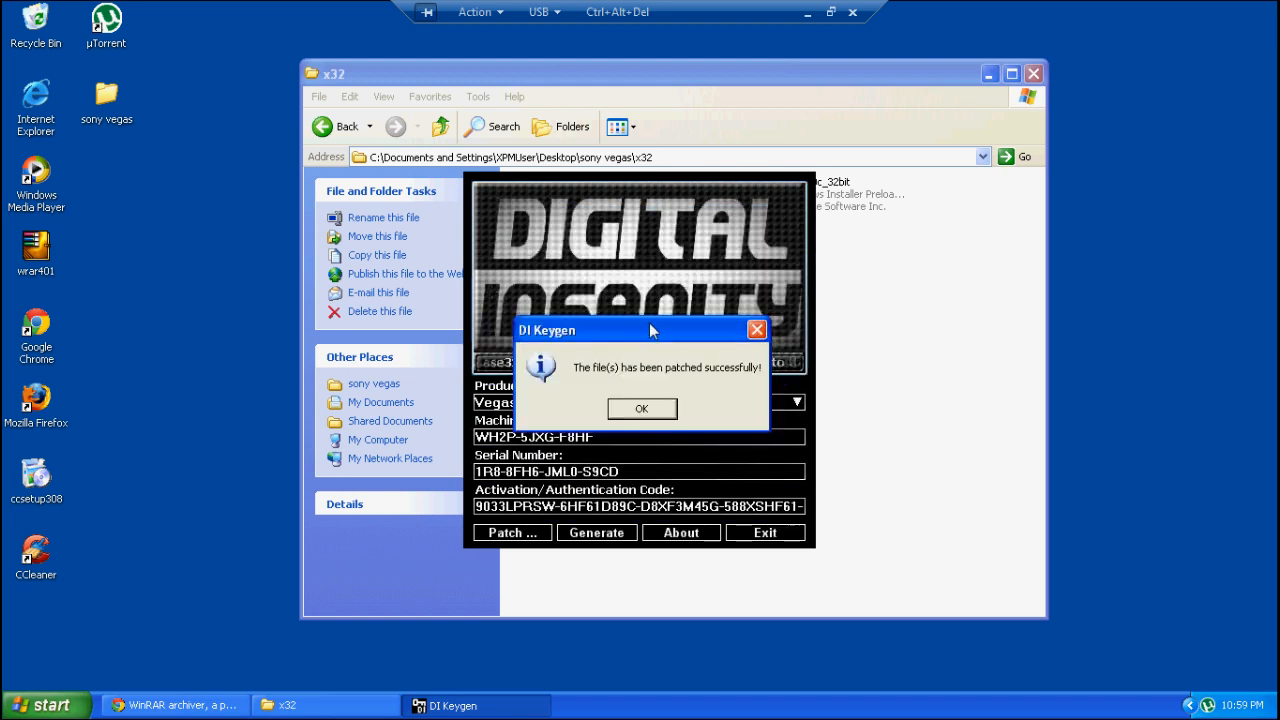
{"action": "left_click", "coordinate": [641, 409]}
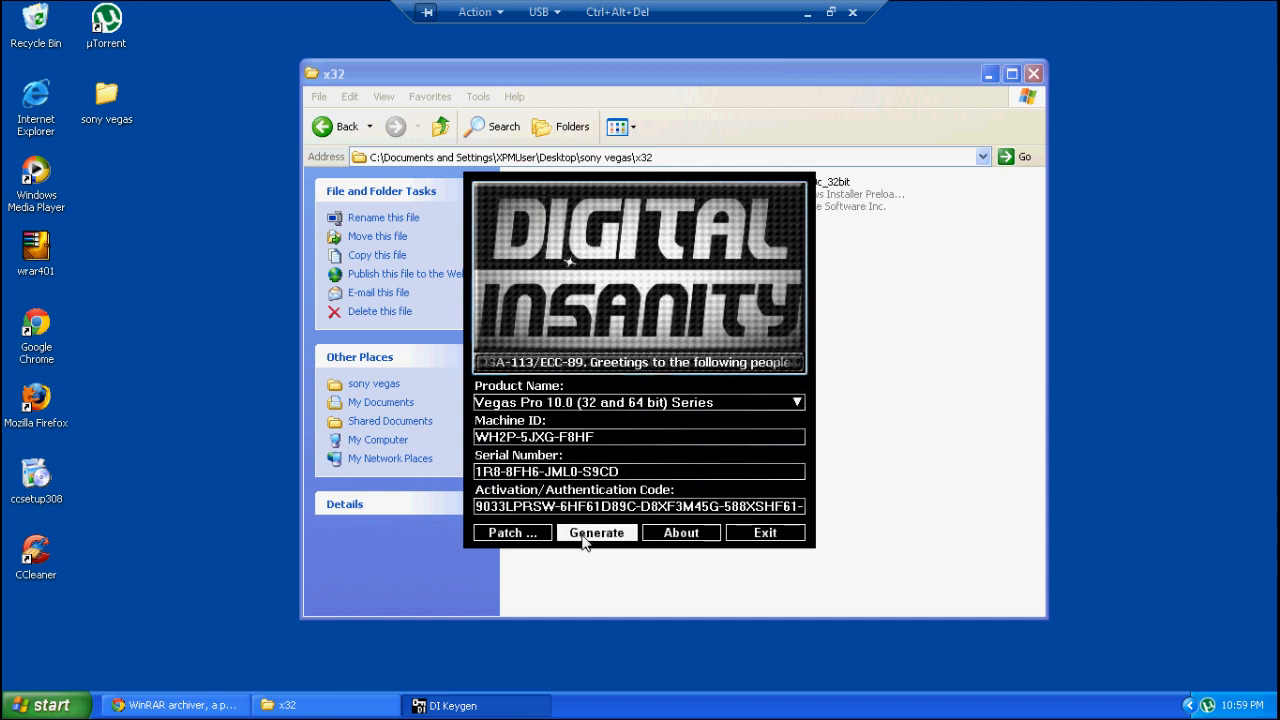
{"action": "left_click", "coordinate": [596, 532]}
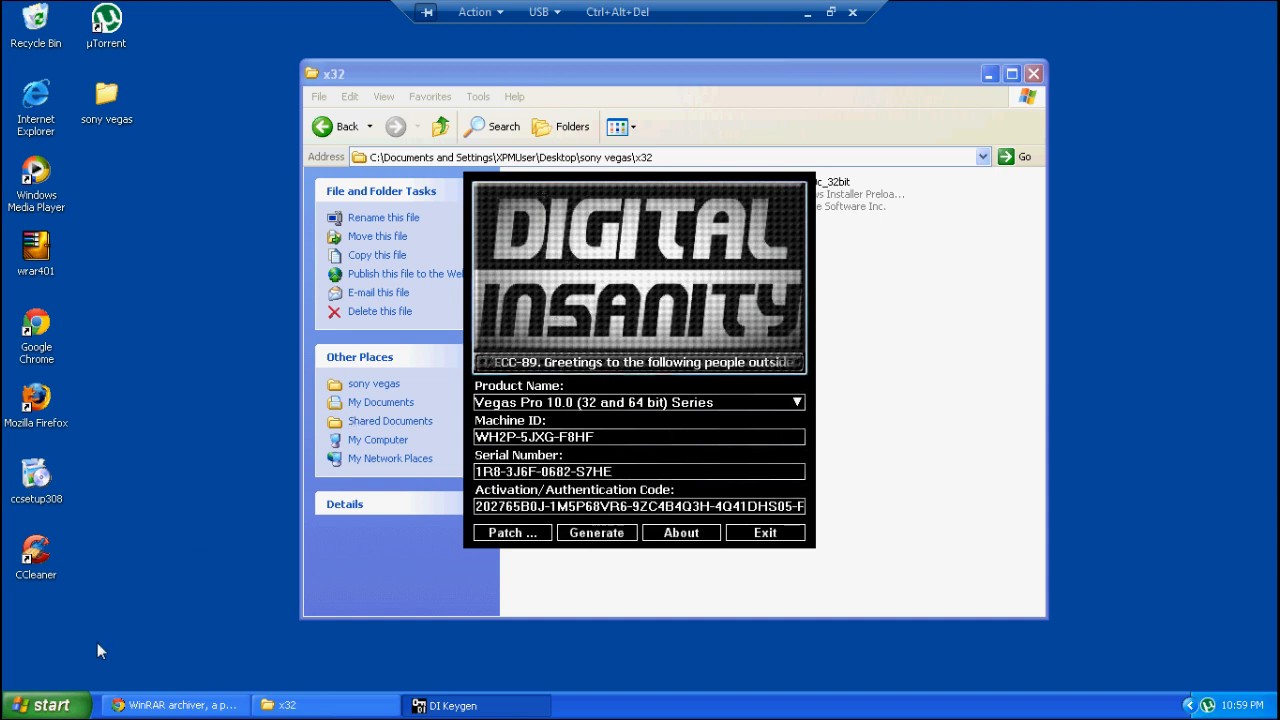
{"action": "left_click", "coordinate": [45, 704]}
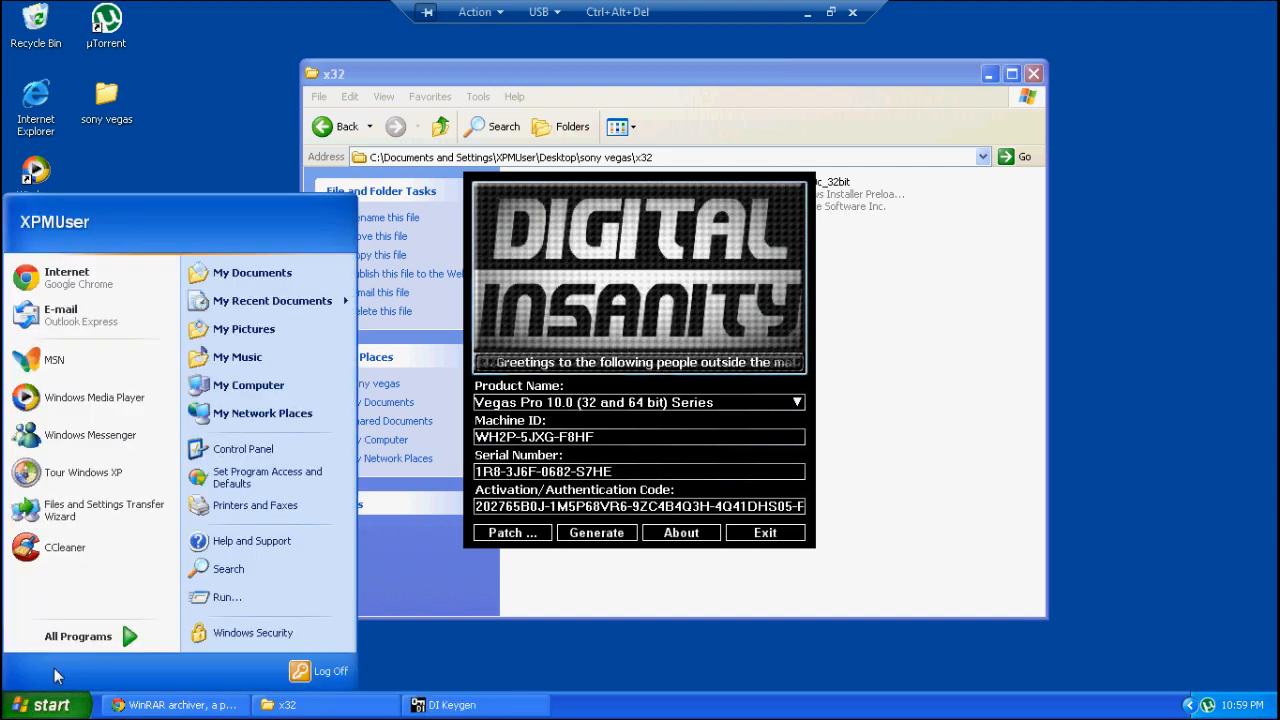
{"action": "left_click", "coordinate": [78, 636]}
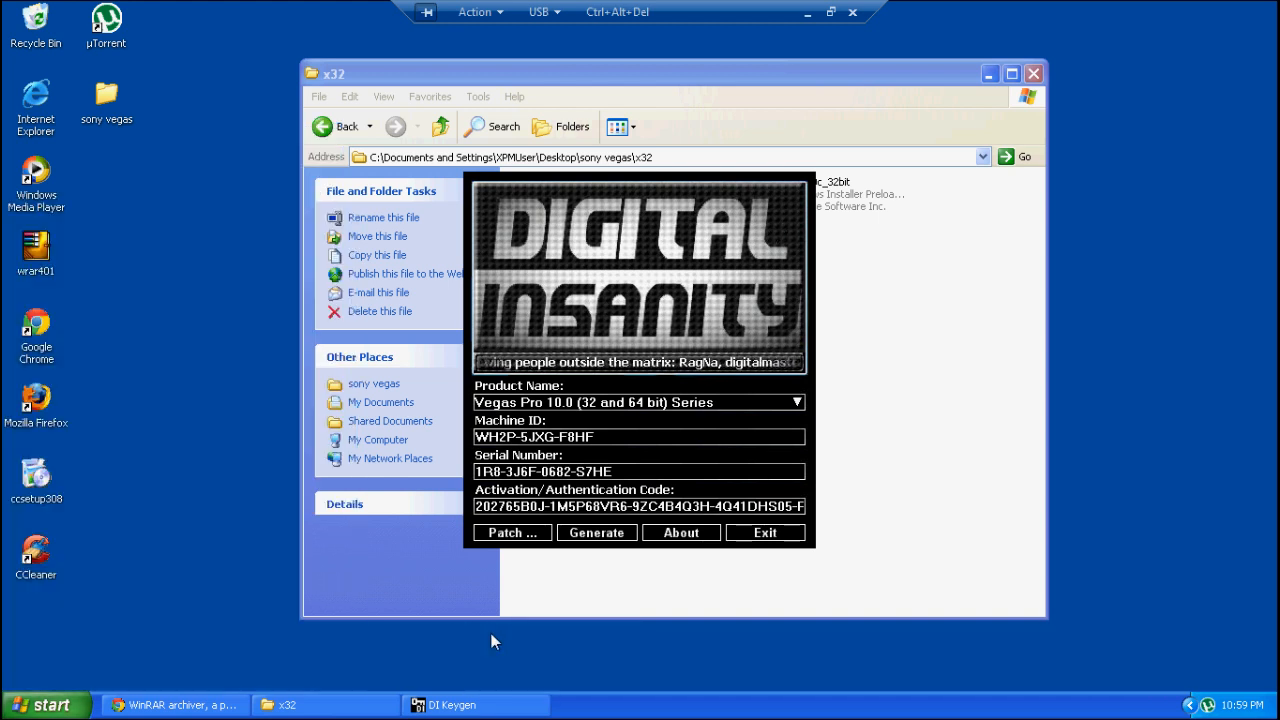
{"action": "mouse_move", "coordinate": [855, 372]}
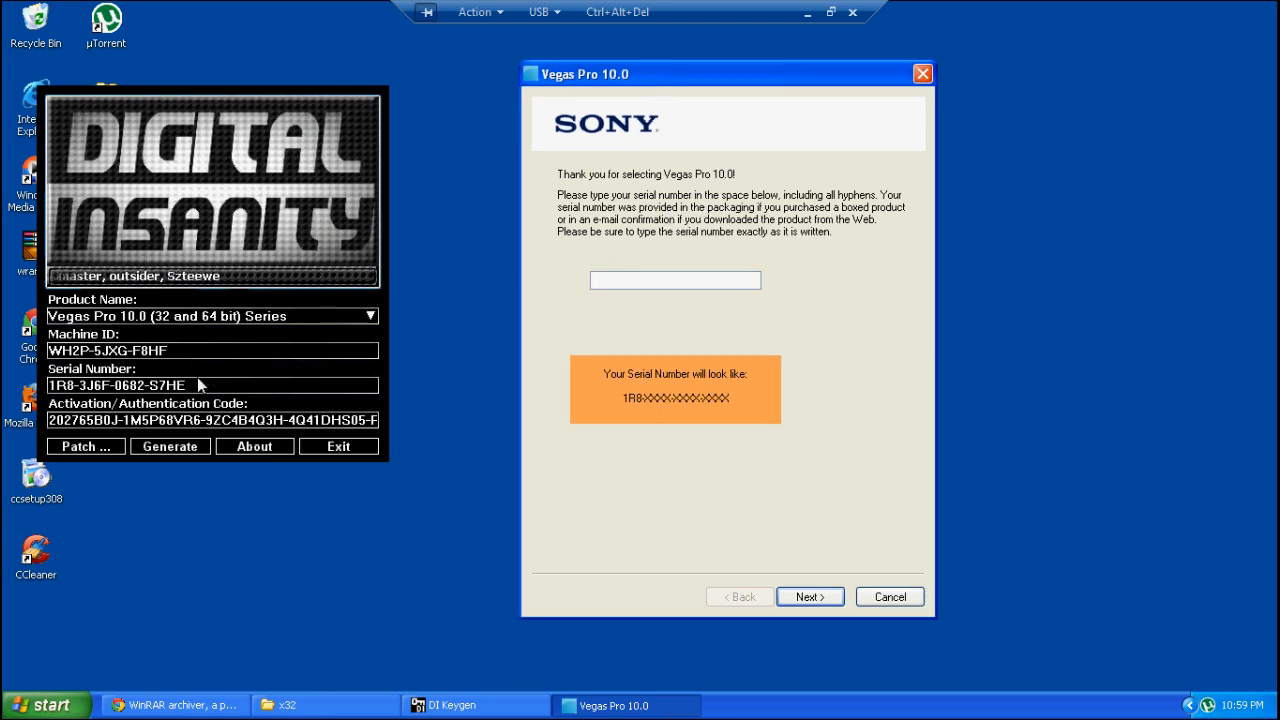
{"action": "right_click", "coordinate": [116, 385]}
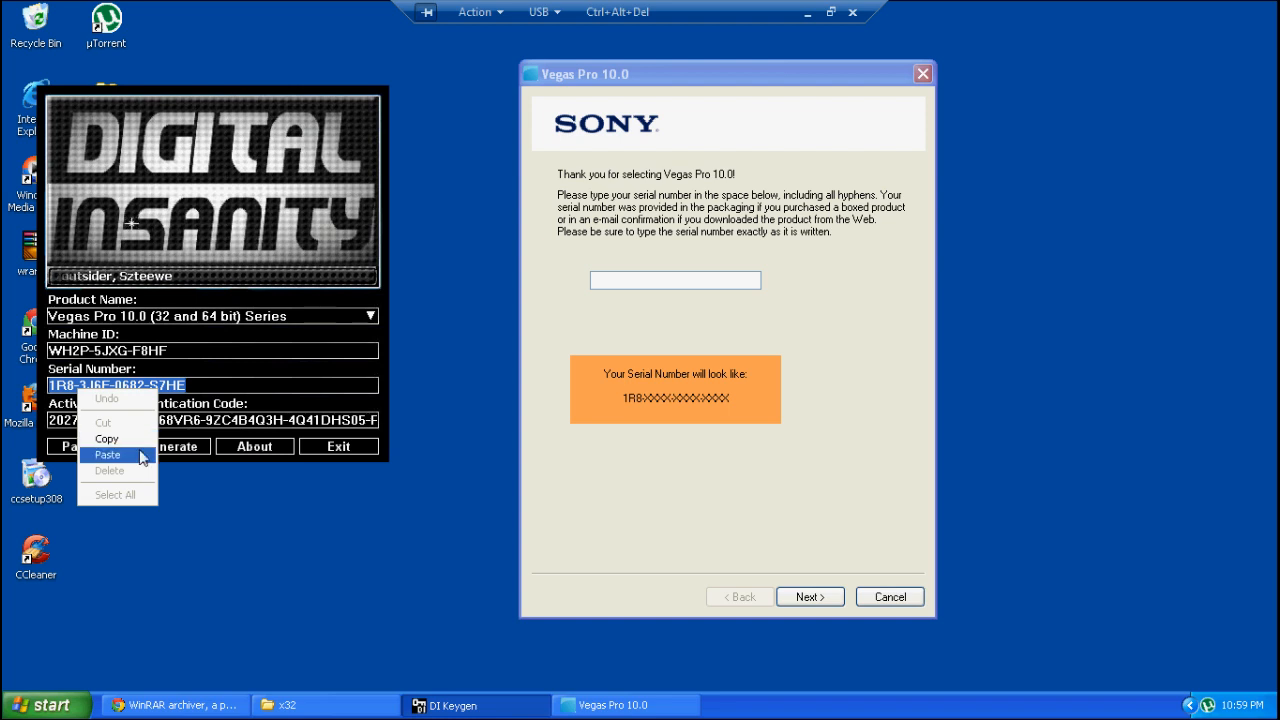
{"action": "left_click", "coordinate": [108, 455]}
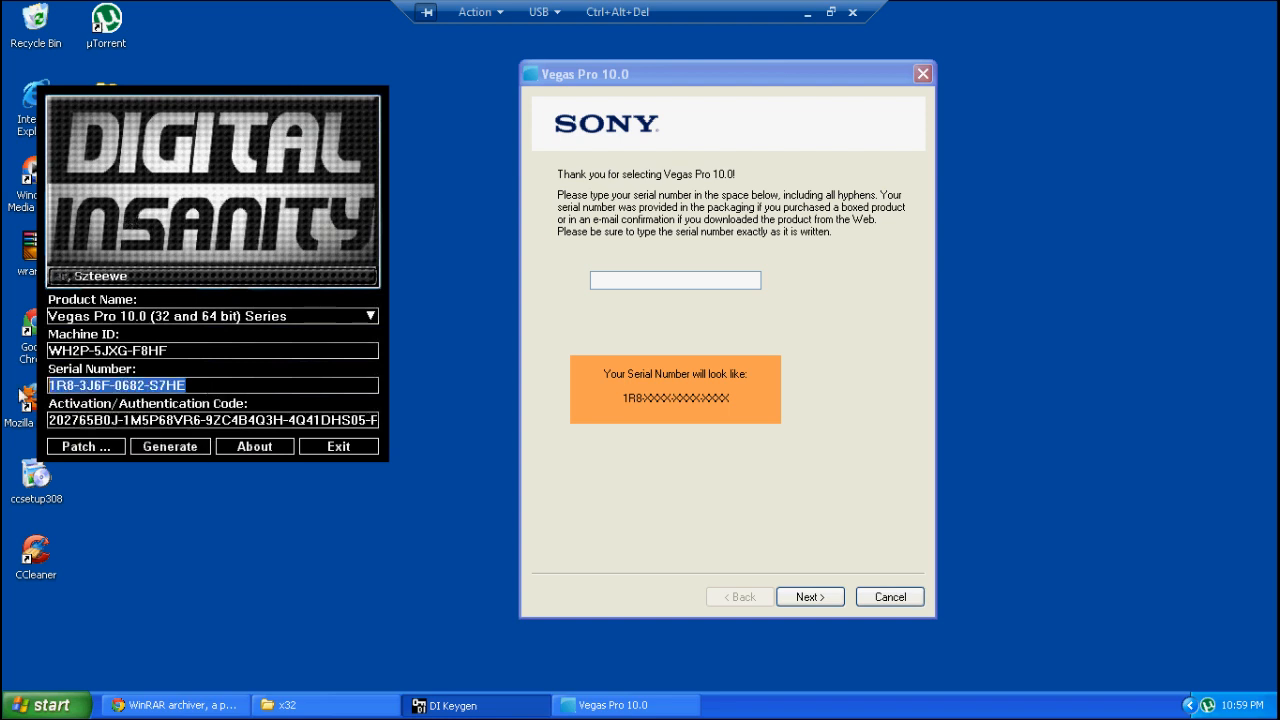
{"action": "left_click", "coordinate": [675, 280]}
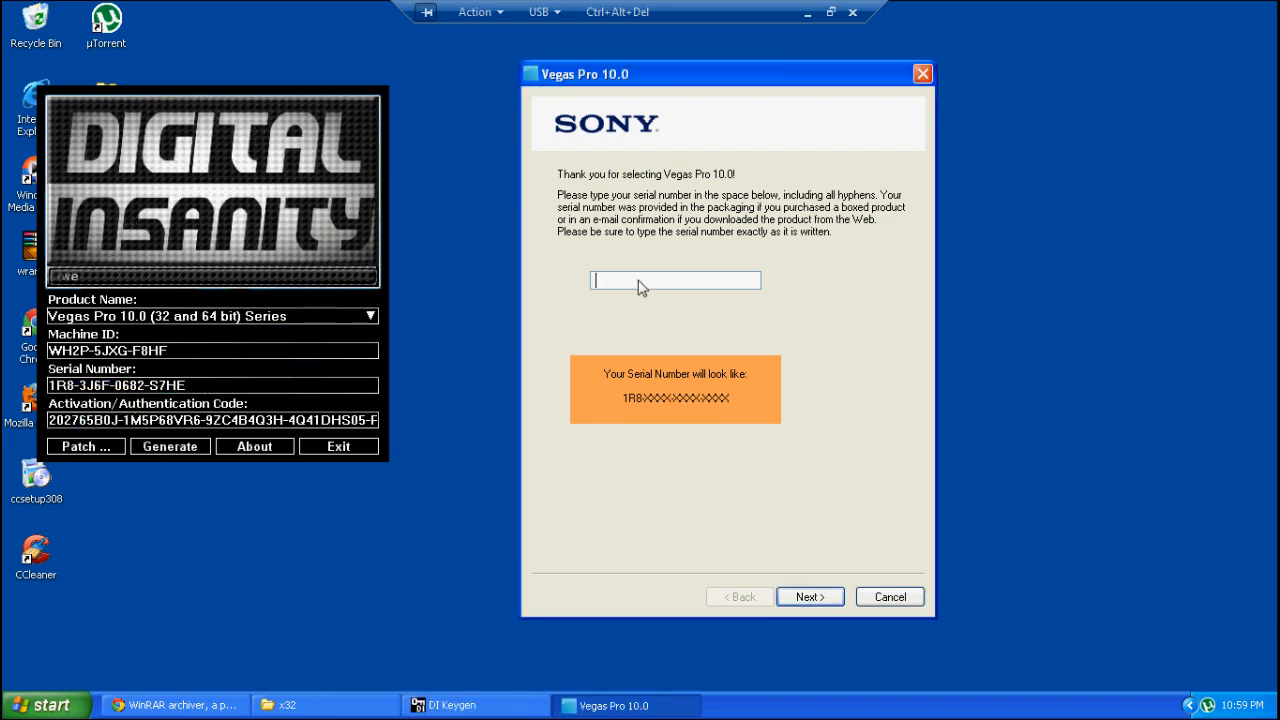
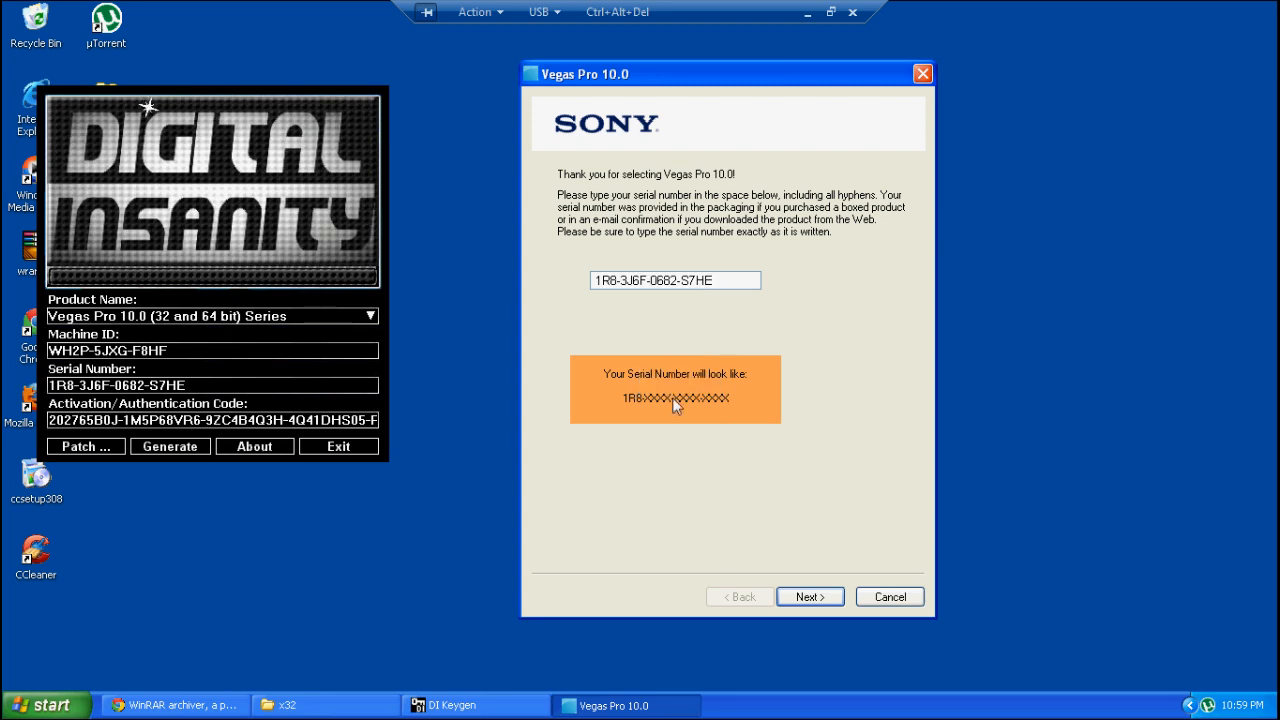
{"action": "left_click", "coordinate": [809, 596]}
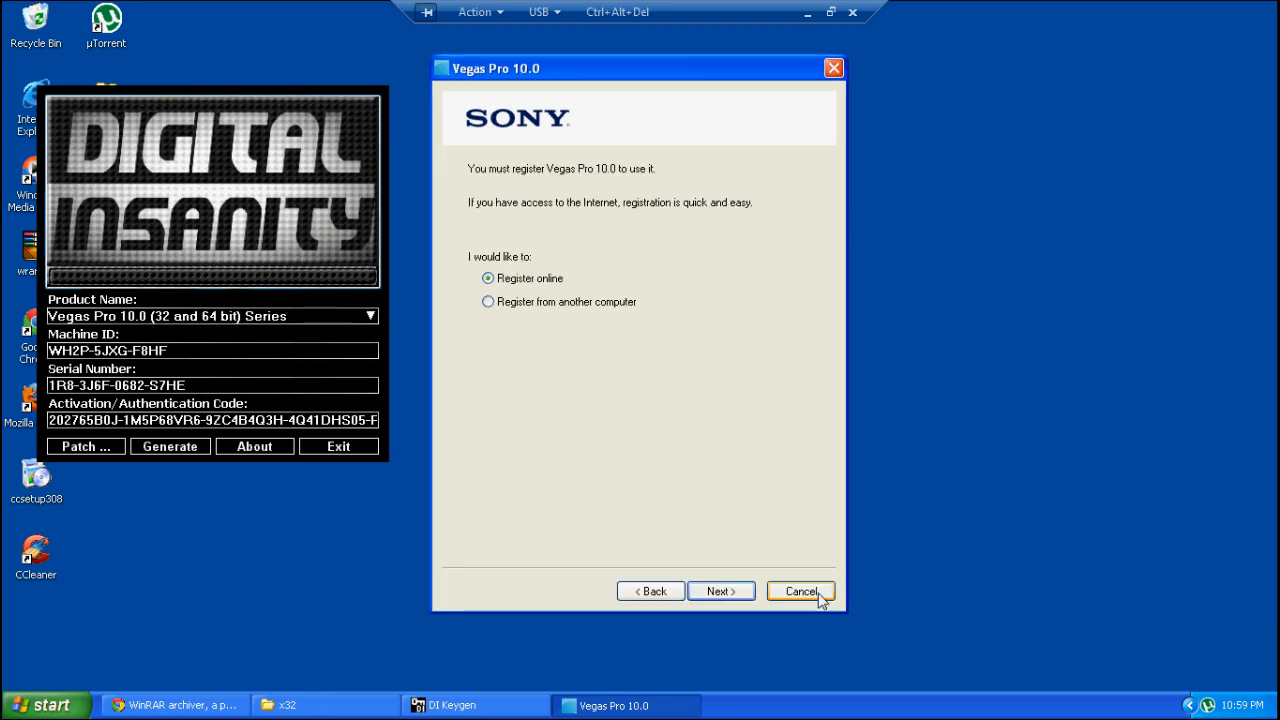
Choose 'Register from another computer' and continue past the offline instructions page
{"action": "left_click", "coordinate": [488, 301]}
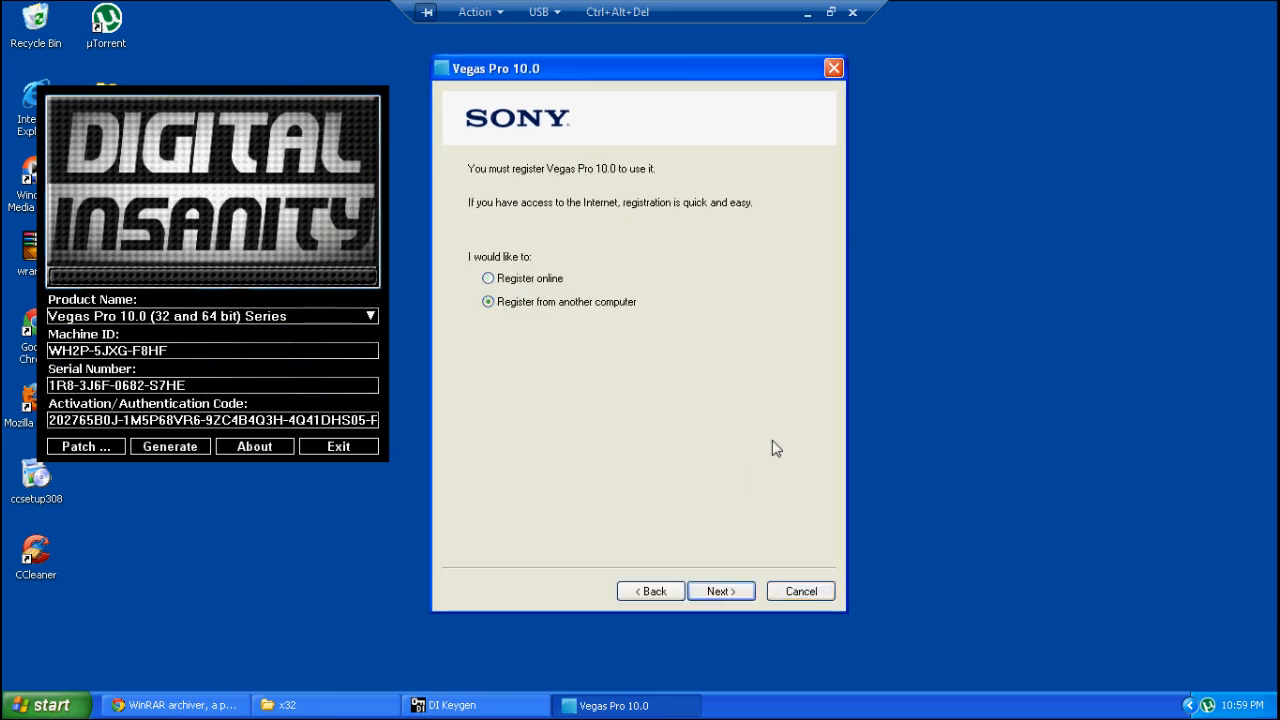
{"action": "left_click", "coordinate": [720, 591]}
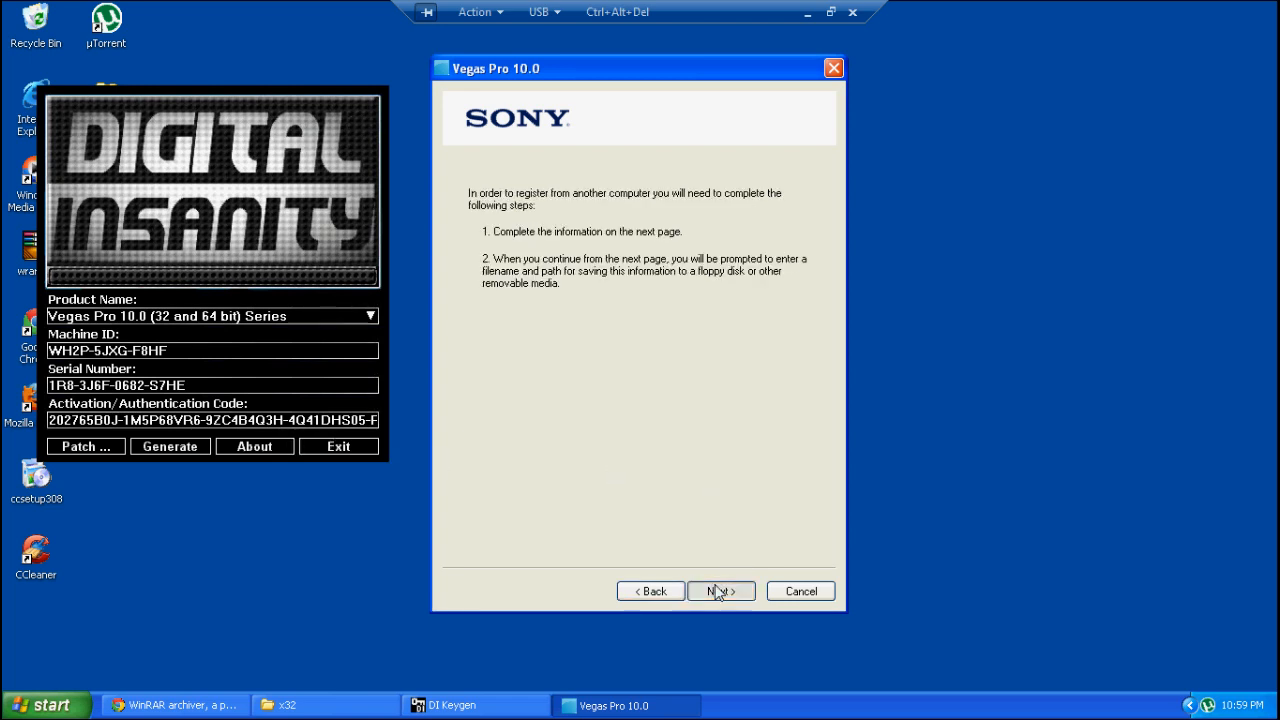
{"action": "left_click", "coordinate": [716, 591]}
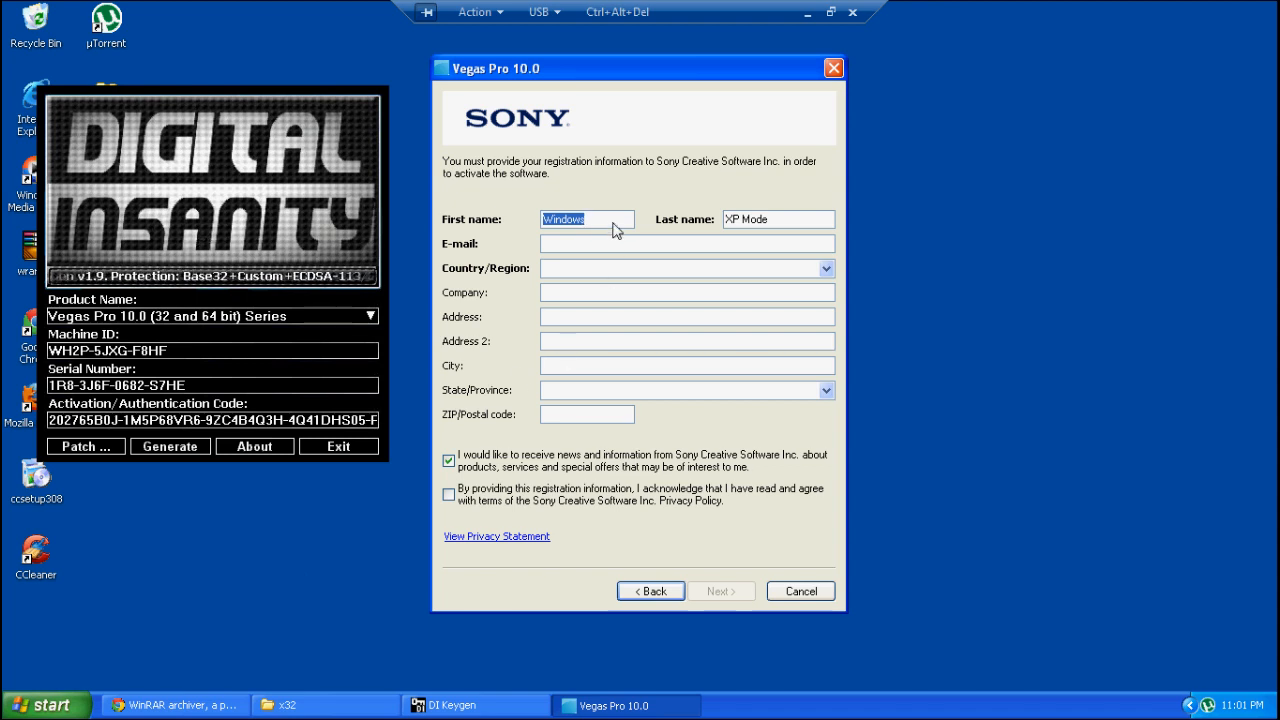
{"action": "type", "text": "Jimmy"}
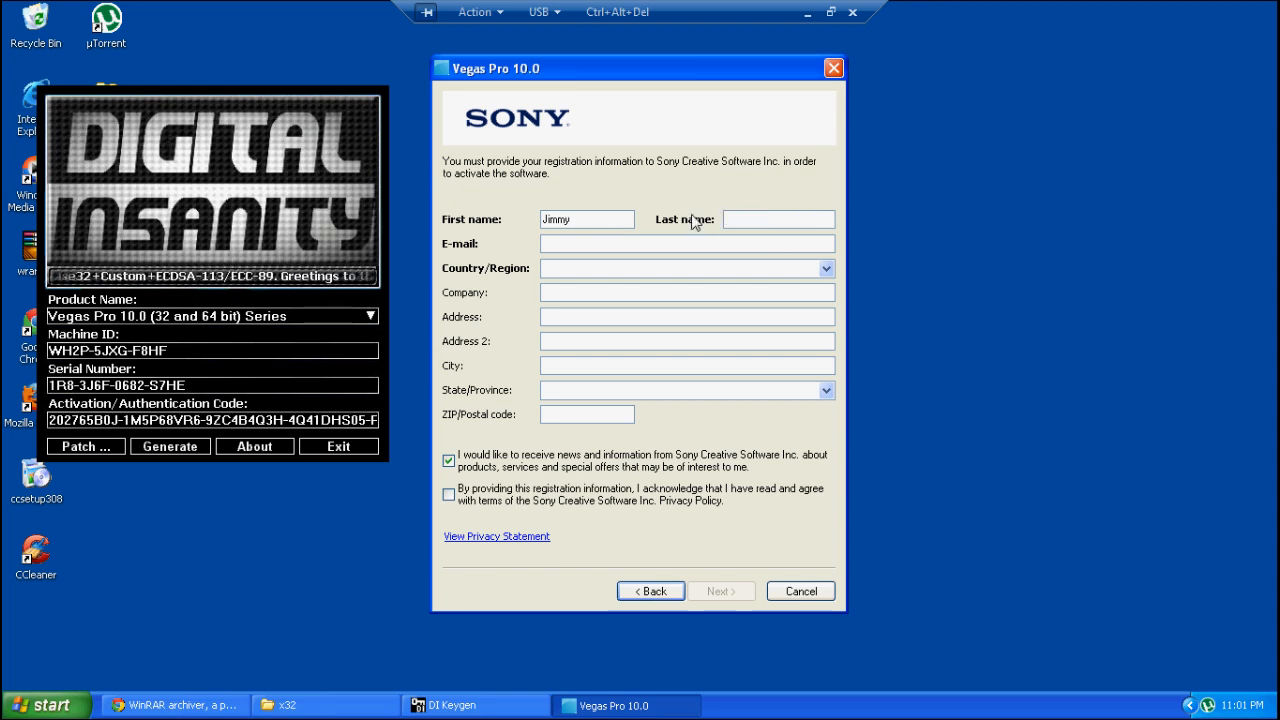
{"action": "type", "text": "B"}
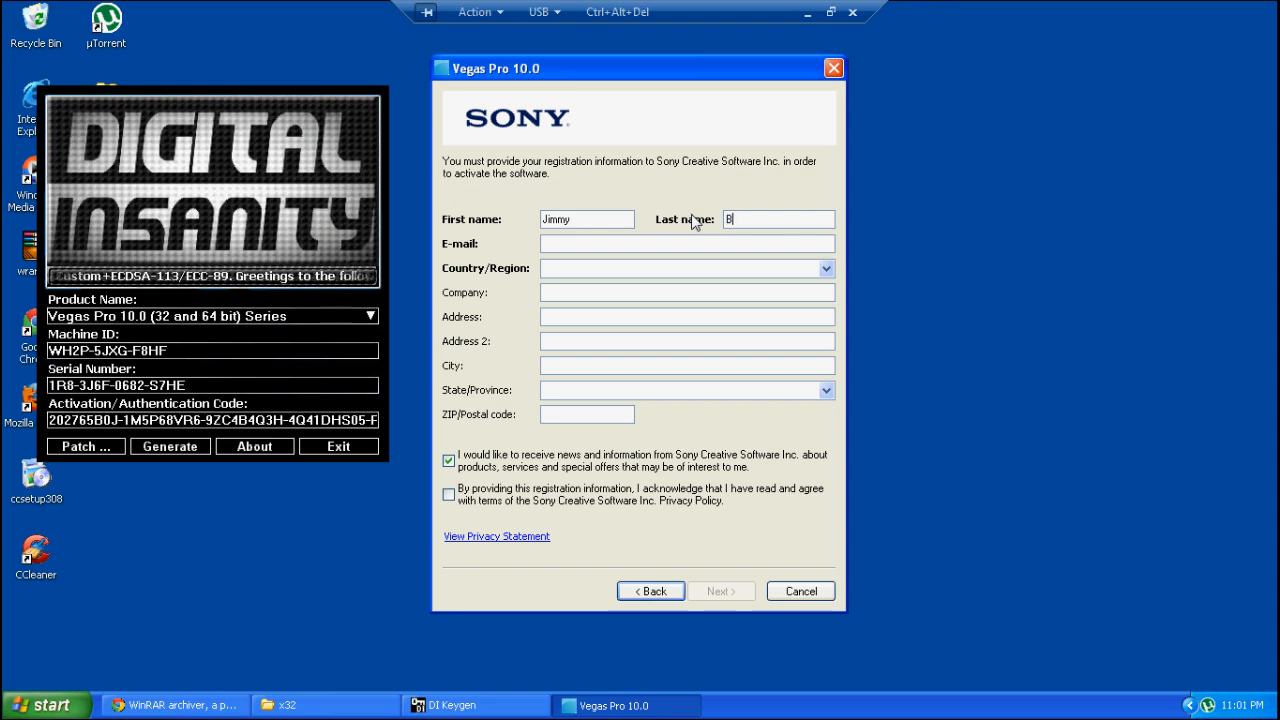
{"action": "type", "text": "o"}
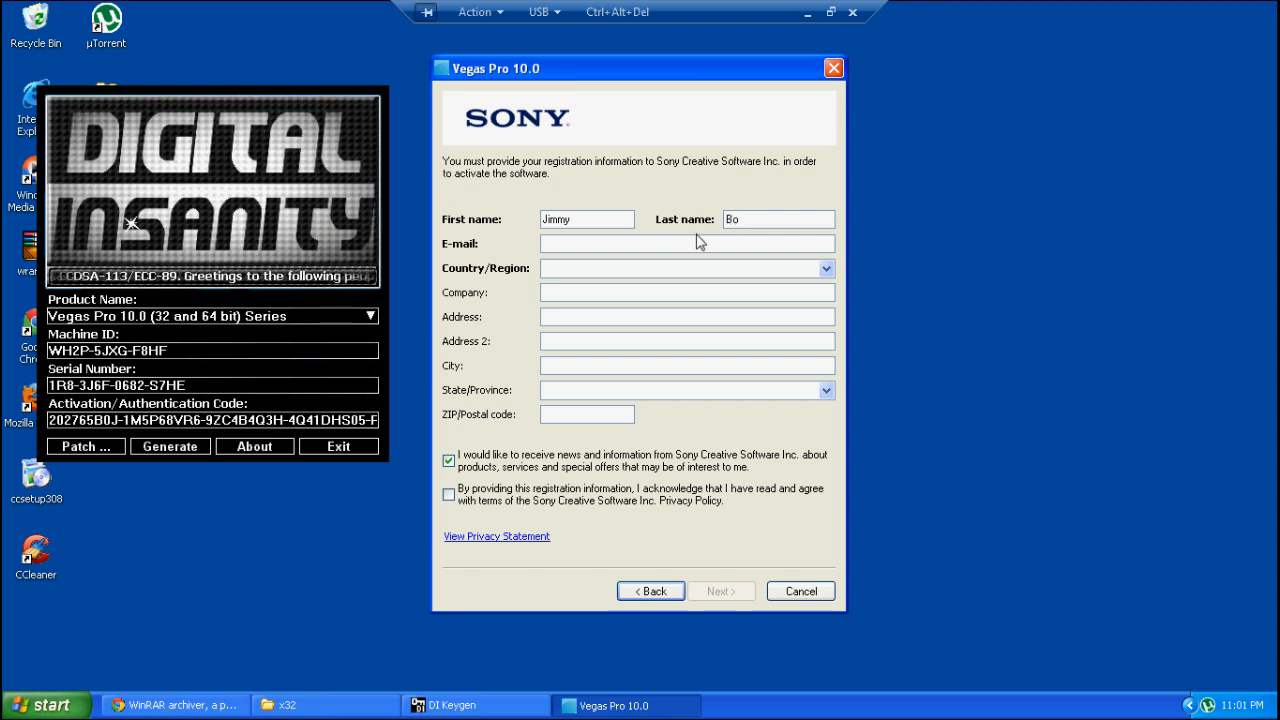
{"action": "left_click", "coordinate": [687, 243]}
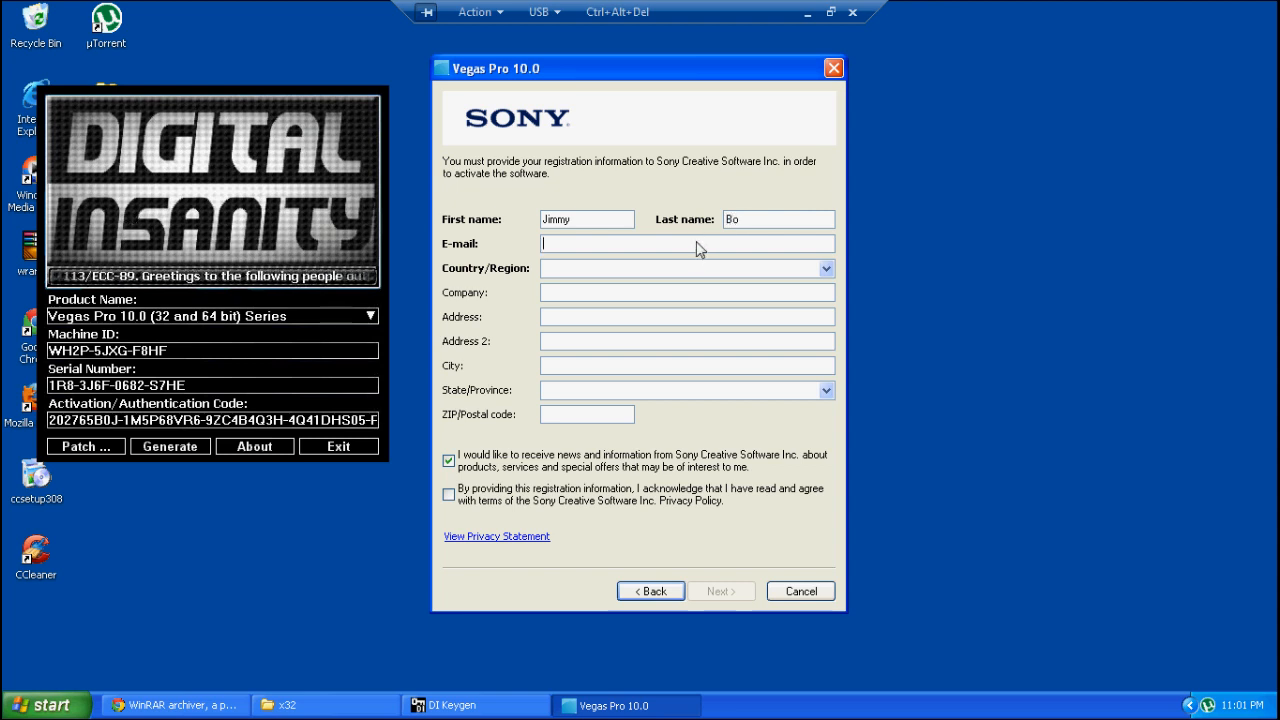
{"action": "type", "text": "smial"}
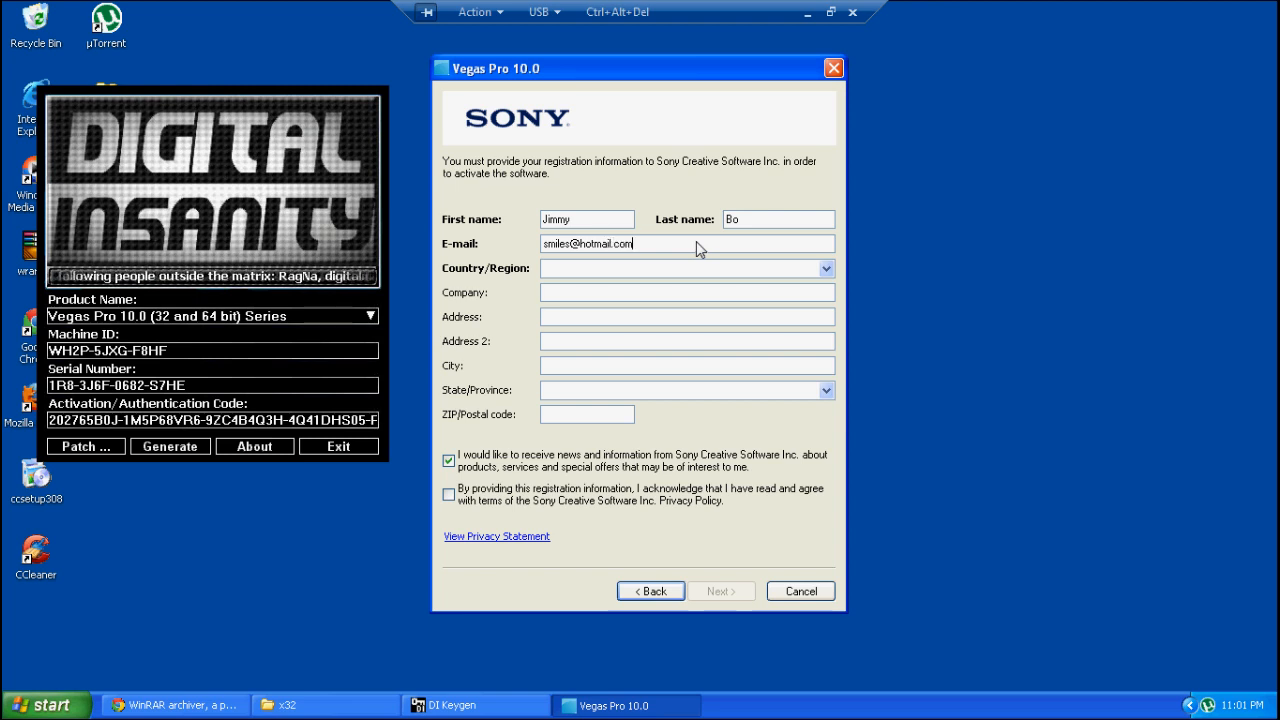
Set the country to Canada and fill in company, street address and city
{"action": "left_click", "coordinate": [825, 268]}
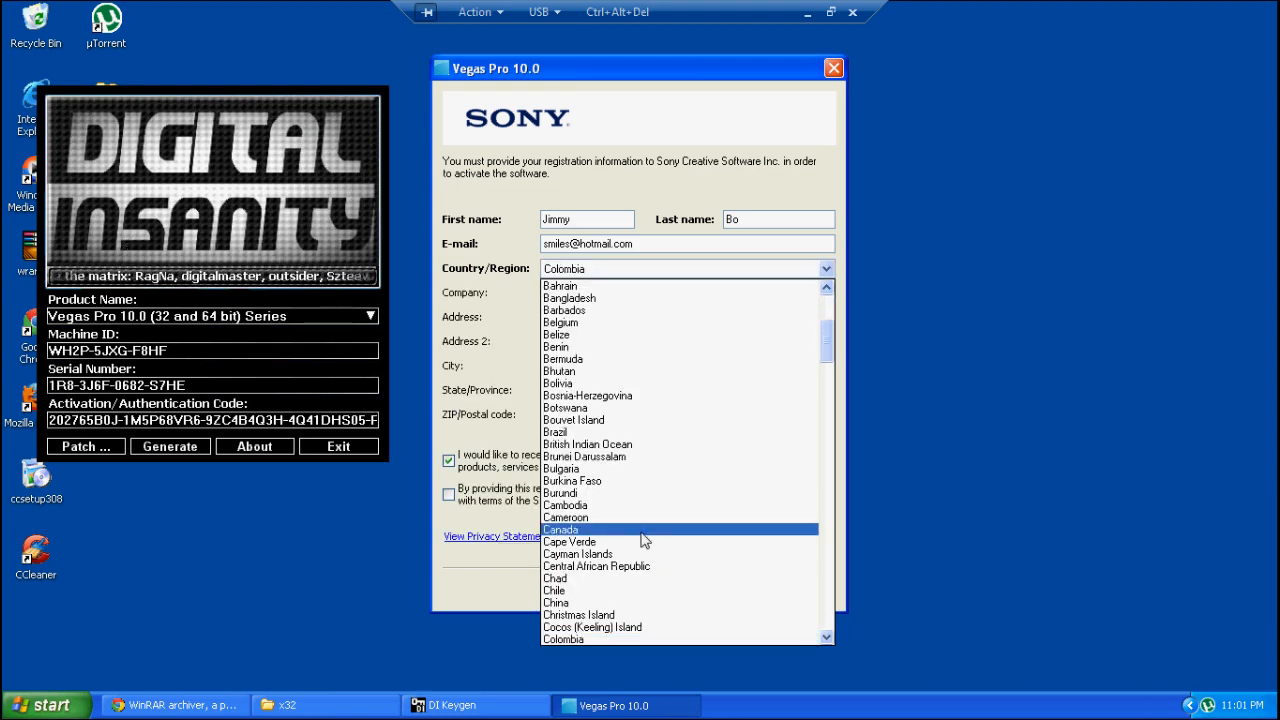
{"action": "left_click", "coordinate": [561, 529]}
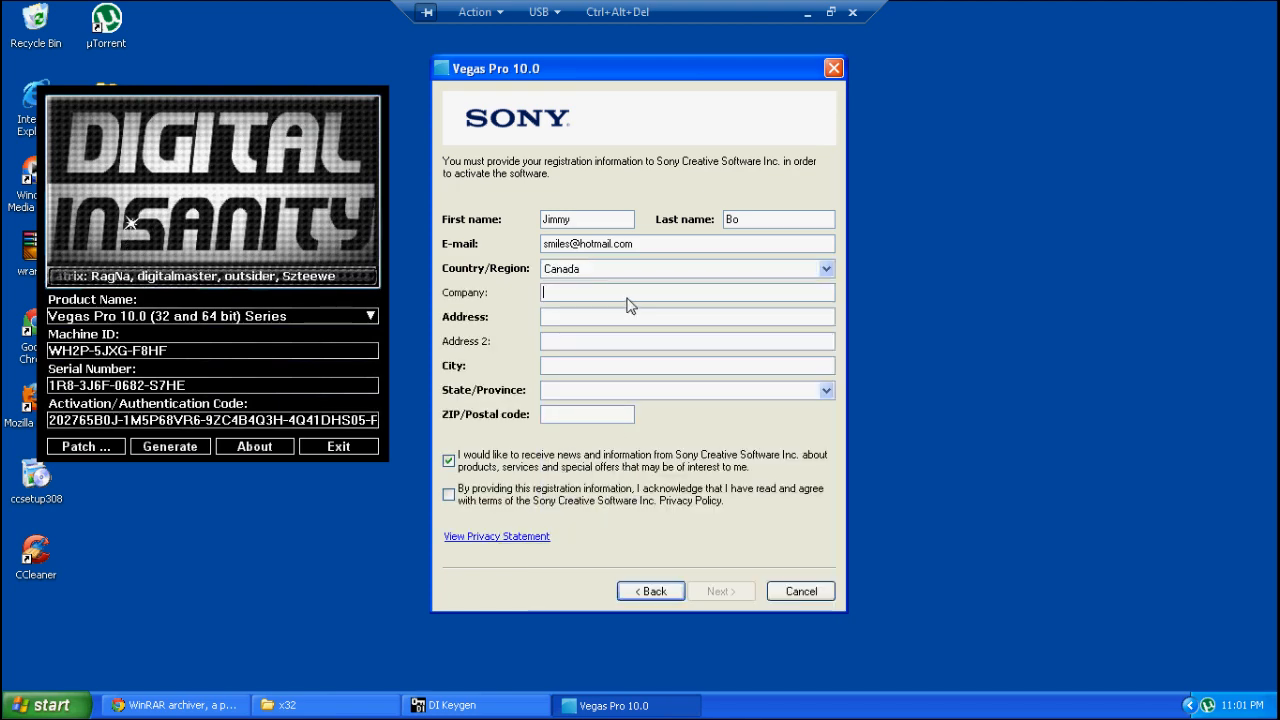
{"action": "type", "text": "windows"}
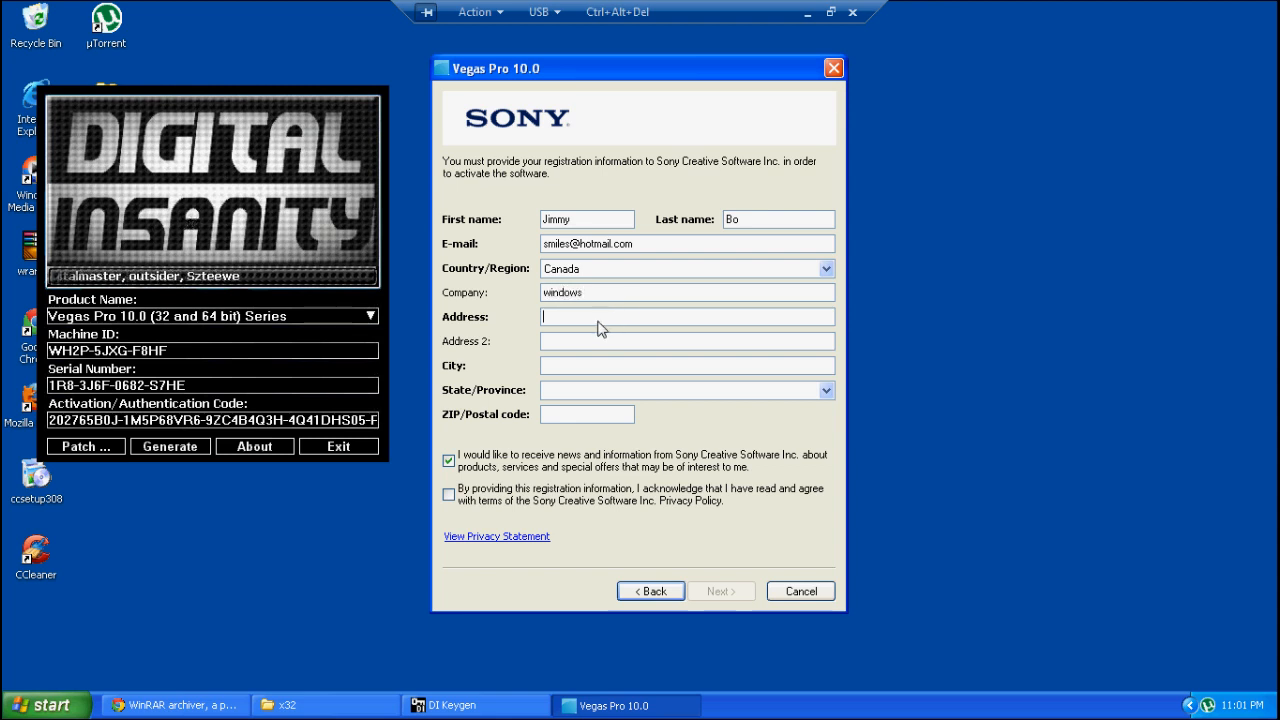
{"action": "type", "text": "123 maple"}
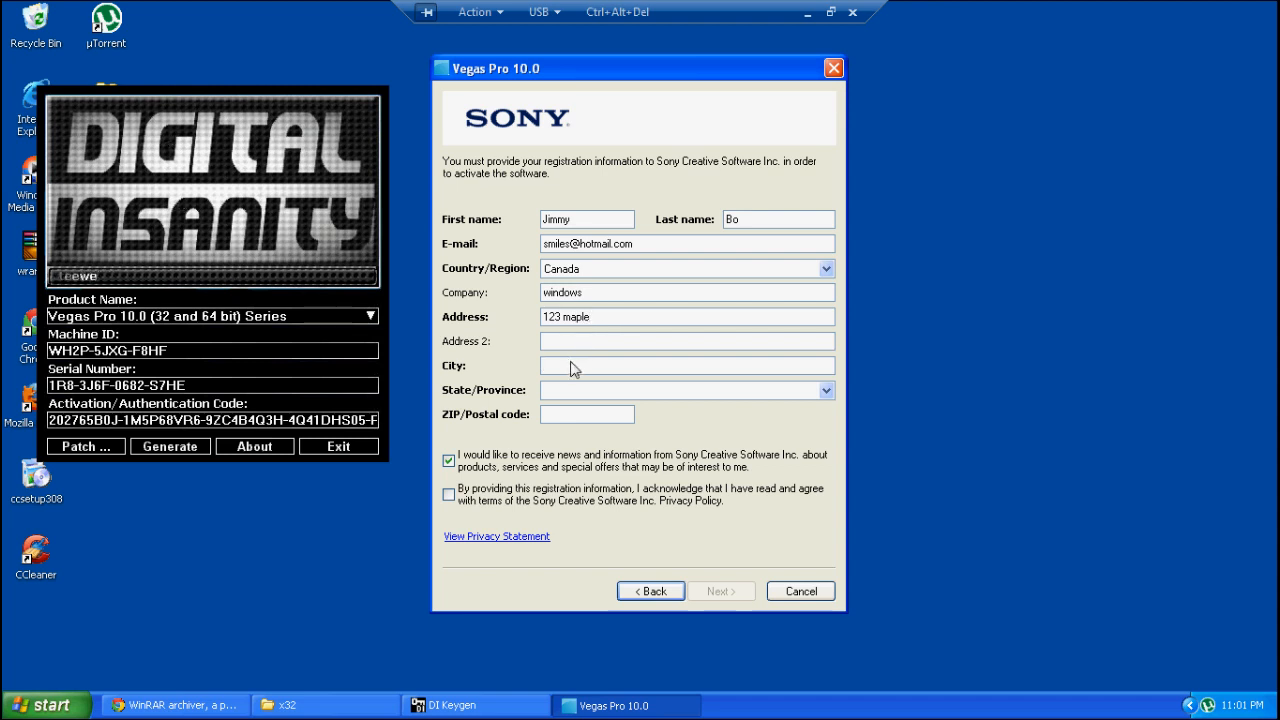
{"action": "type", "text": "ottawa"}
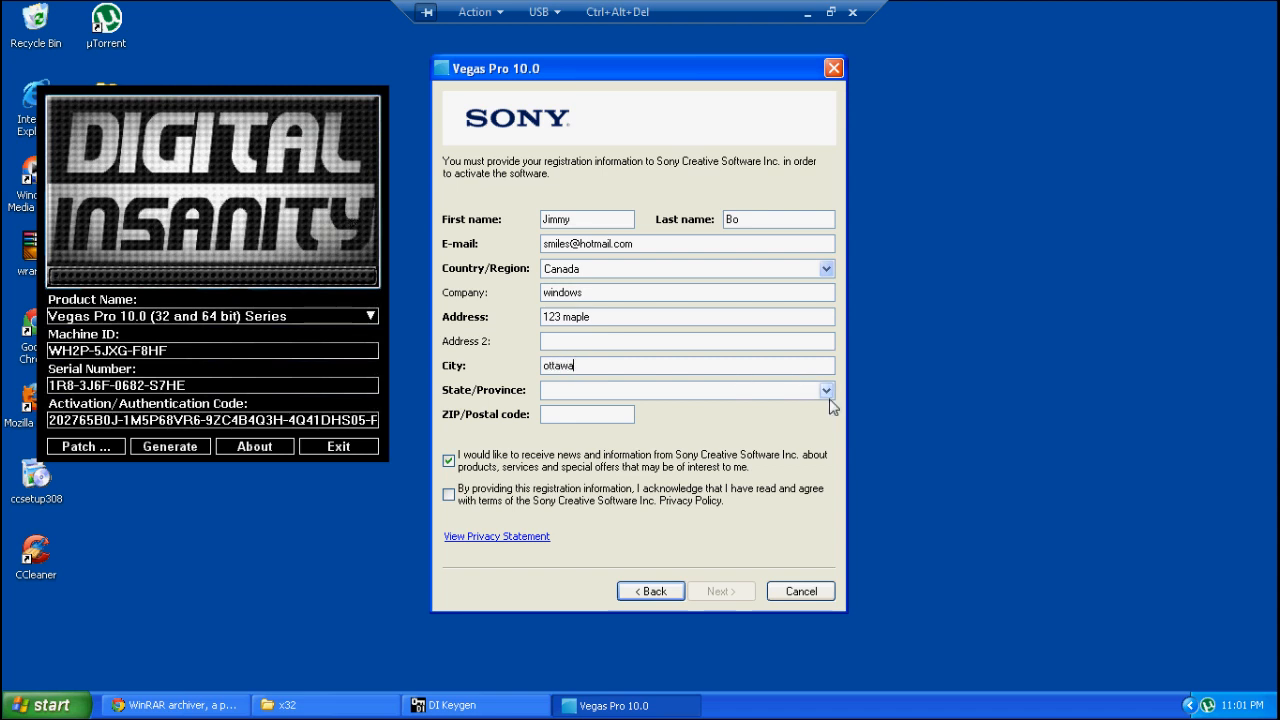
Choose Ontario, enter the postal code, accept the privacy terms and submit
{"action": "left_click", "coordinate": [825, 390]}
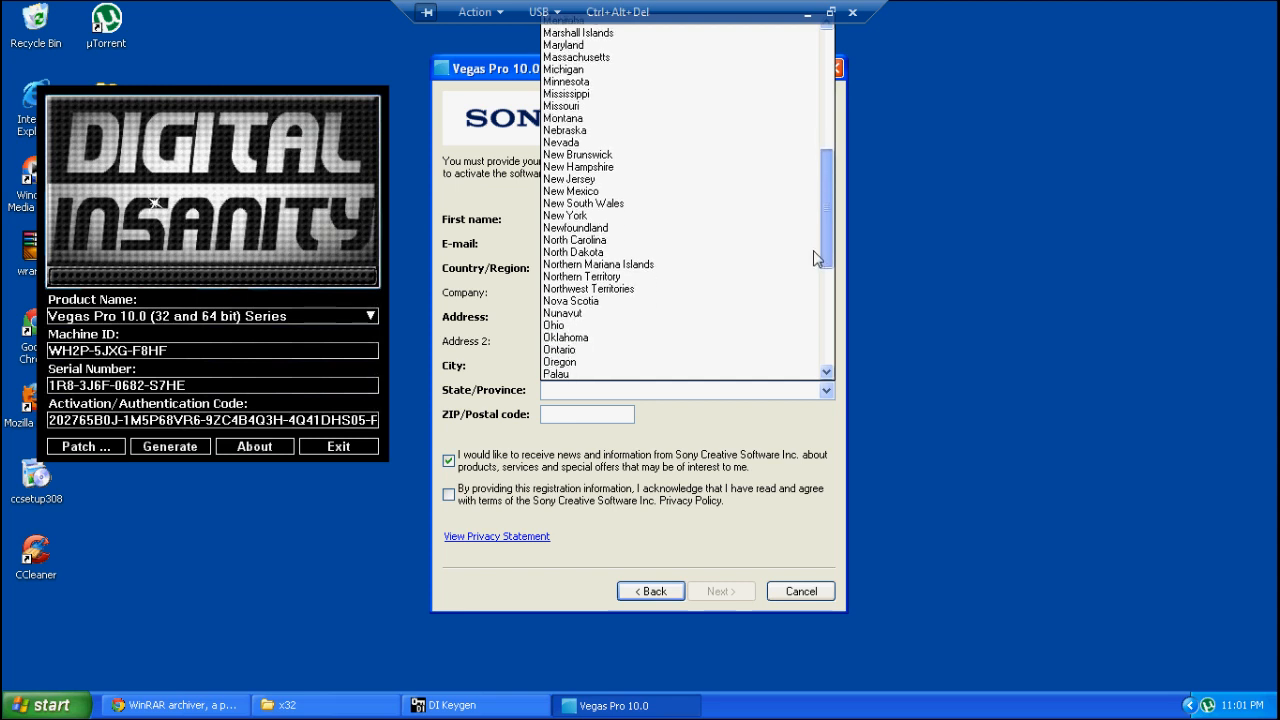
{"action": "left_click", "coordinate": [559, 350]}
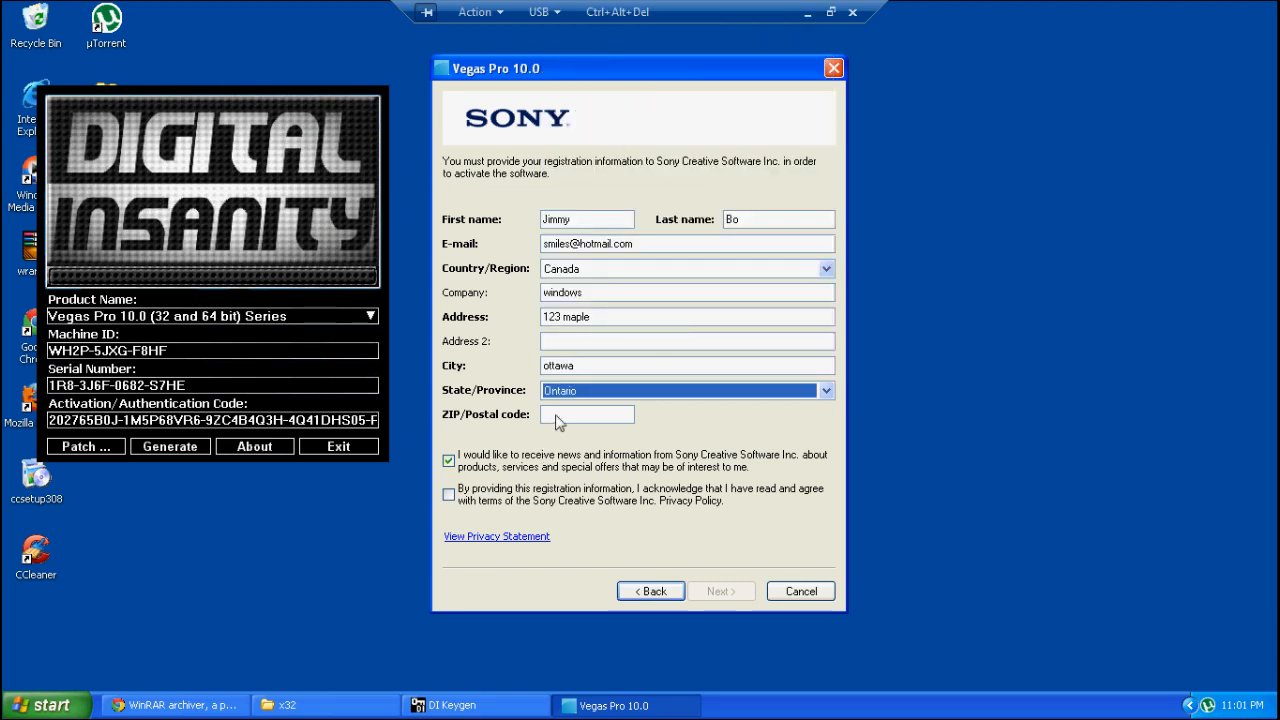
{"action": "type", "text": "k0b1x0"}
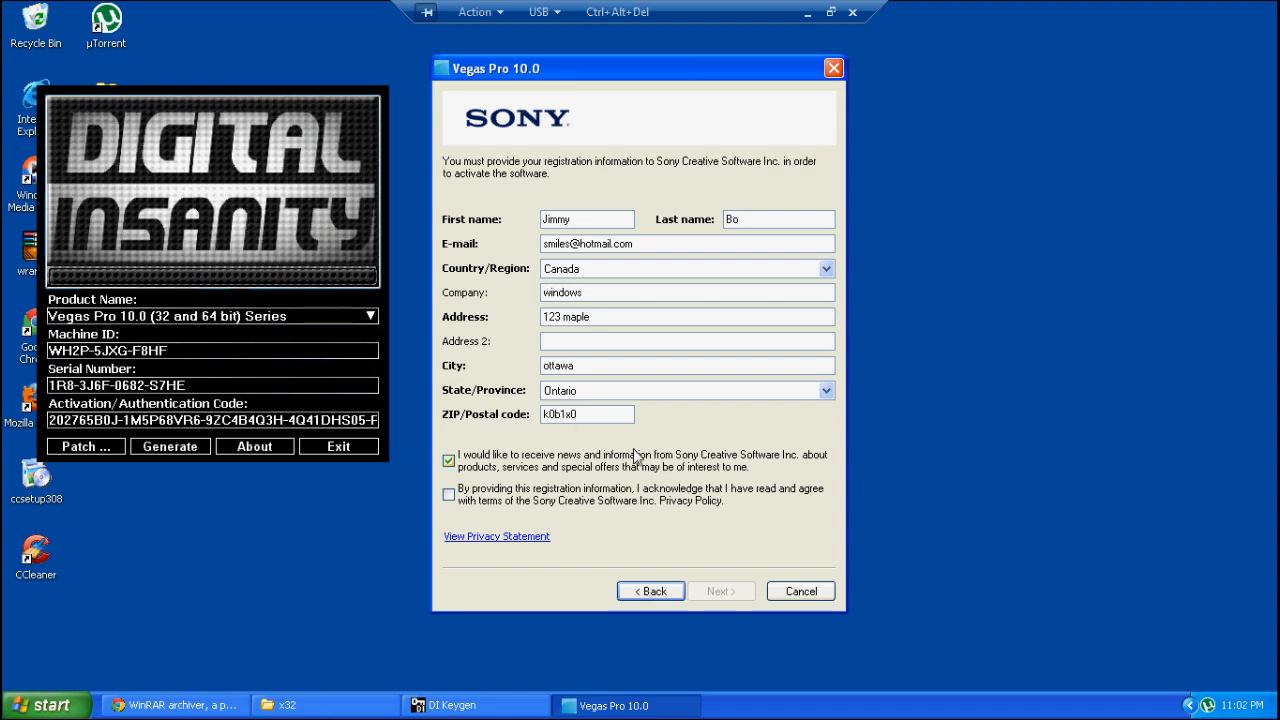
{"action": "left_click", "coordinate": [448, 494]}
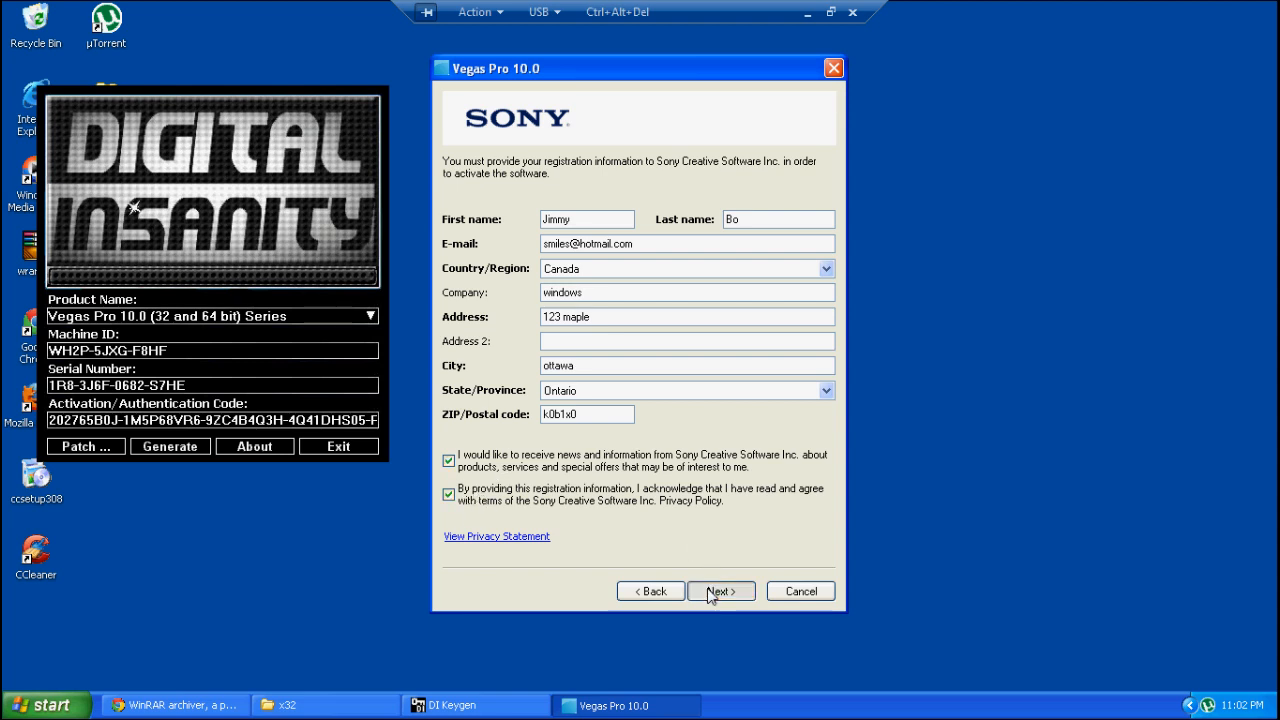
{"action": "left_click", "coordinate": [719, 591]}
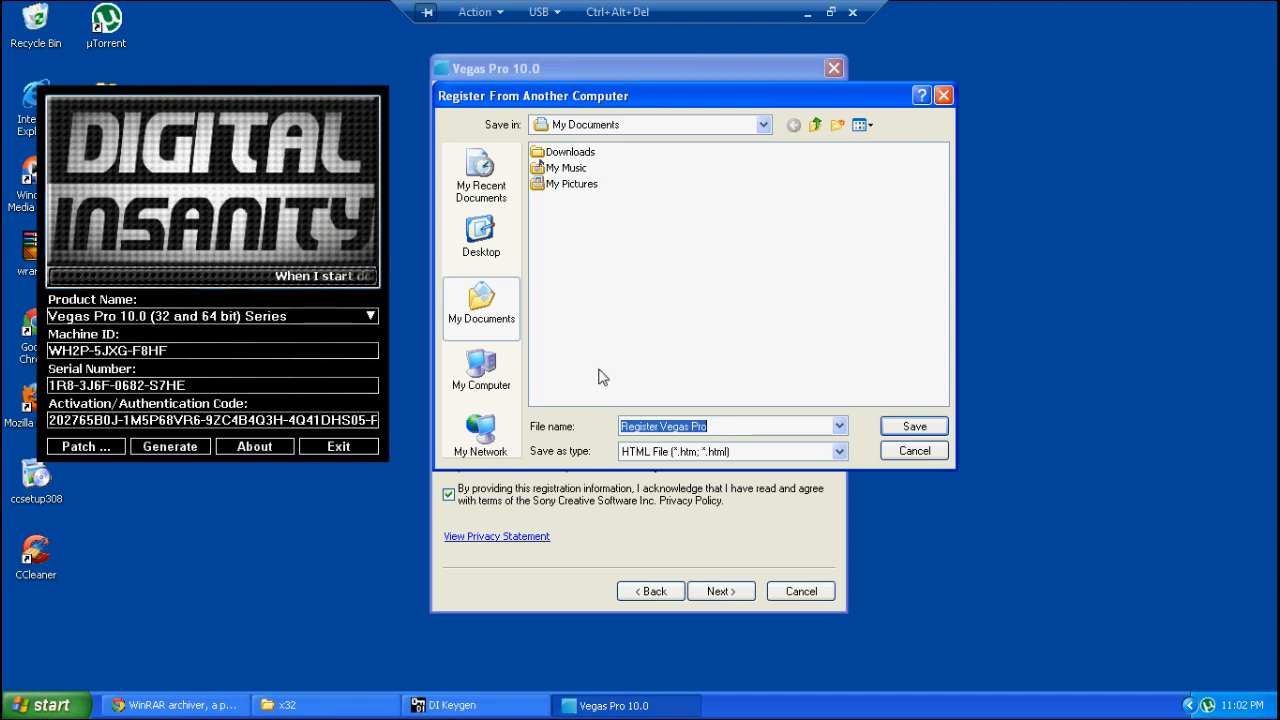
{"action": "left_click", "coordinate": [912, 425]}
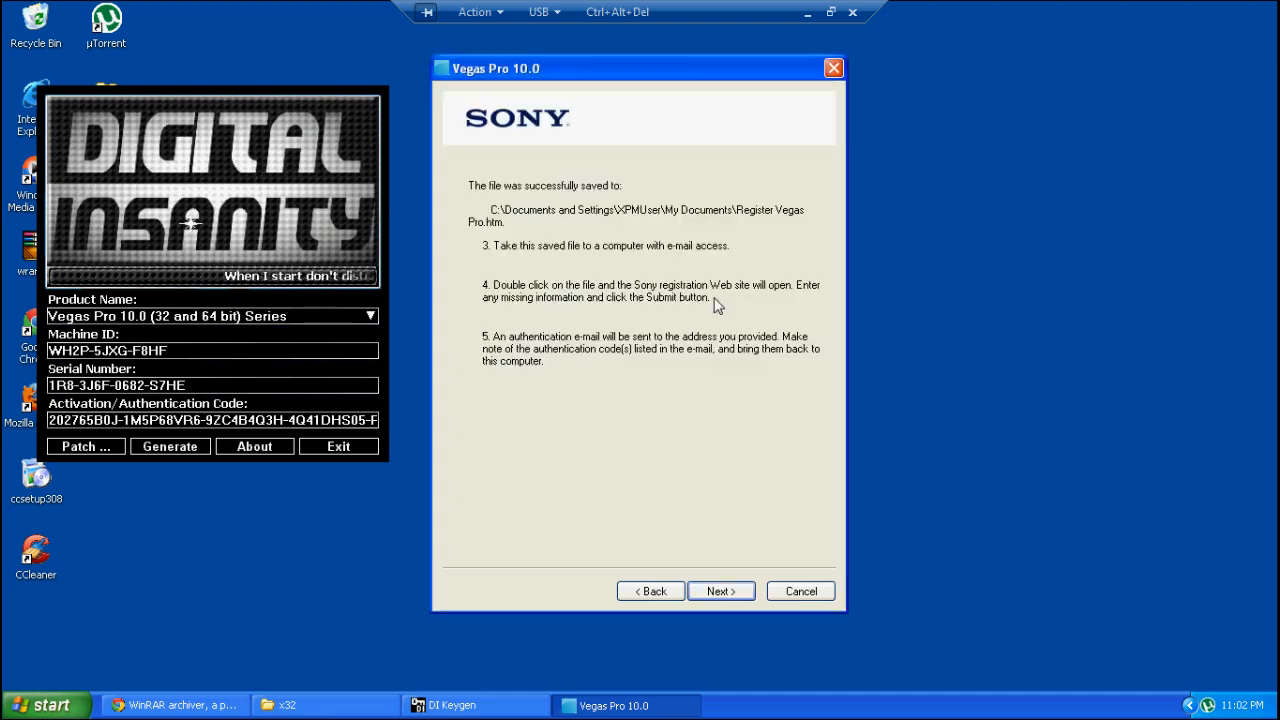
{"action": "left_click", "coordinate": [719, 591]}
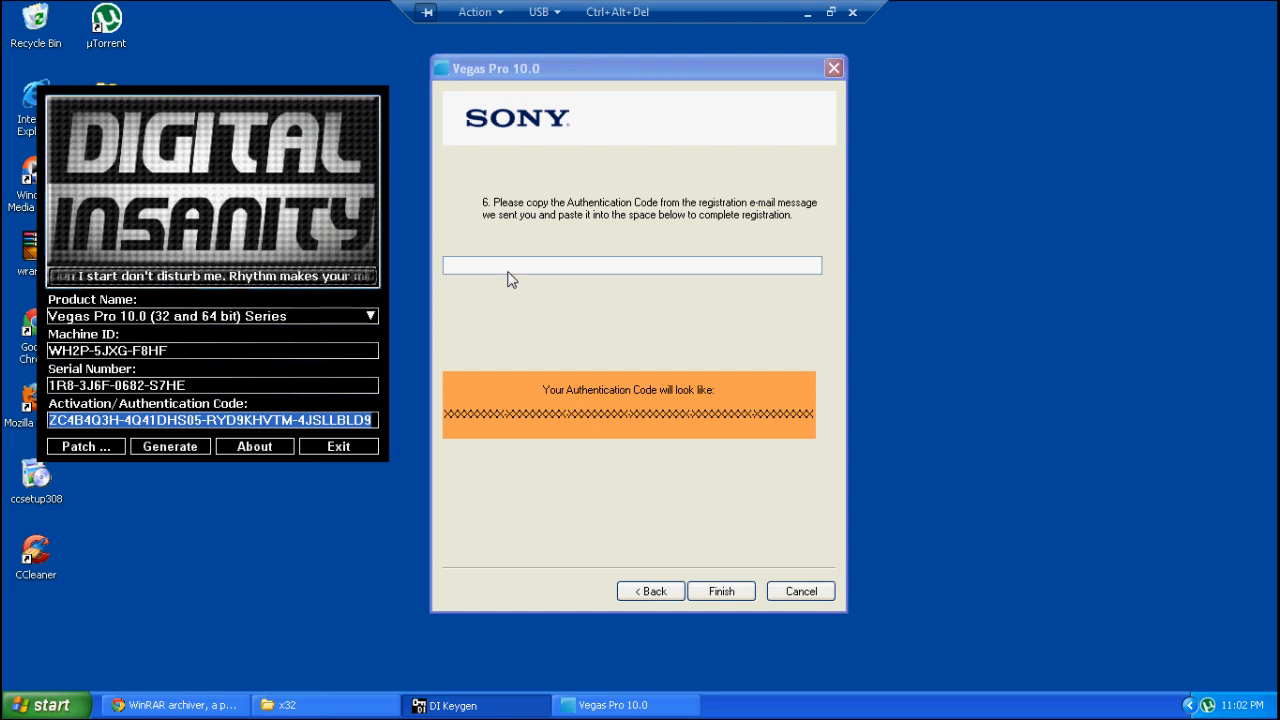
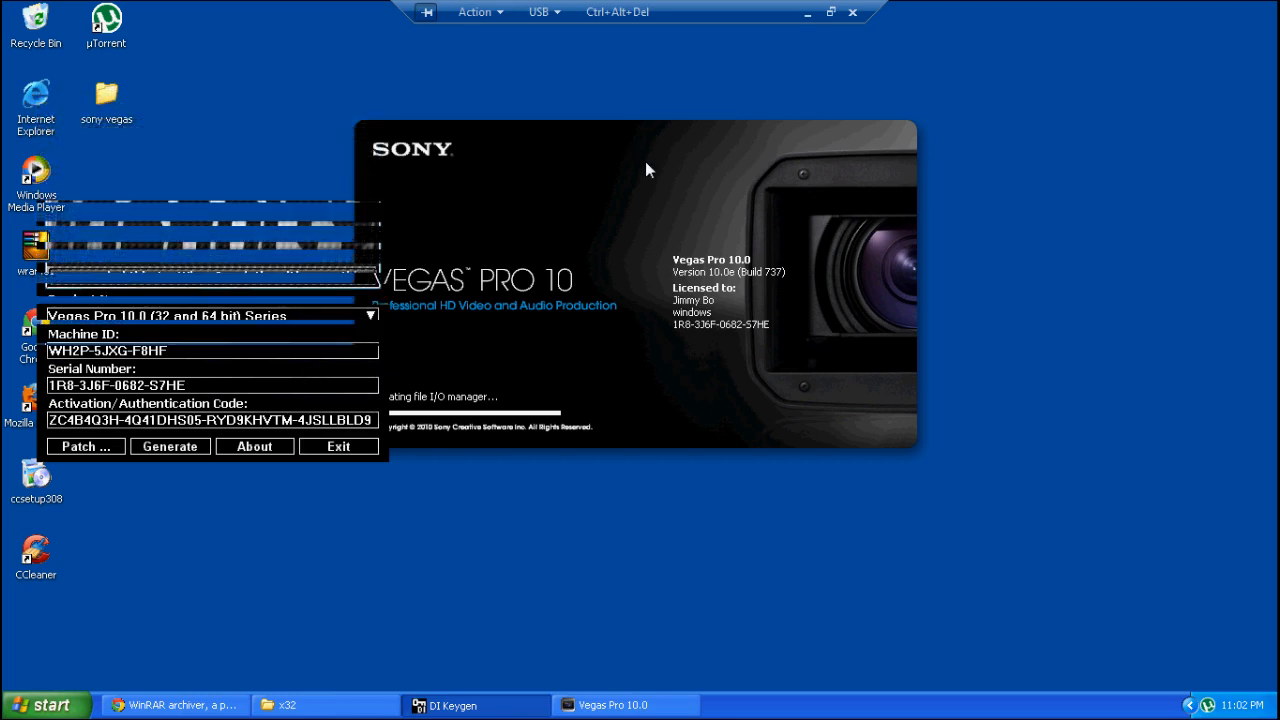
Let Vegas Pro load and drag the .veg file-association prompt aside
{"action": "left_click", "coordinate": [339, 446]}
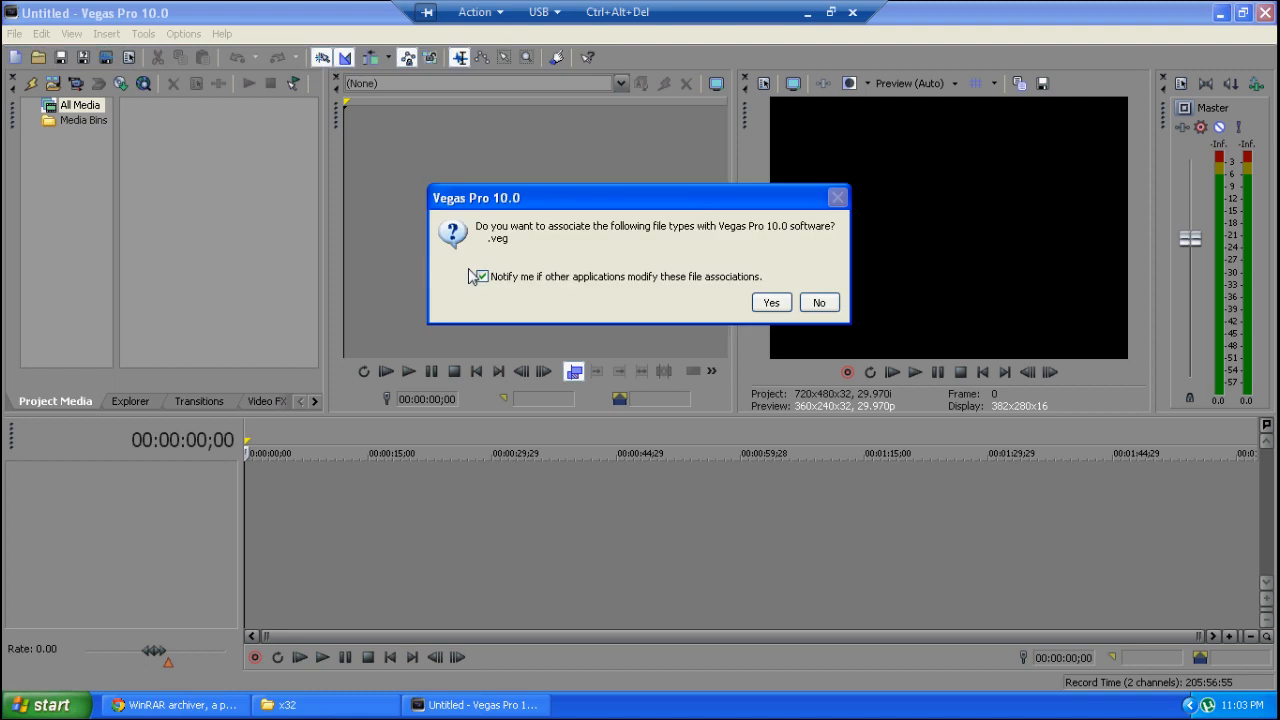
{"action": "left_click_drag", "start_coordinate": [638, 197], "coordinate": [463, 203]}
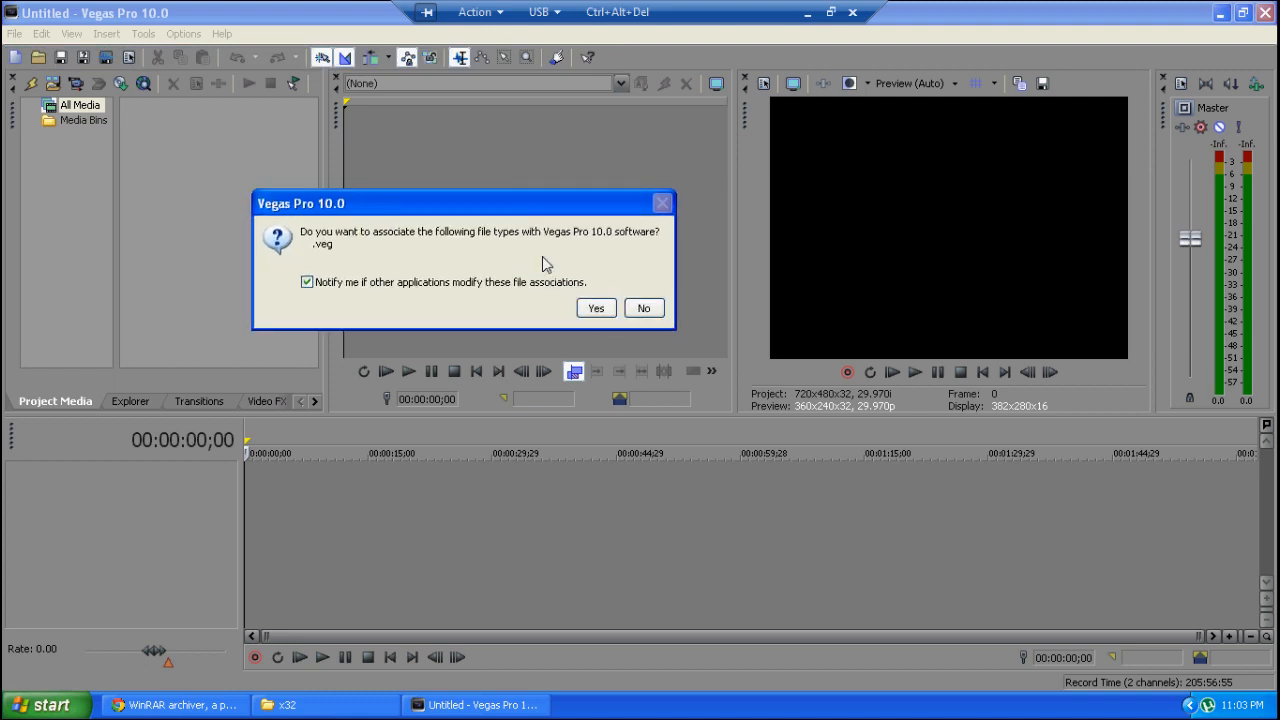